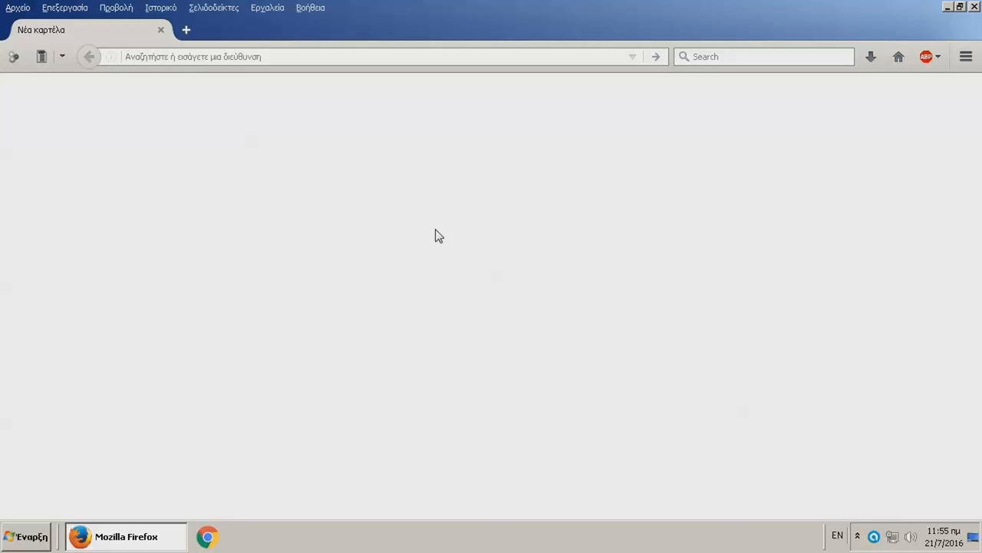
mouse_move(433, 219)
type("superwigmaker.com")
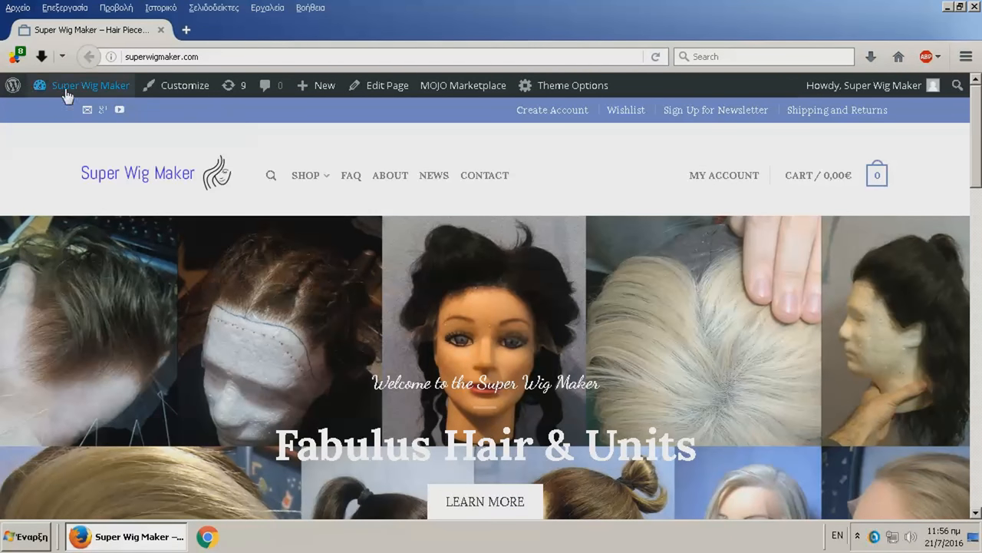
mouse_move(229, 86)
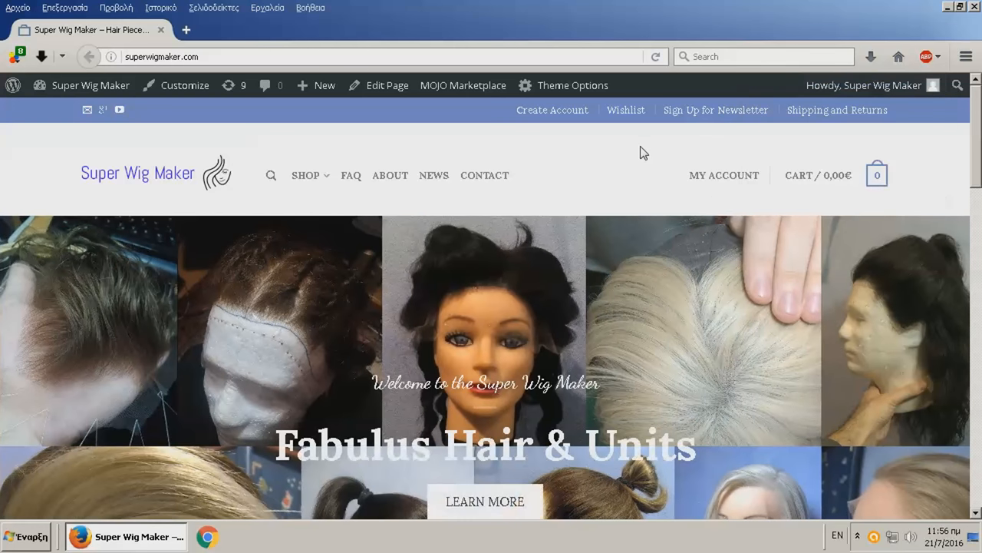
Reach the site dashboard from the admin bar menu and close the extra dashboard tab
left_click(89, 86)
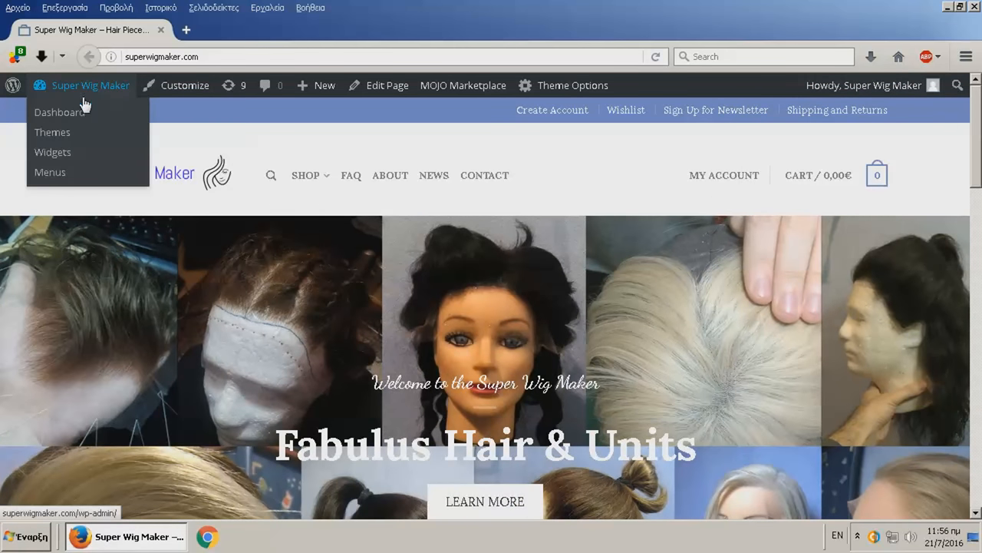
left_click(58, 111)
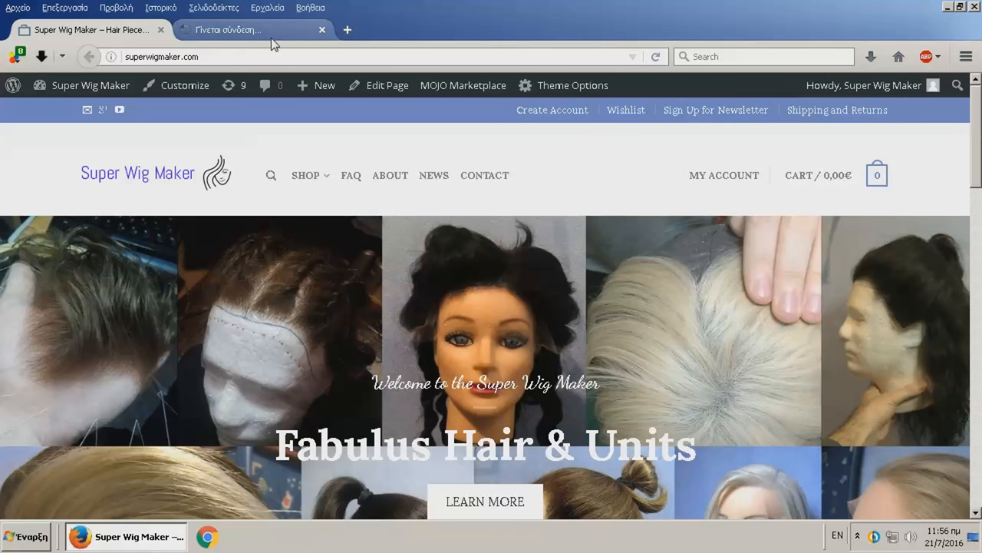
left_click(227, 29)
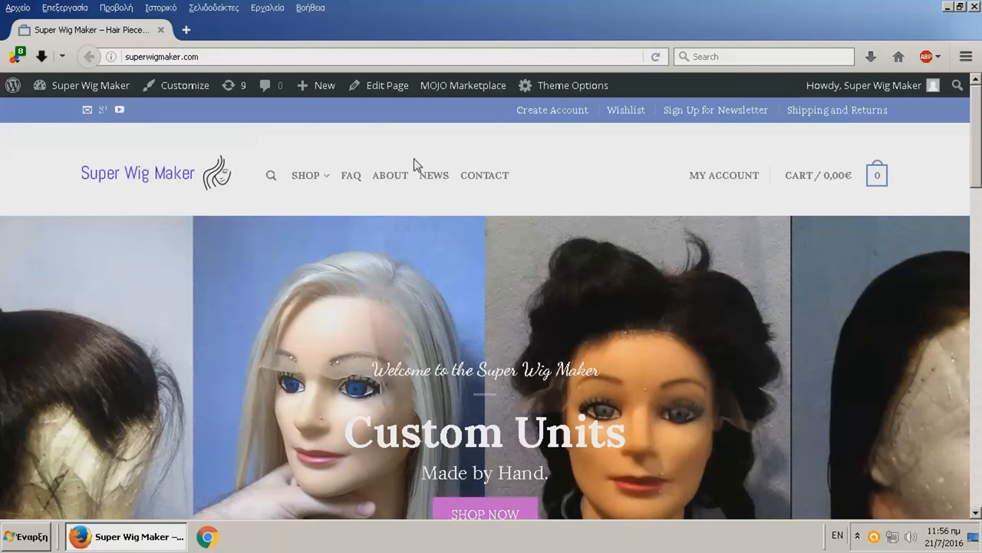
Scroll to the home slideshow and advance it two slides to 'Custom Units – Made by Hand'
scroll("down", 3)
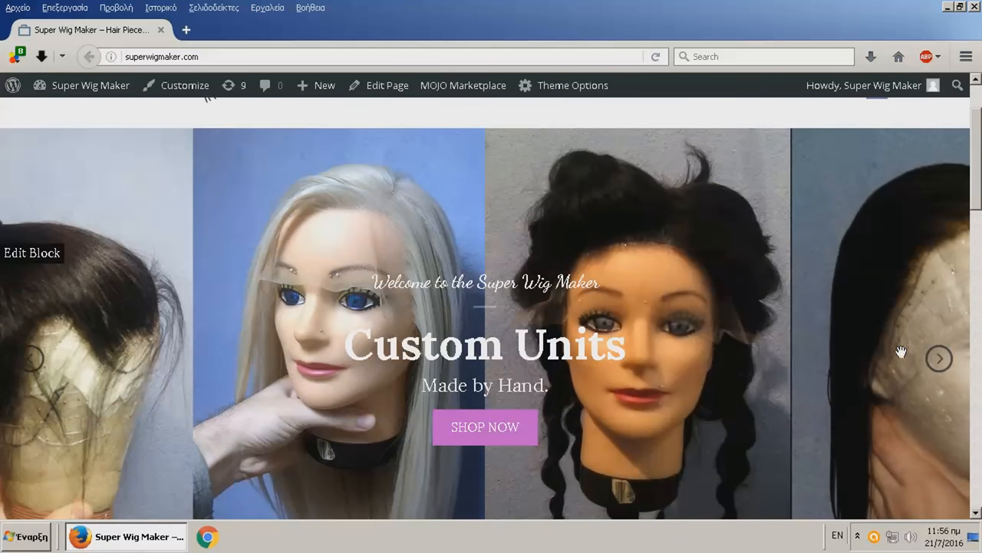
mouse_move(940, 360)
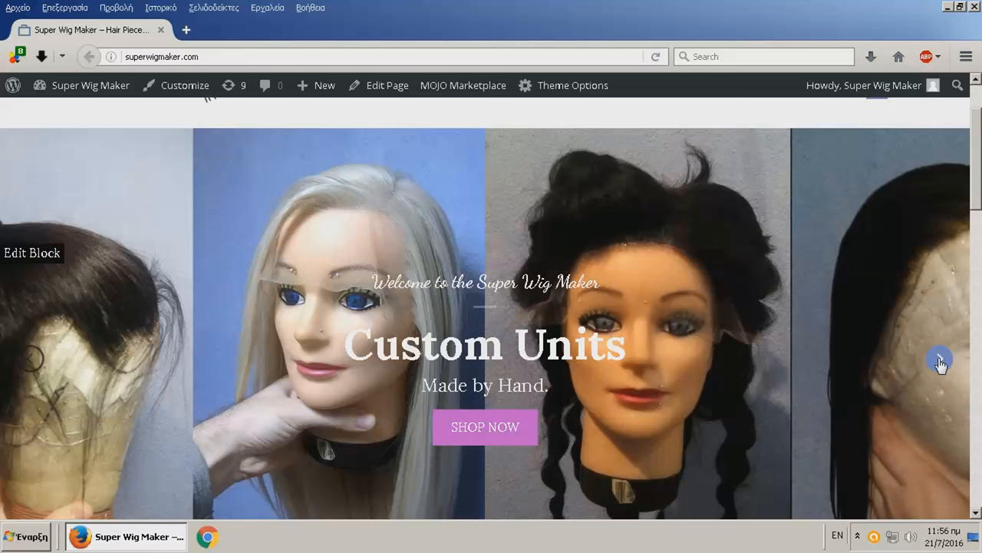
left_click(939, 359)
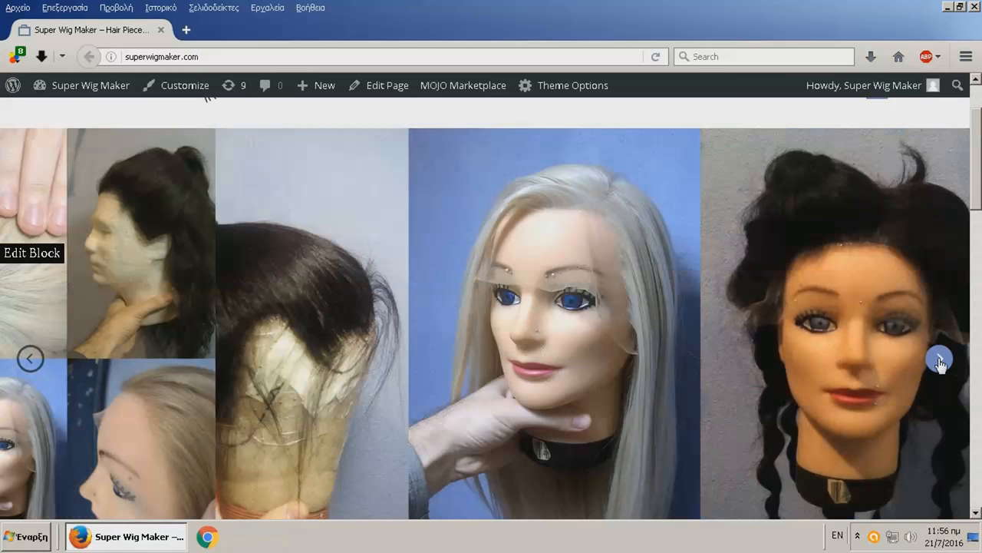
left_click(939, 359)
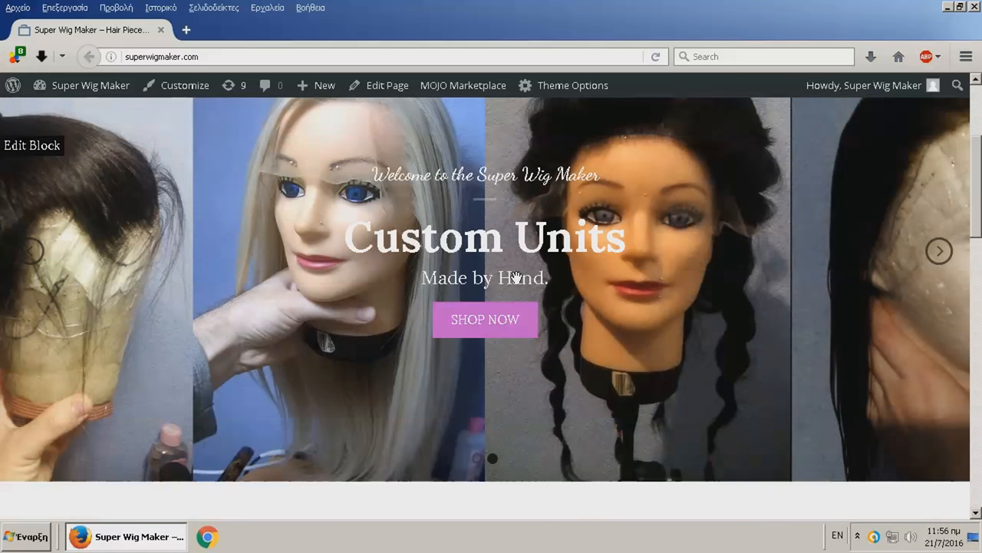
scroll("down", 3)
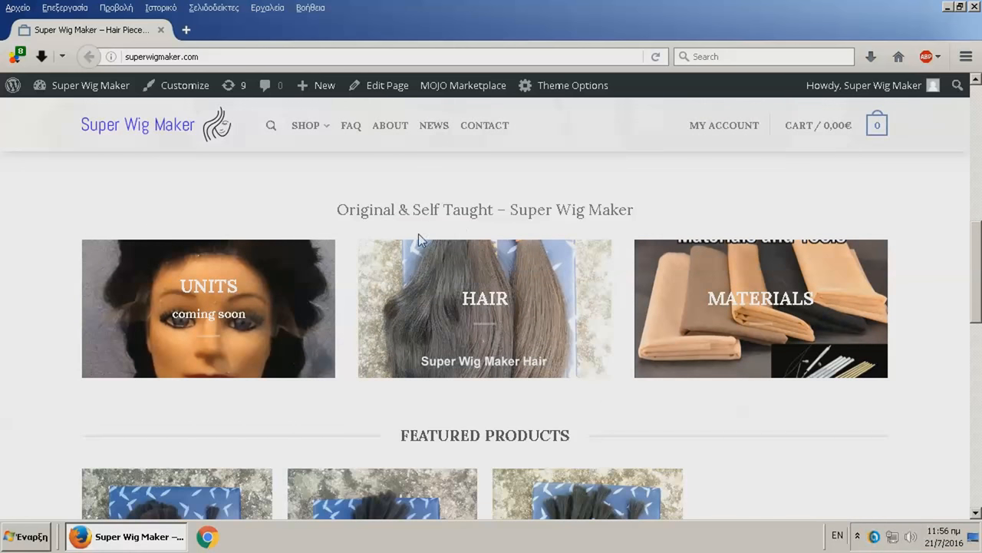
mouse_move(476, 313)
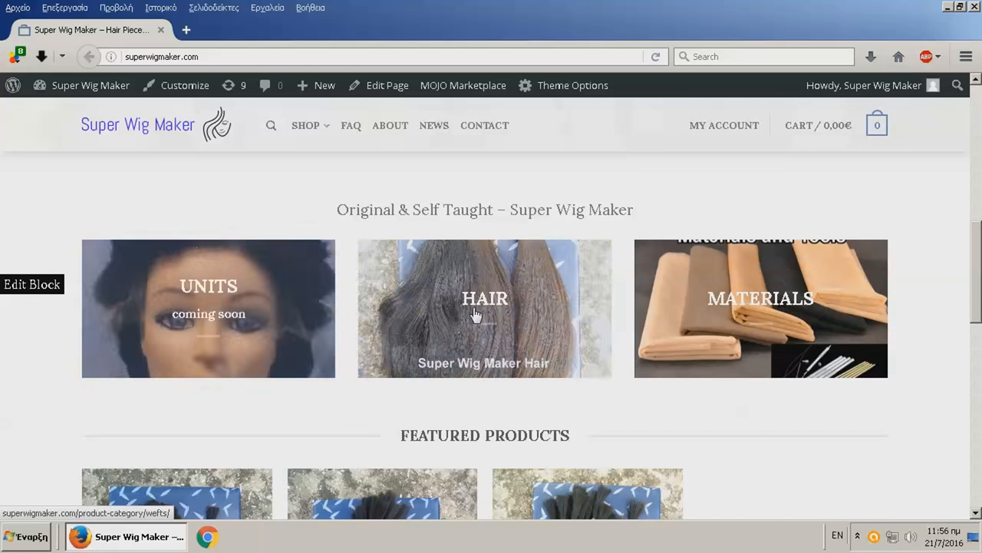
left_click(485, 308)
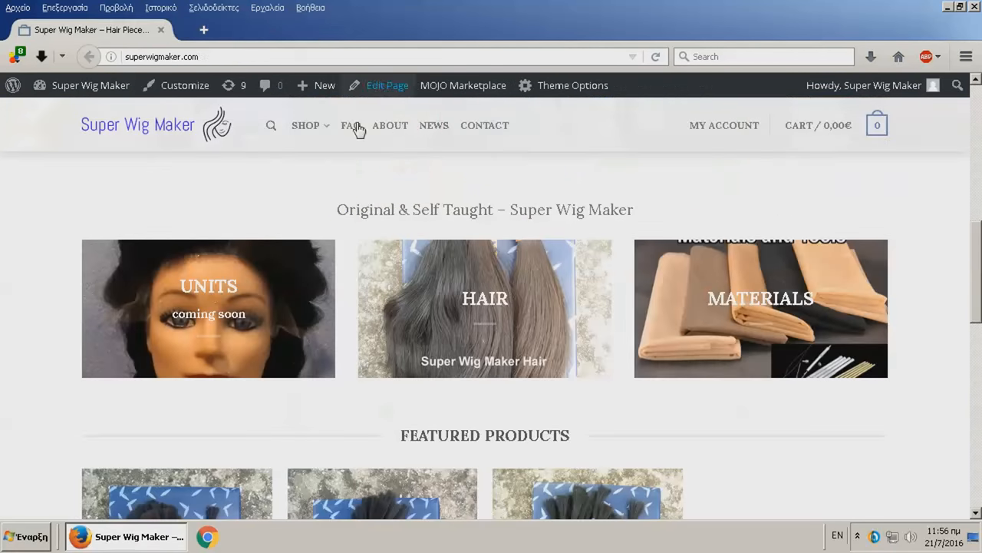
scroll("down", 3)
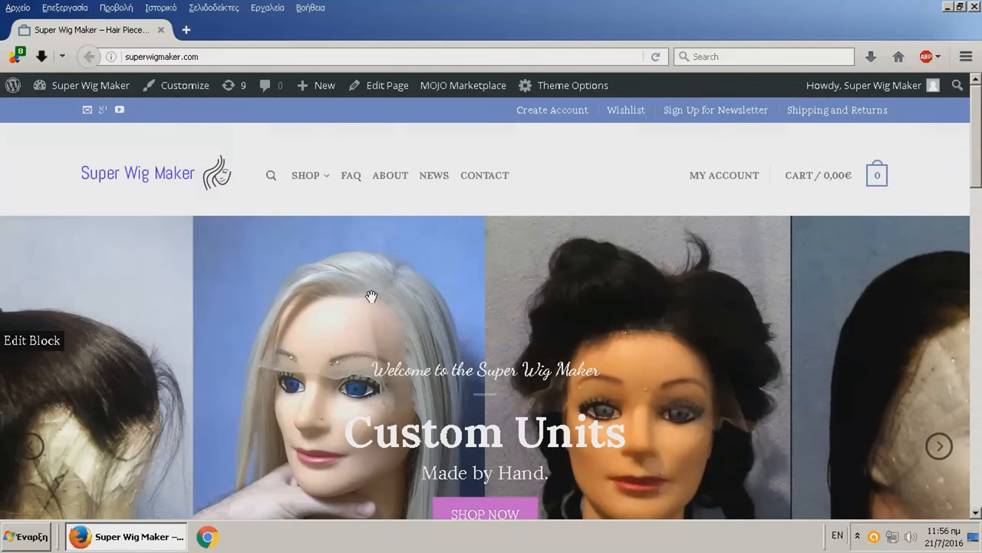
mouse_move(328, 267)
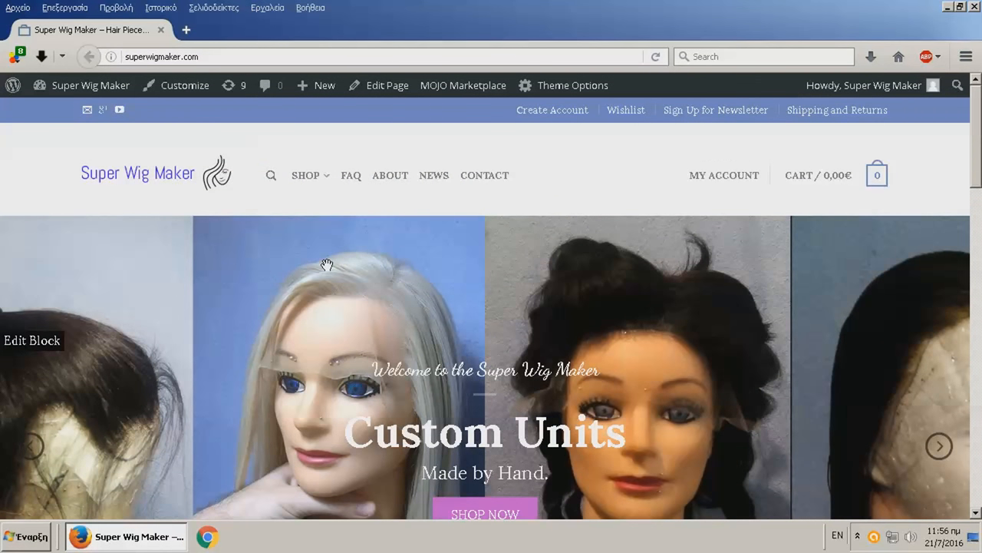
mouse_move(552, 111)
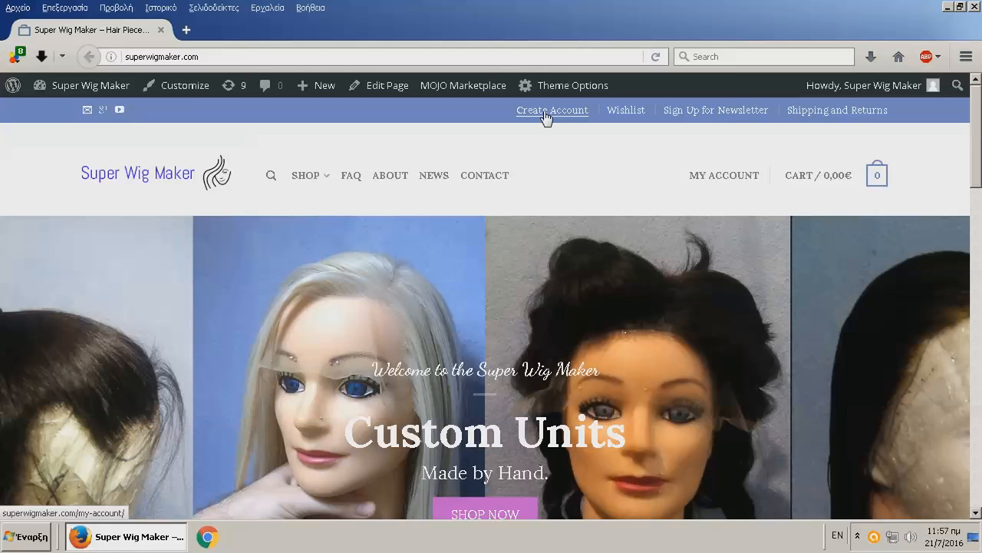
mouse_move(715, 110)
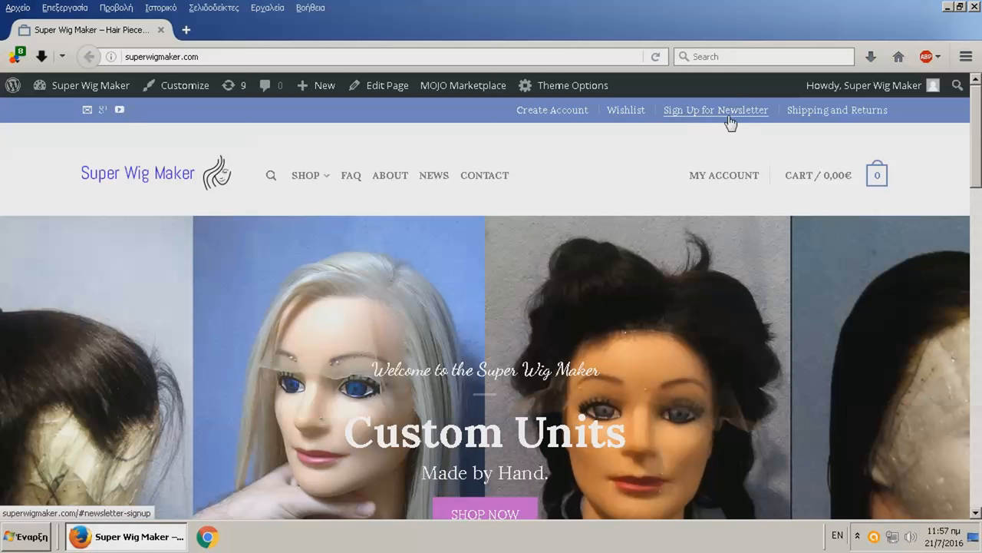
mouse_move(601, 159)
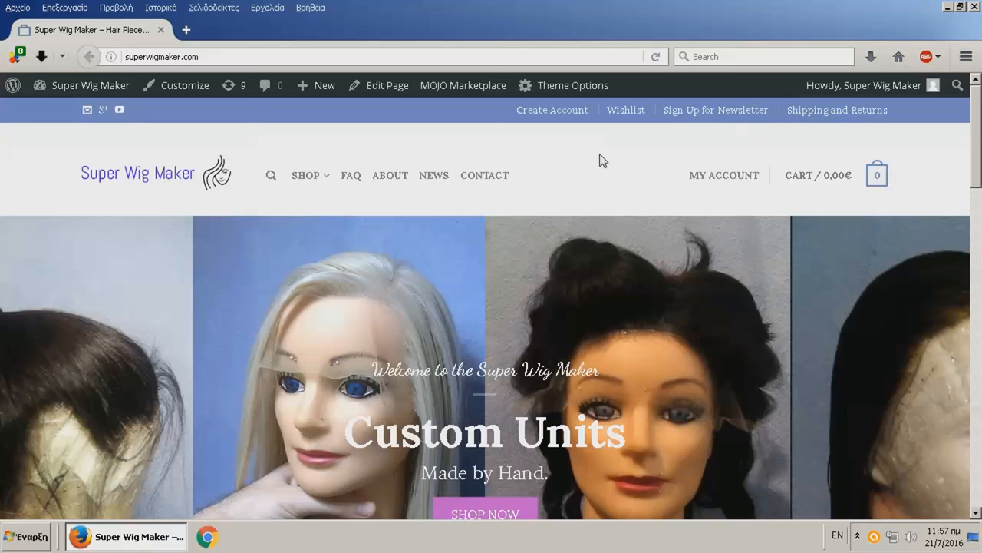
mouse_move(314, 135)
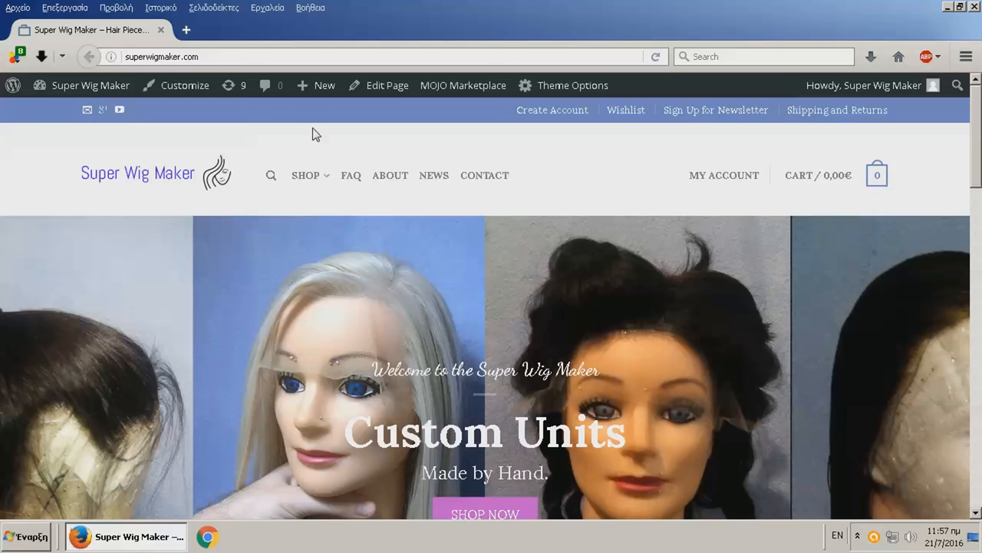
mouse_move(362, 146)
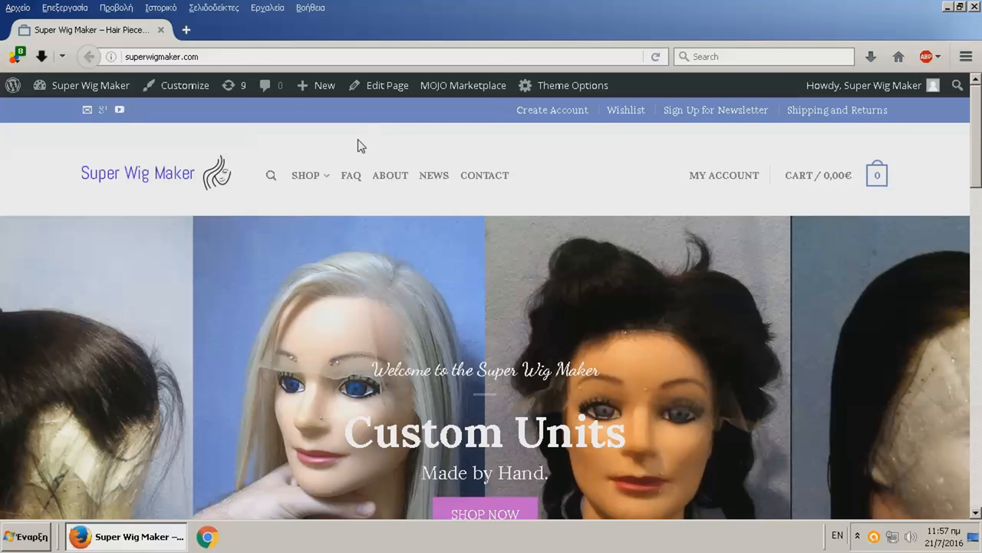
left_click(306, 175)
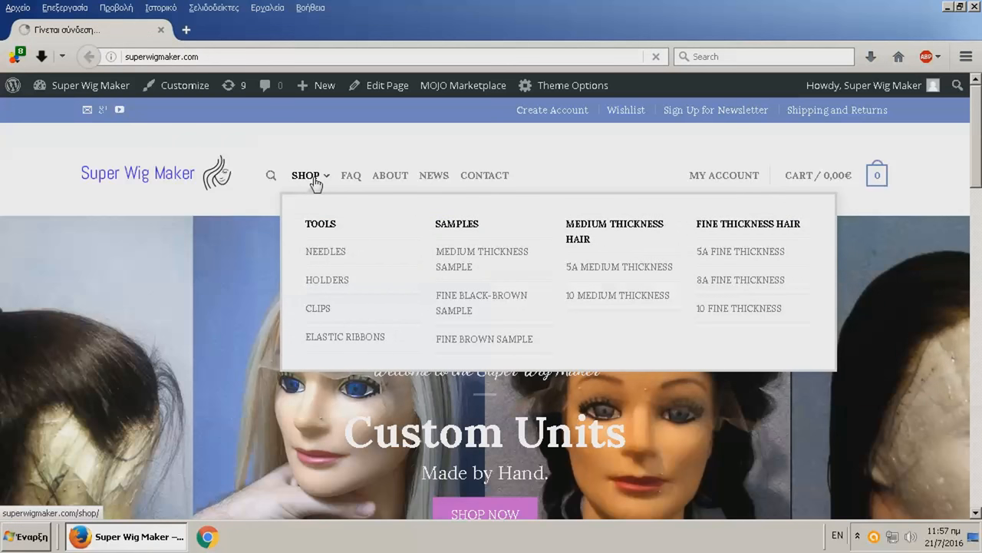
Show the Shop listing of all 30 products, then head to the Hair Samples category in the Browse sidebar
left_click(304, 175)
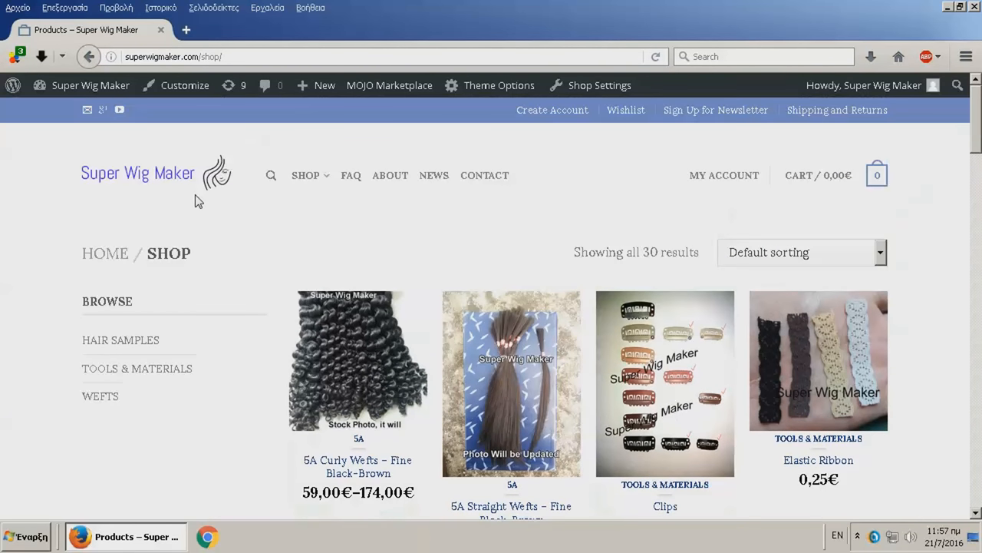
scroll("down", 3)
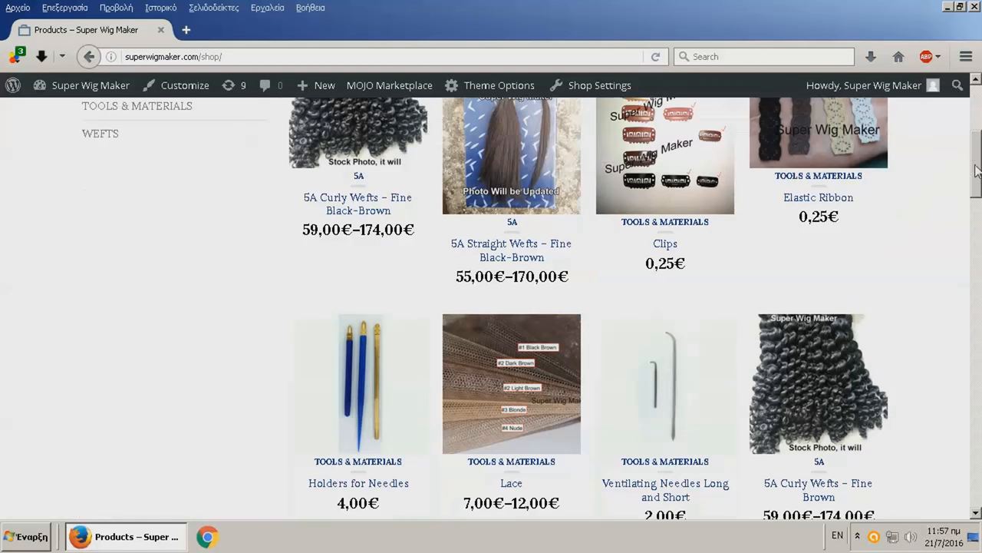
scroll("up", 3)
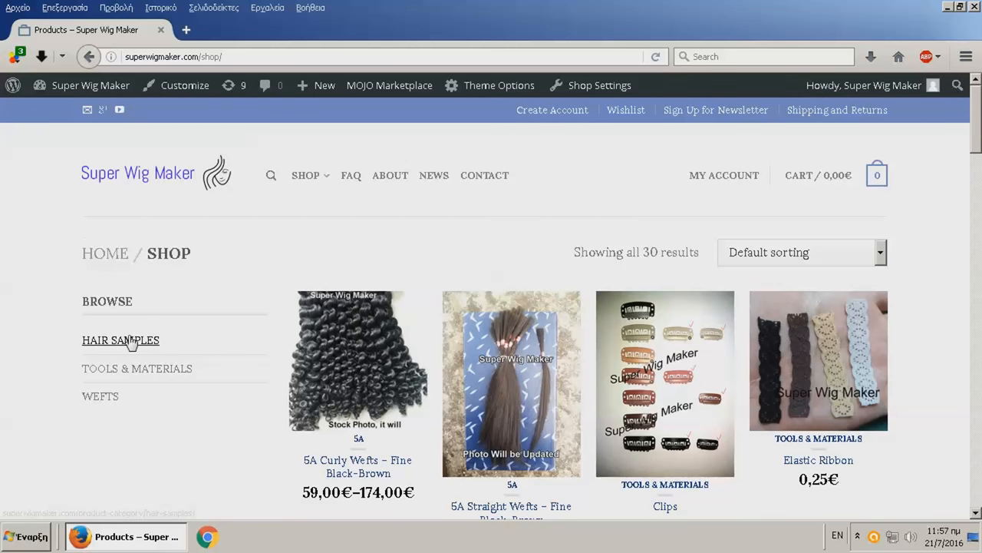
left_click(120, 341)
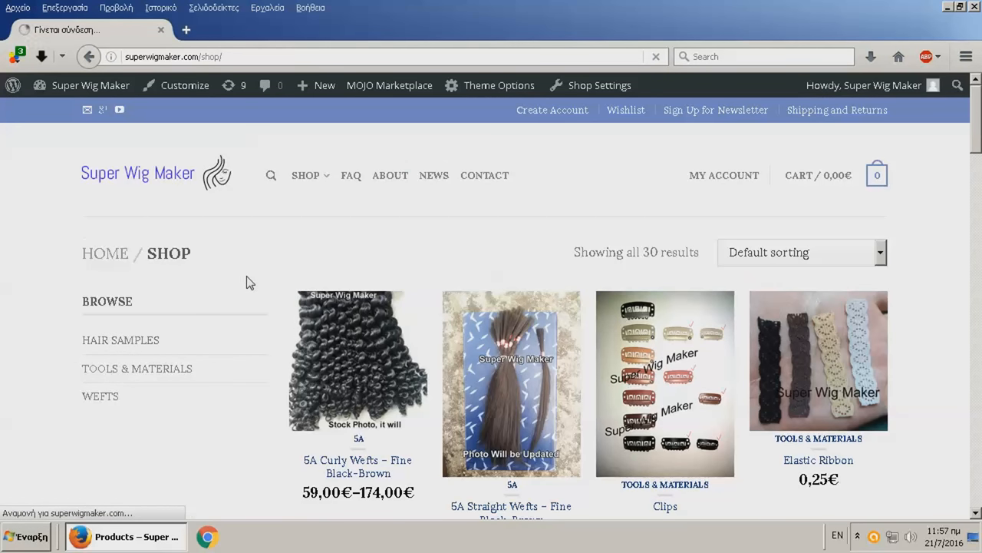
Load the Hair Samples category and bring up link options for the Medium Thickness Hair Sample
left_click(119, 340)
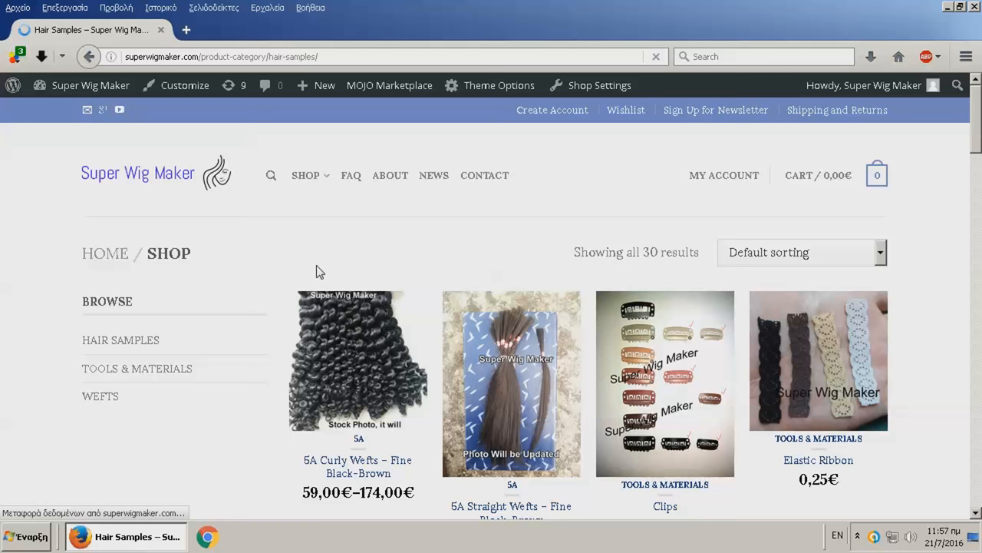
left_click(120, 341)
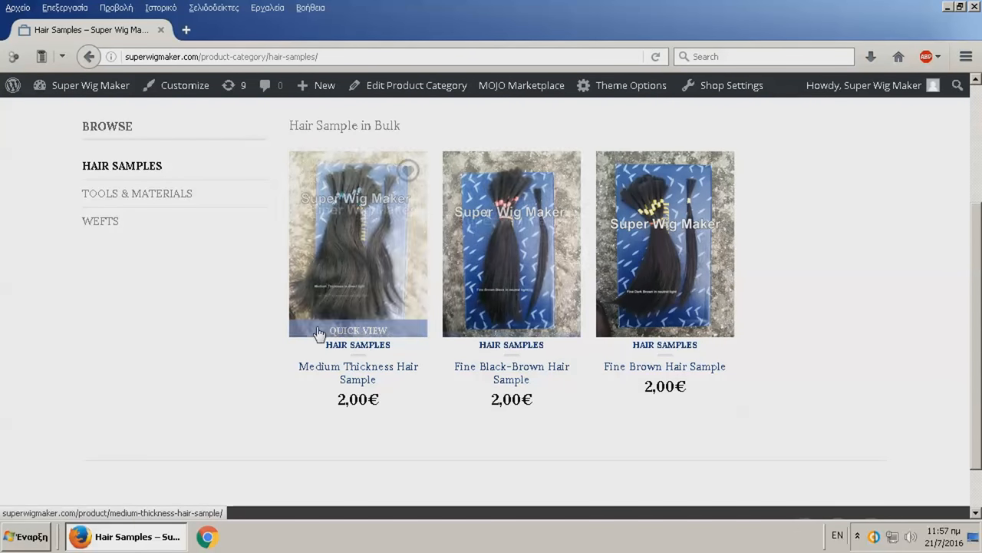
mouse_move(479, 373)
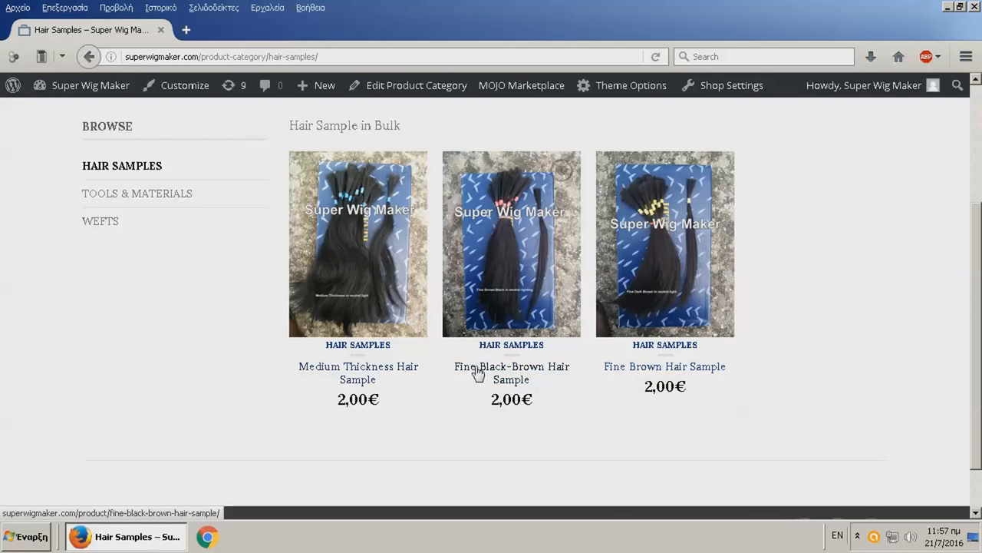
mouse_move(690, 373)
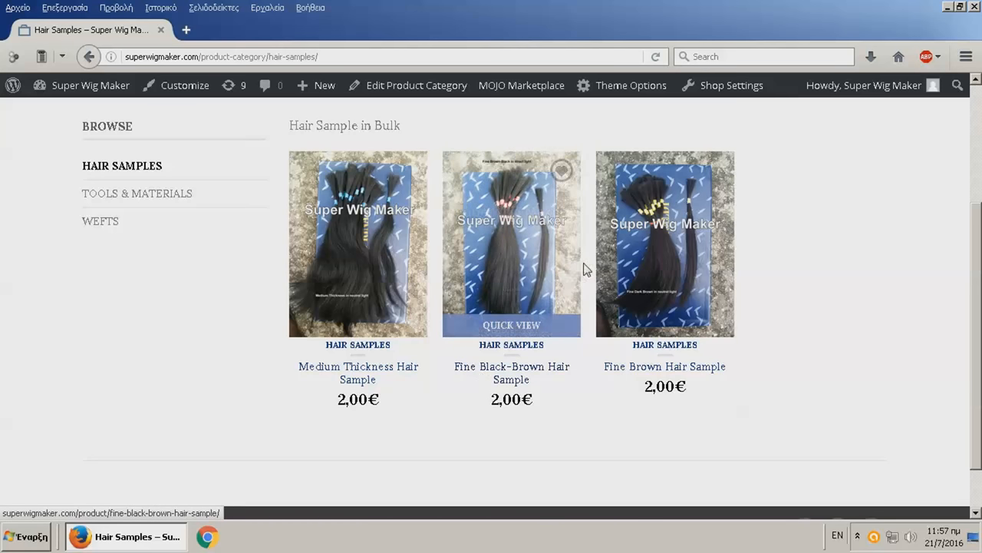
mouse_move(454, 382)
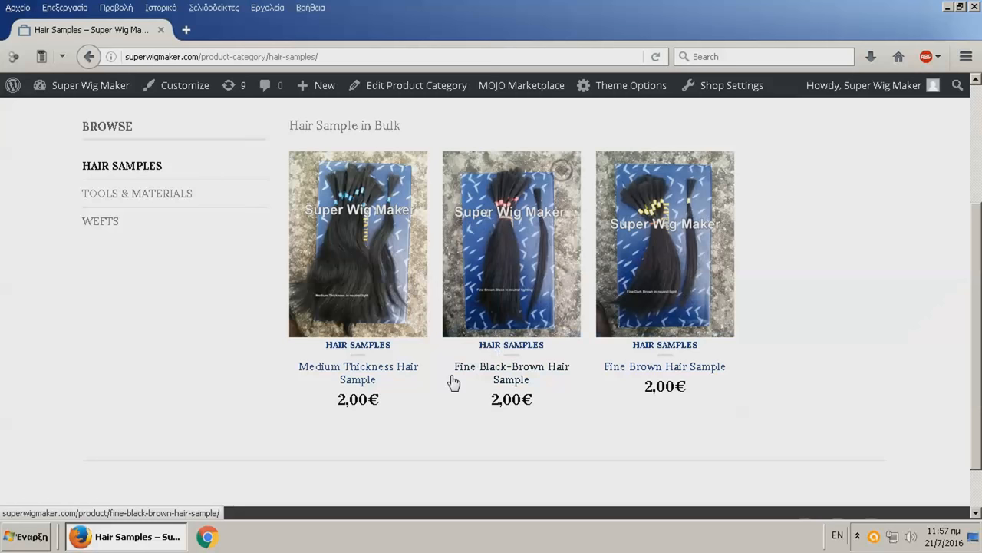
right_click(358, 244)
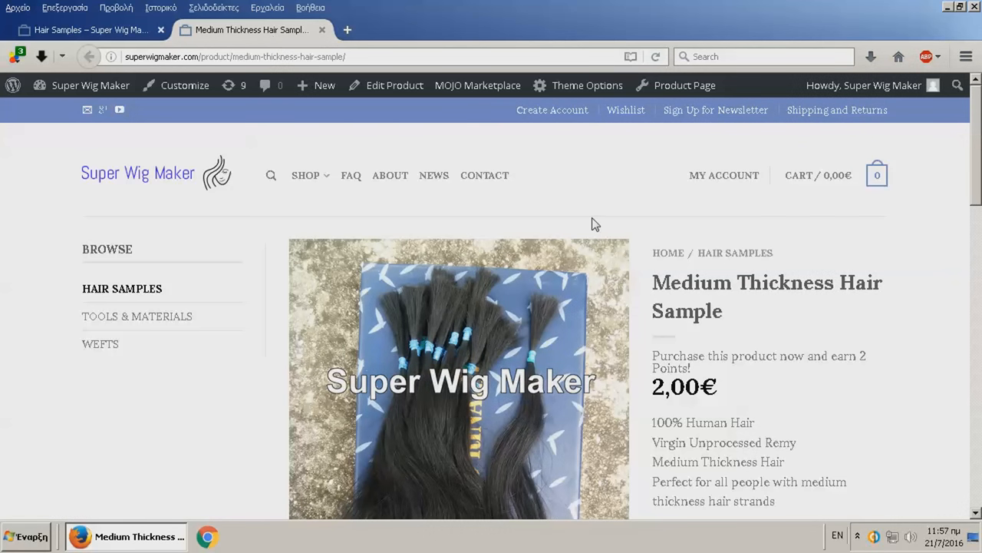
Browse down the Medium Thickness Hair Sample page and enlarge its product photo
scroll("down", 3)
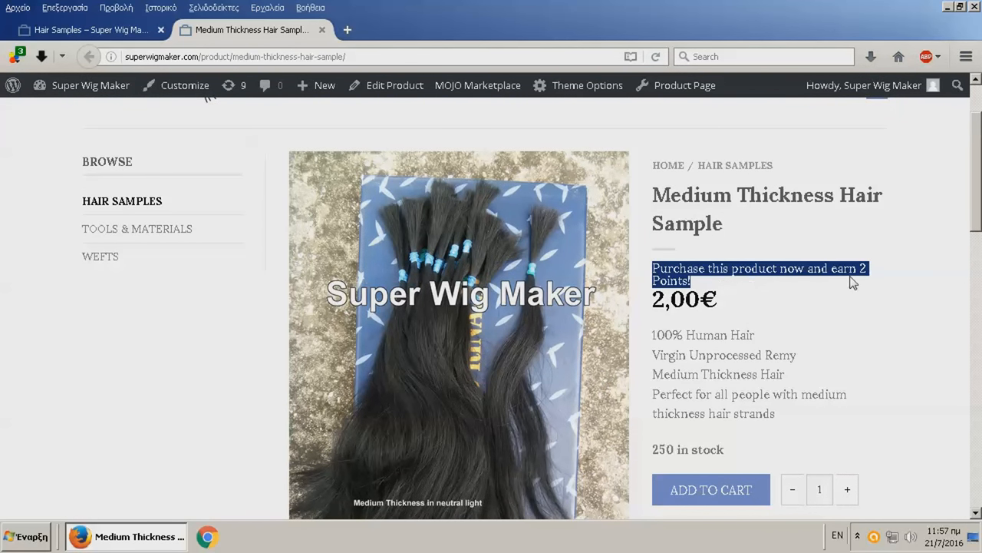
scroll("down", 3)
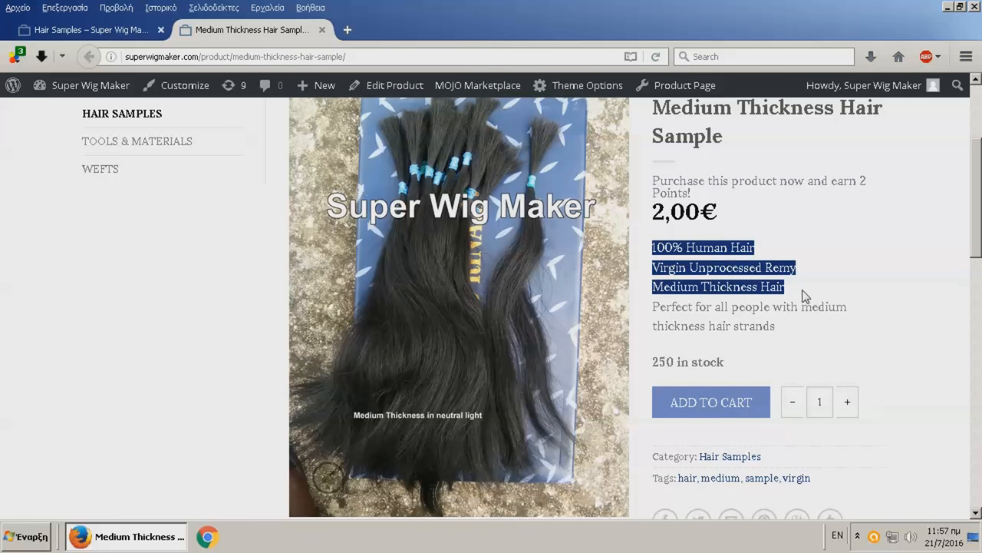
scroll("down", 3)
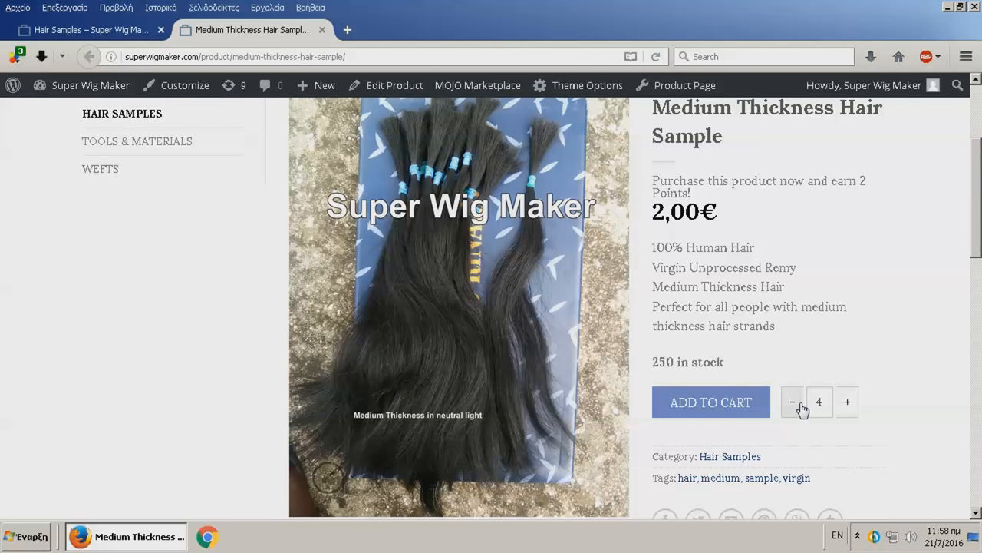
scroll("down", 3)
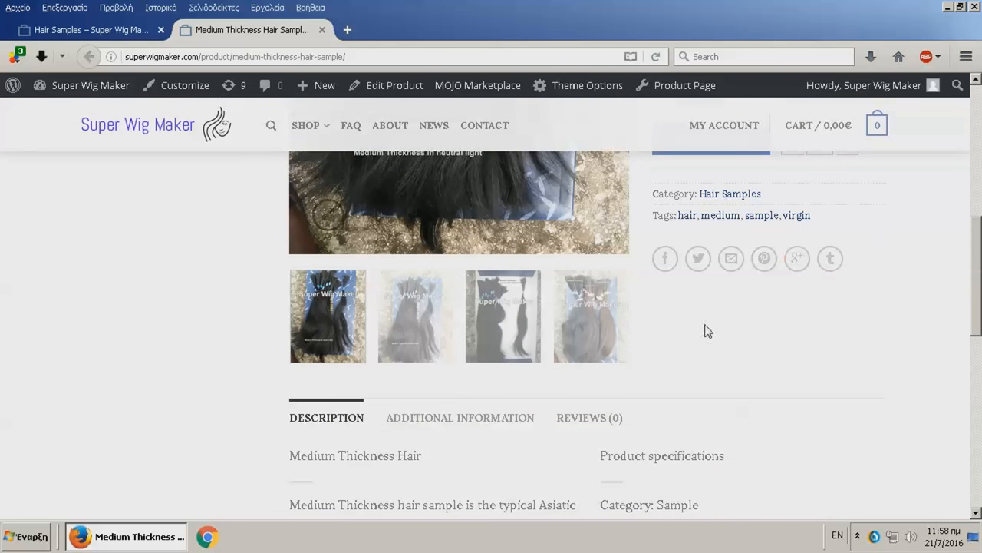
scroll("up", 3)
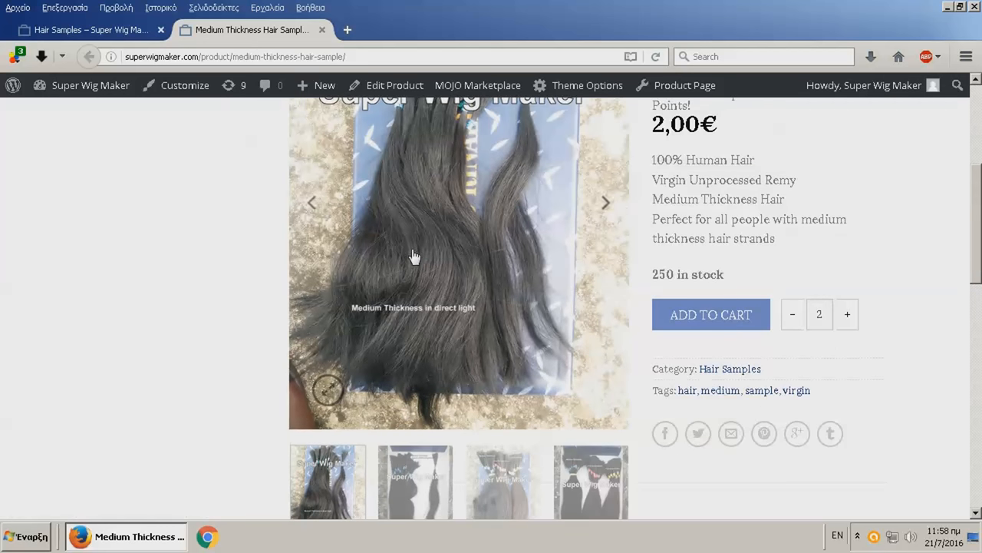
left_click(414, 257)
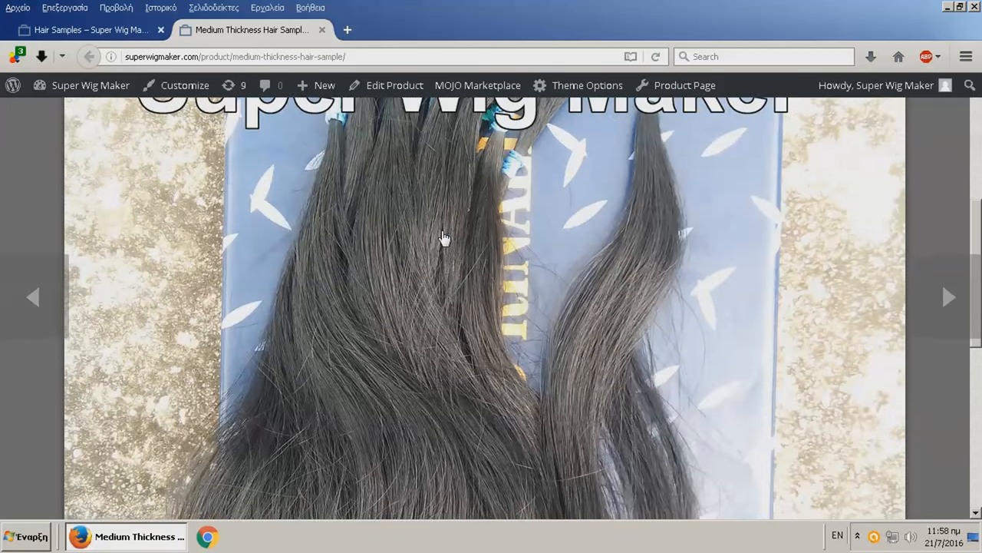
Read the sample's description and specifications, returning to the product summary
scroll("down", 3)
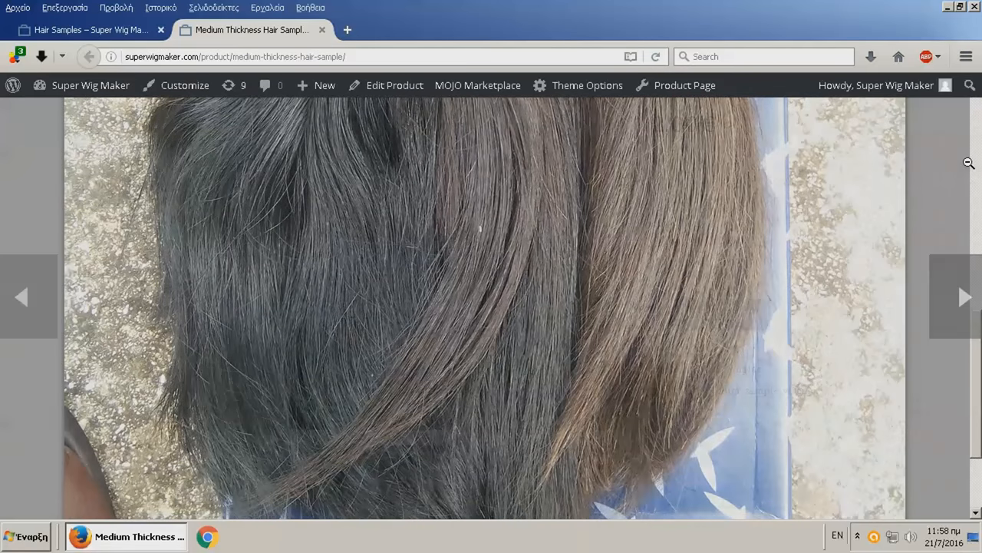
scroll("down", 3)
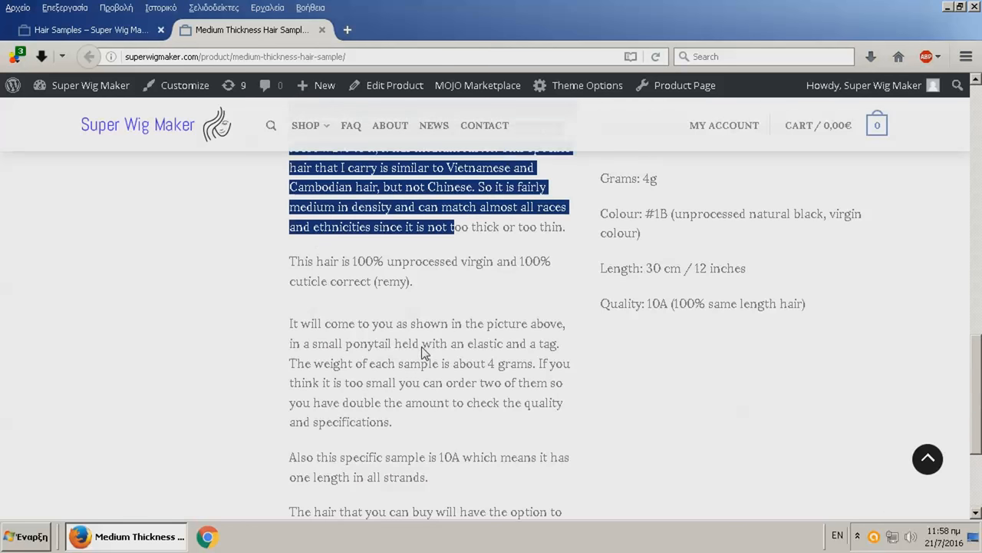
scroll("up", 3)
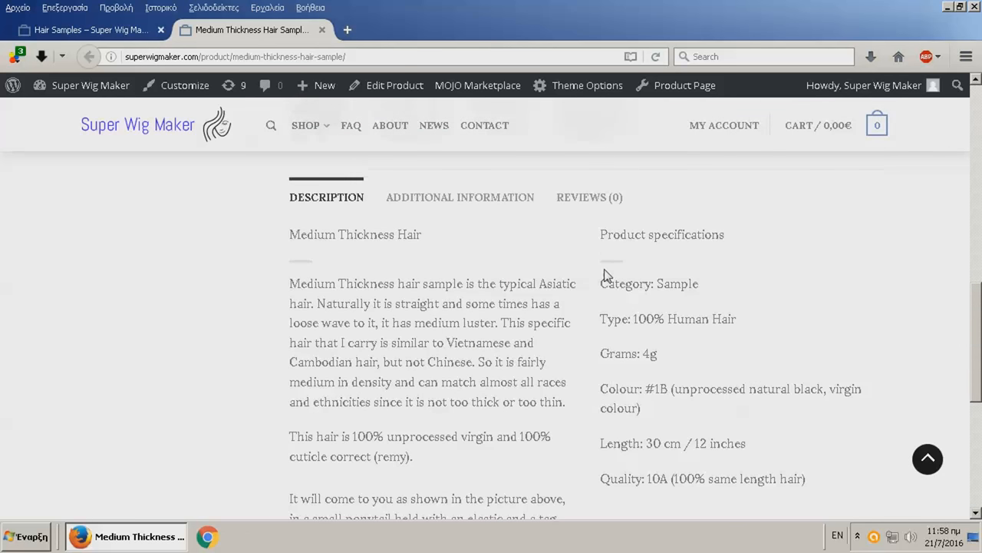
scroll("up", 3)
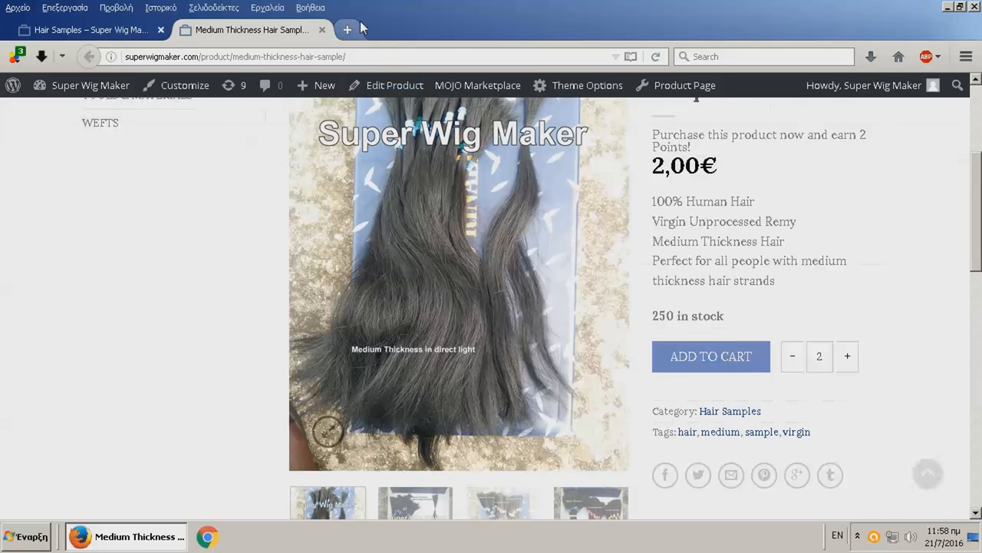
View the Fine Brown Hair Sample description, leave its tab, and head to Tools & Materials
right_click(664, 244)
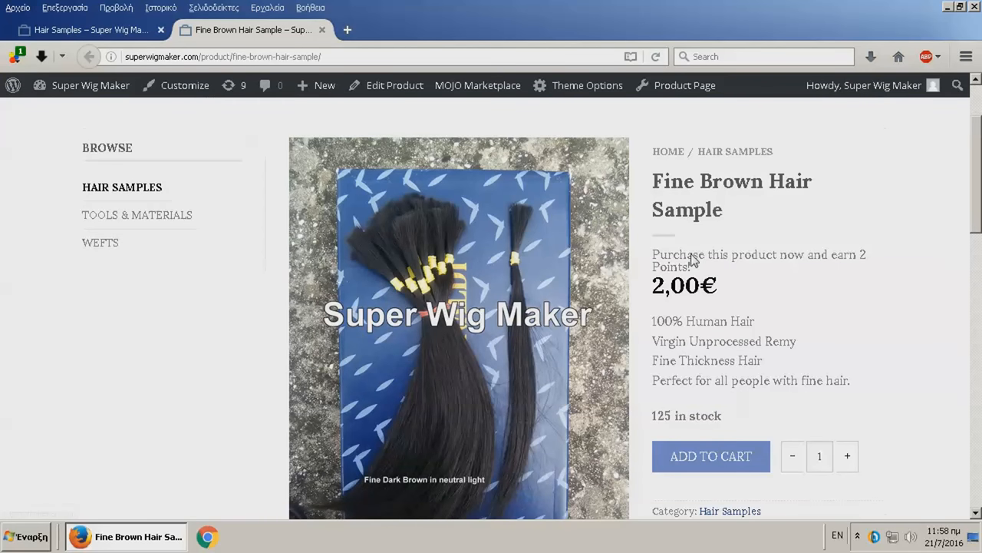
scroll("down", 3)
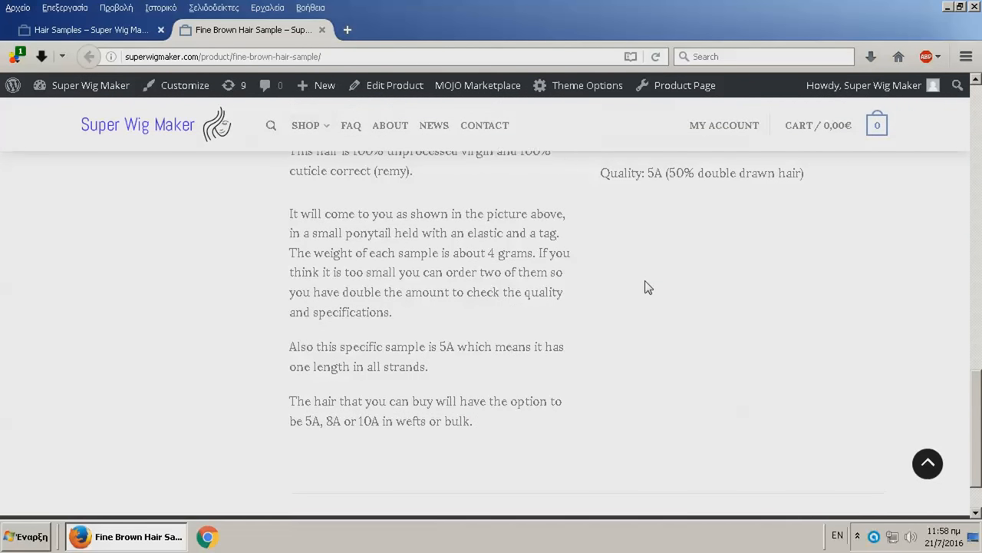
left_click(322, 31)
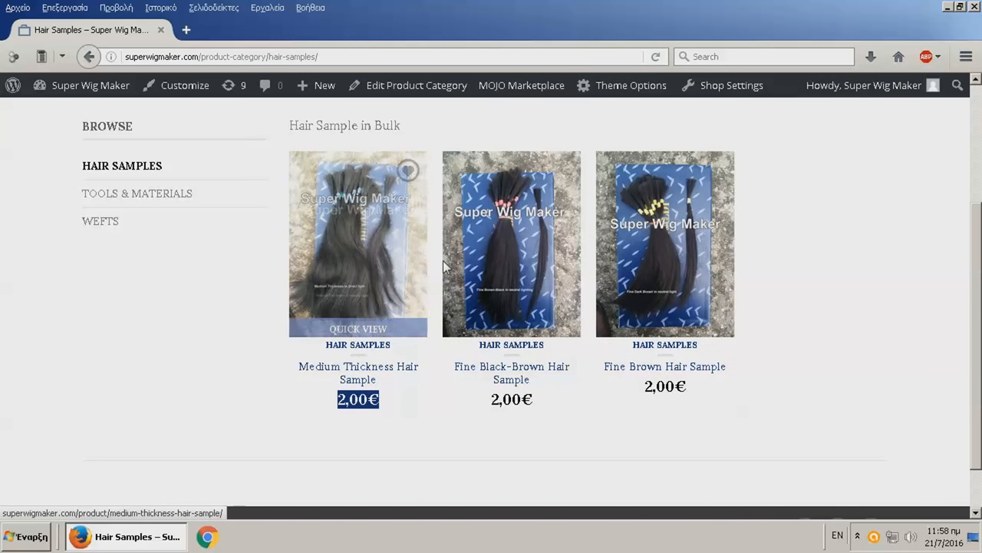
mouse_move(690, 253)
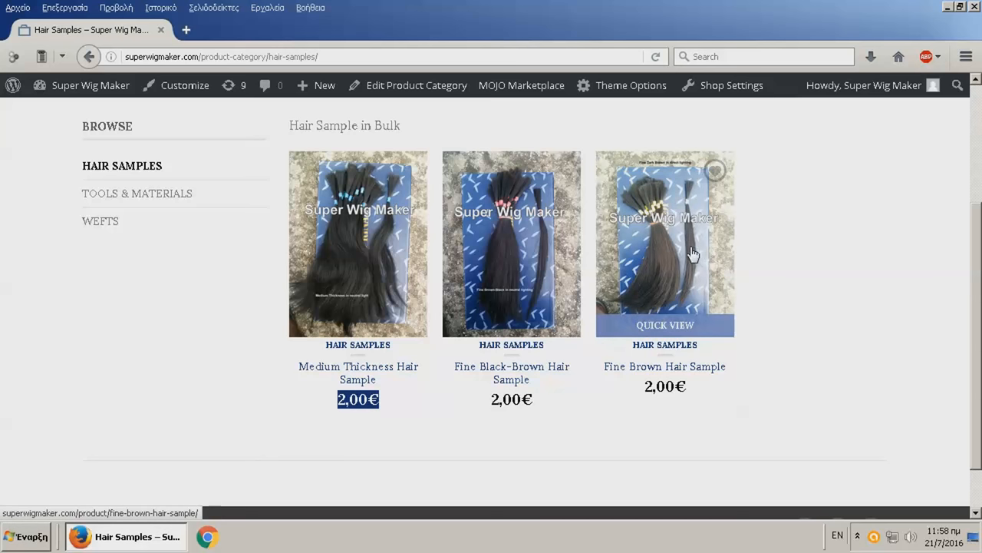
mouse_move(352, 251)
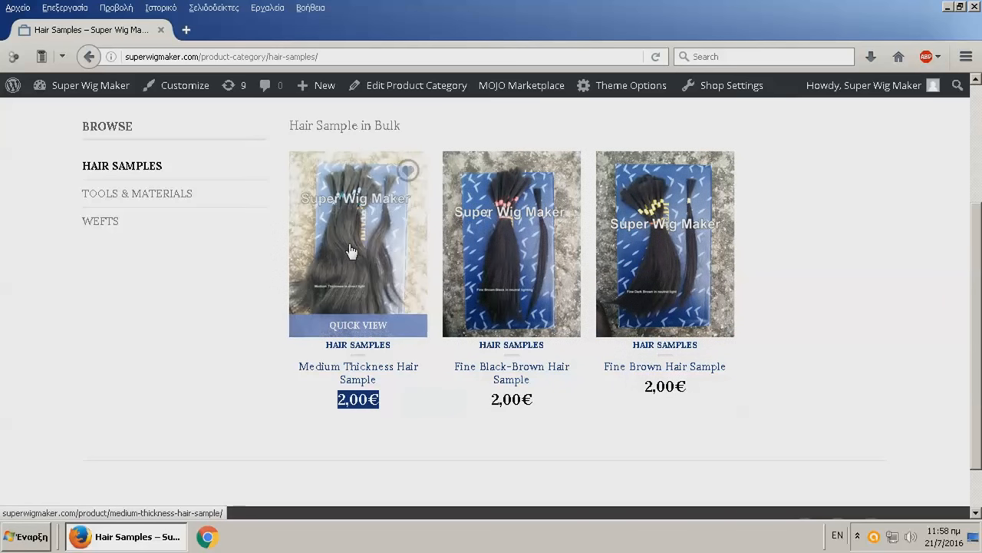
mouse_move(378, 253)
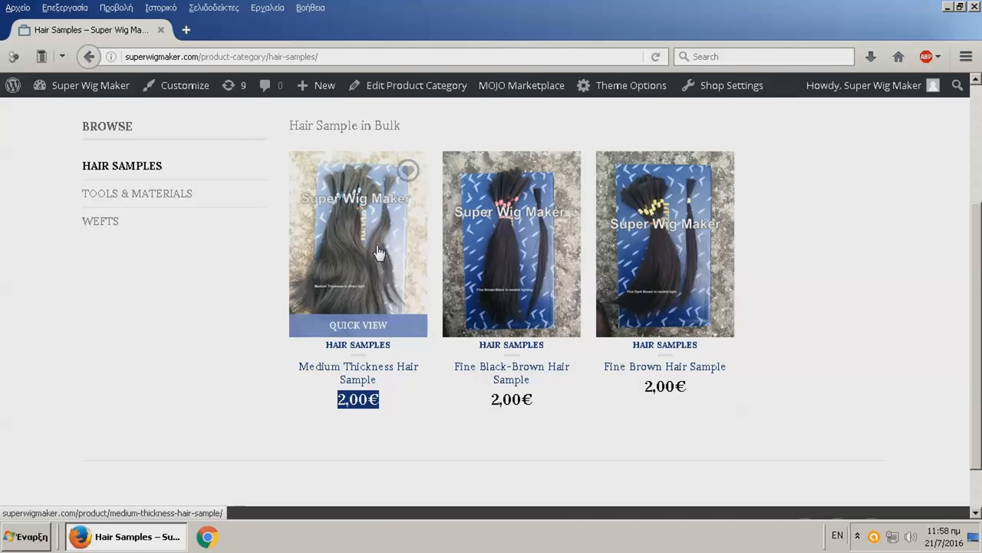
mouse_move(411, 246)
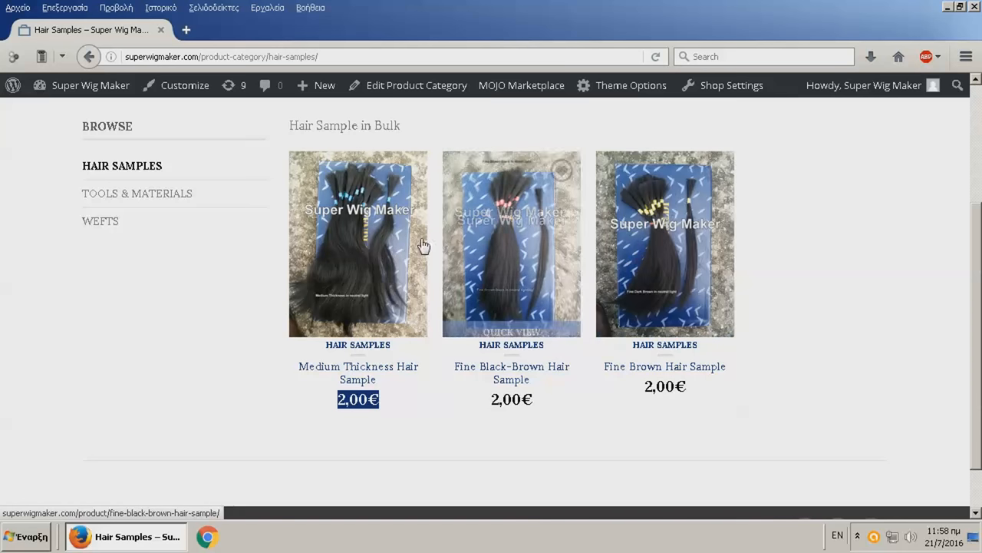
mouse_move(137, 194)
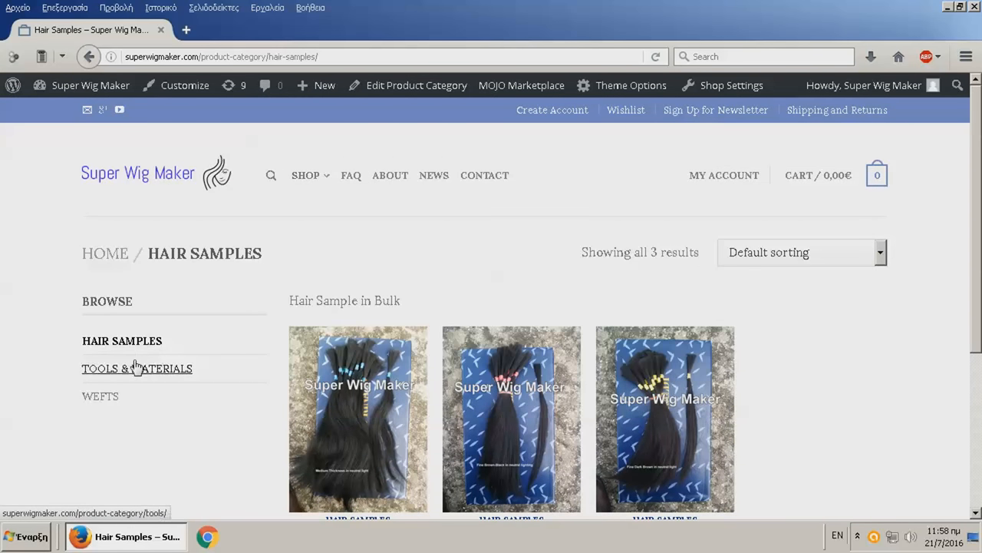
left_click(136, 369)
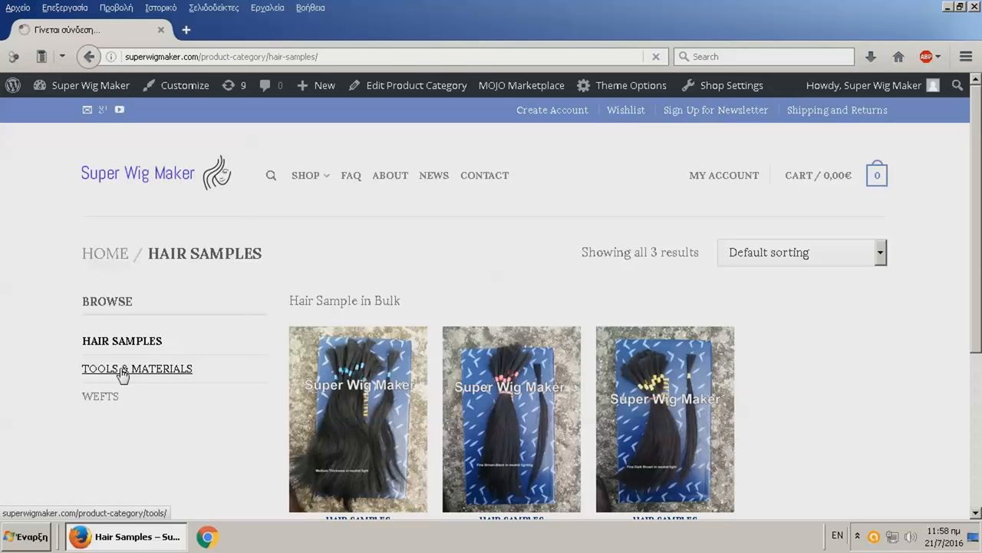
On the Clips product page, select the beige and then black clip variants
left_click(137, 368)
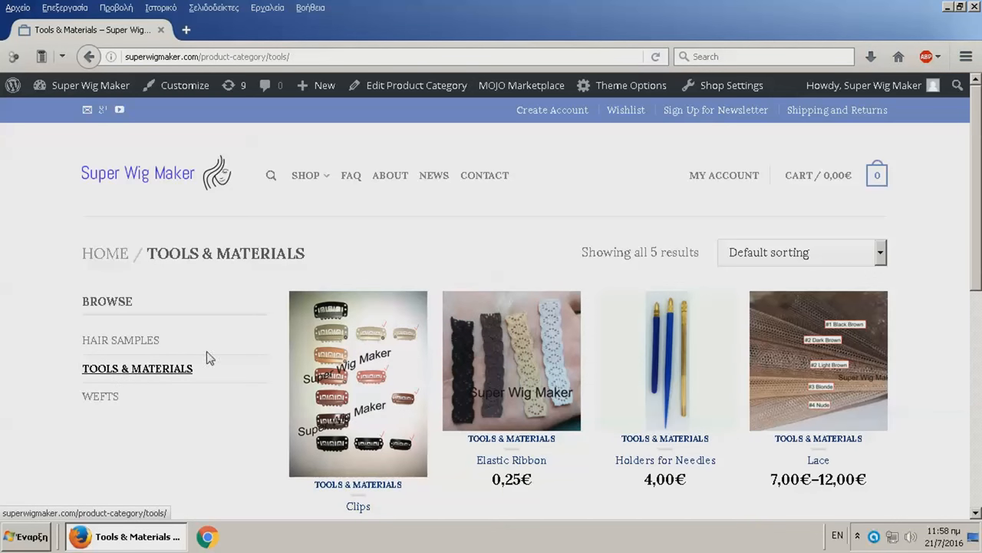
scroll("down", 3)
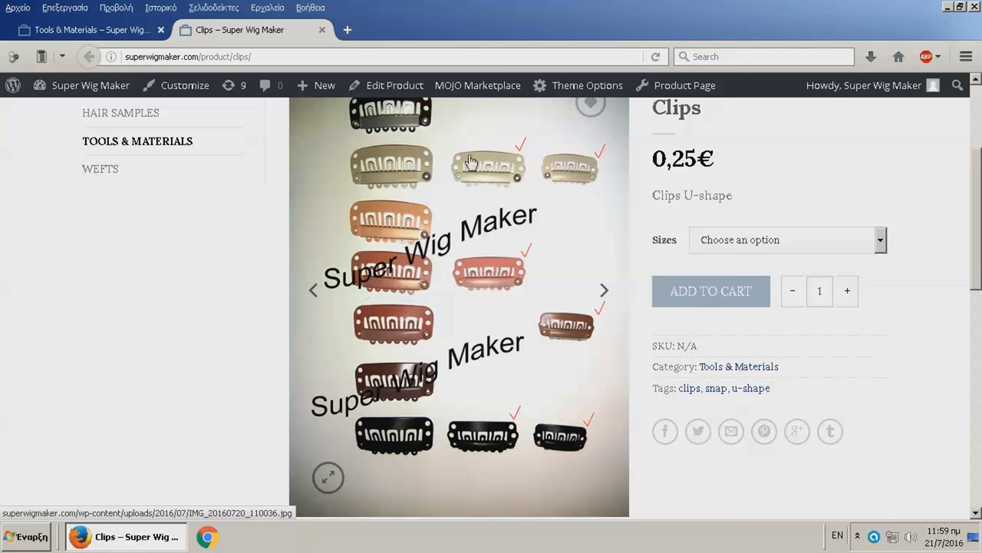
mouse_move(402, 202)
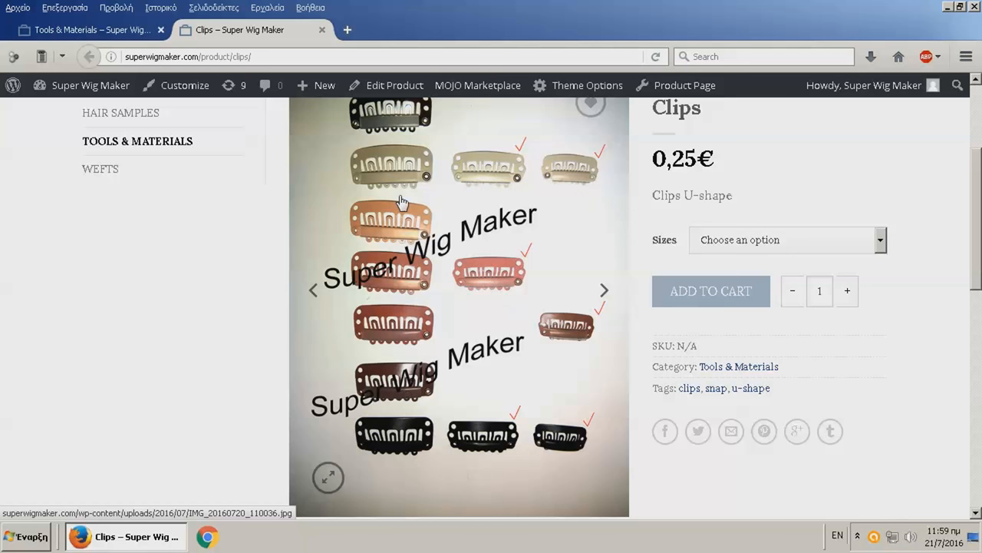
mouse_move(396, 322)
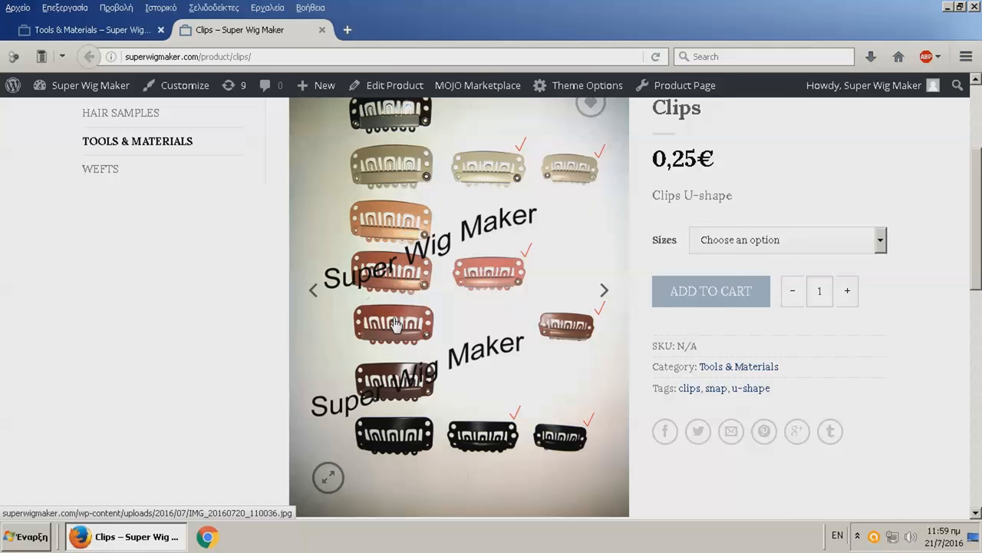
mouse_move(435, 288)
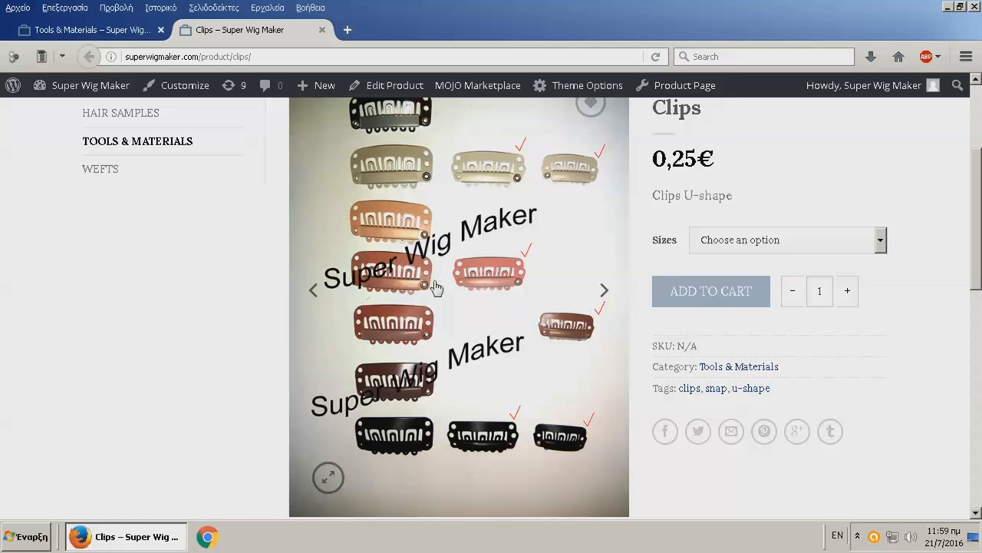
mouse_move(415, 322)
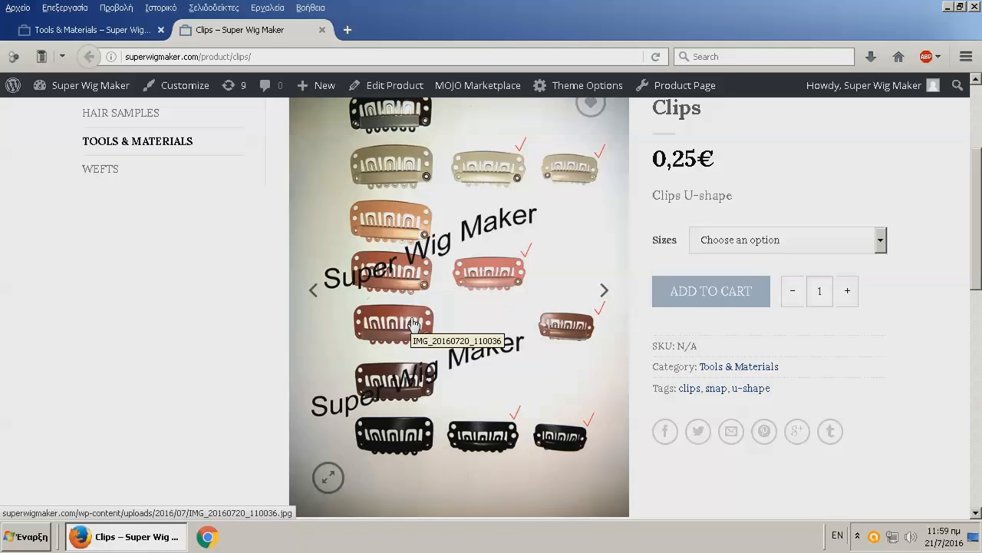
mouse_move(398, 277)
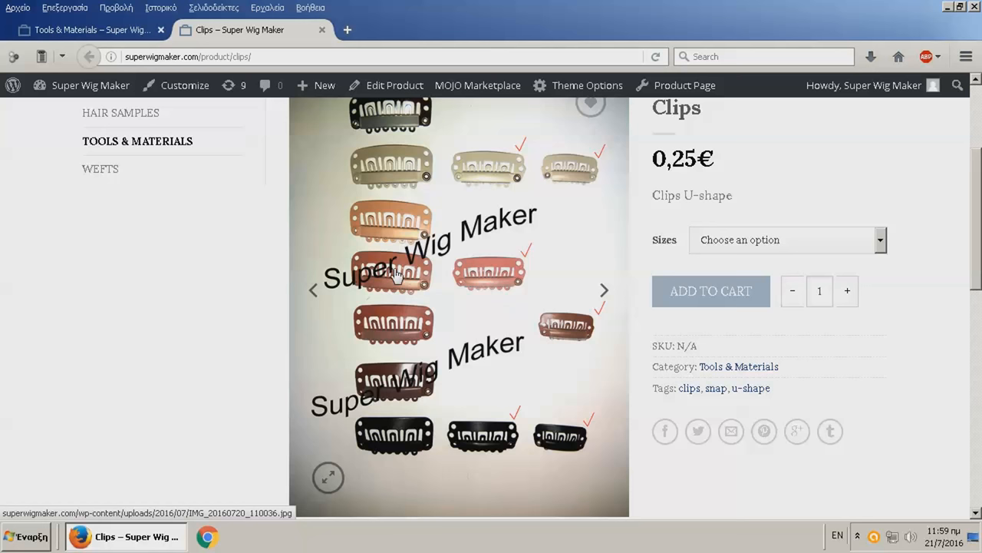
mouse_move(463, 269)
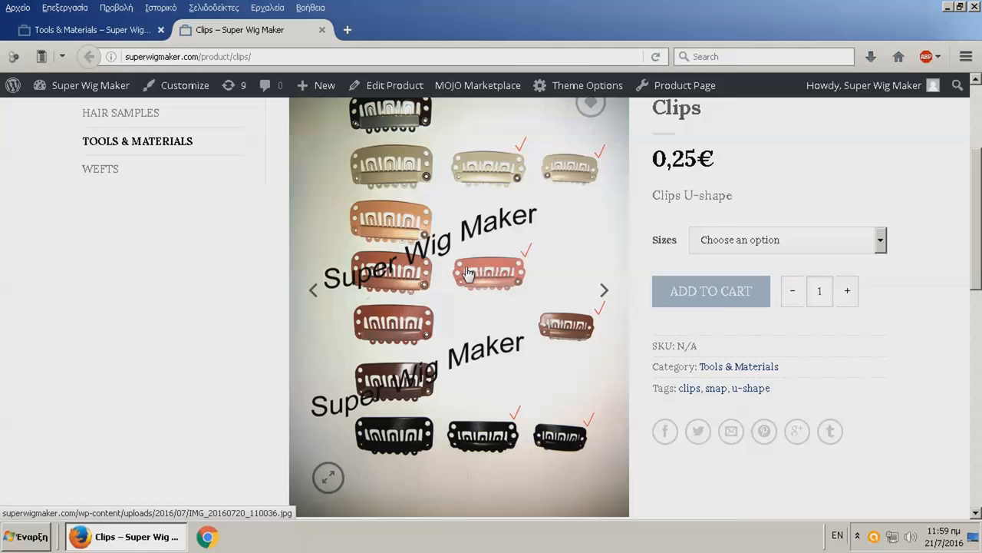
mouse_move(461, 273)
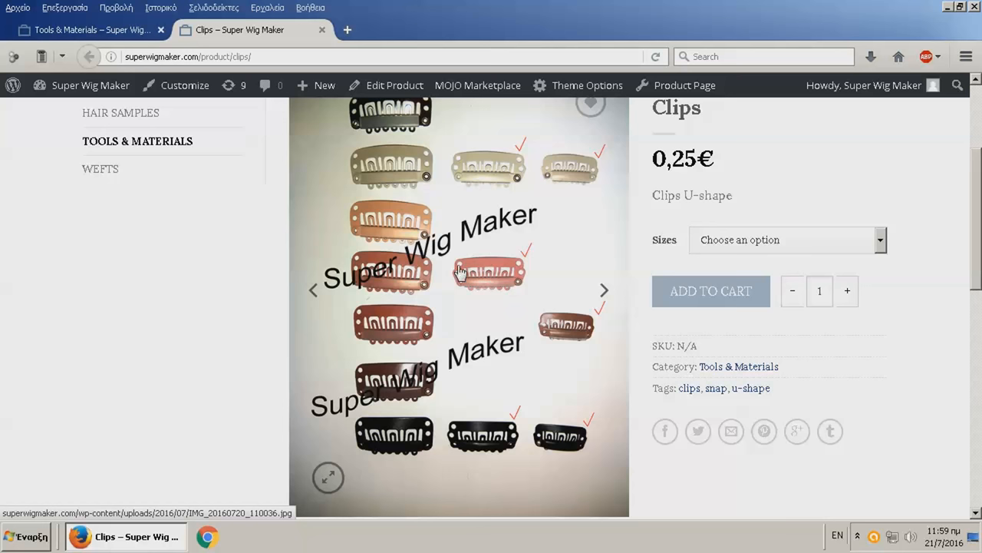
mouse_move(571, 182)
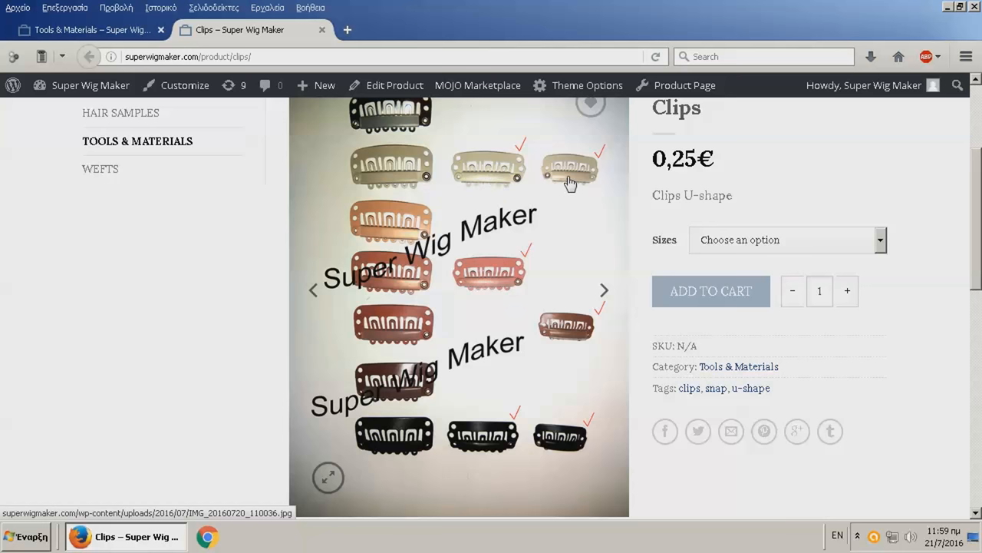
left_click(785, 239)
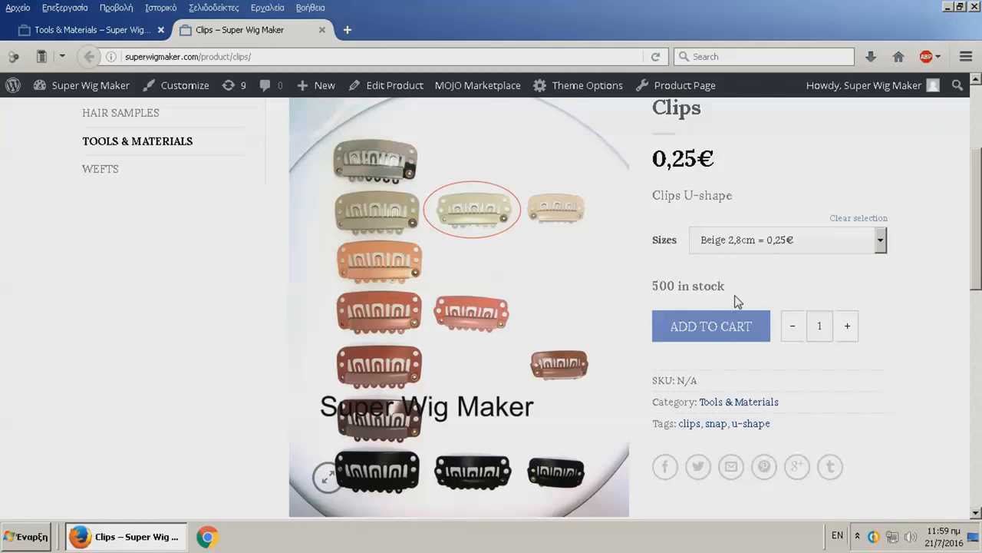
mouse_move(514, 205)
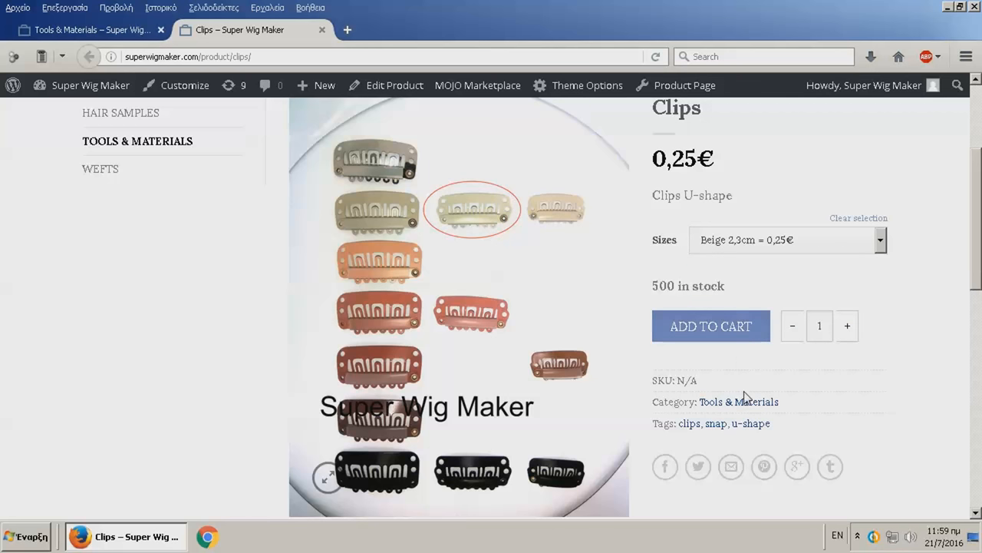
left_click(786, 239)
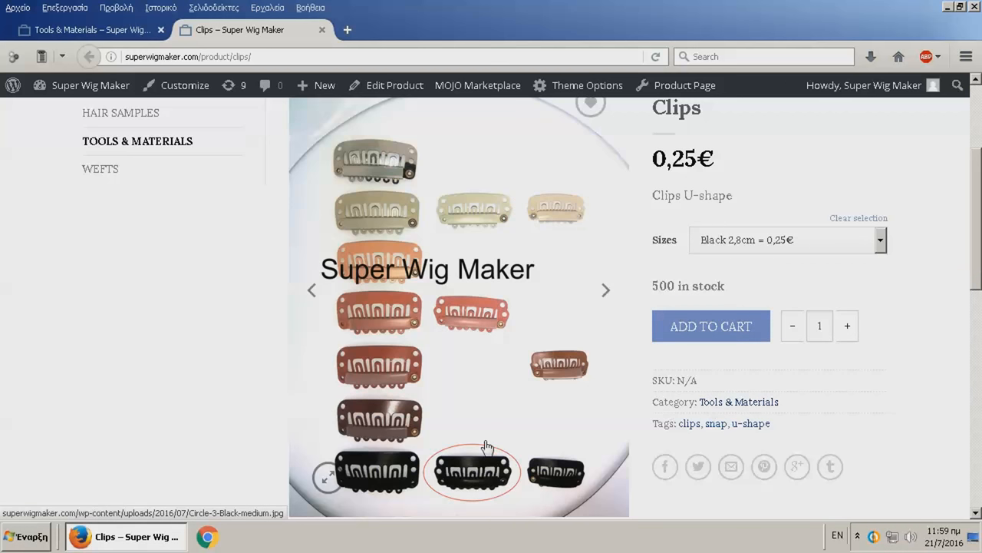
mouse_move(847, 326)
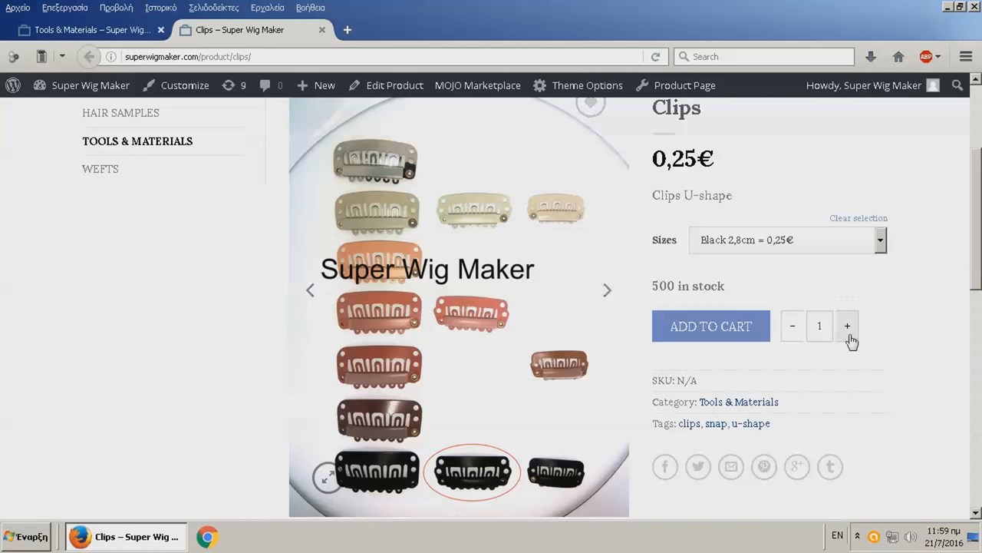
Read the Clips description of U-shape clip sizes and available colours
scroll("down", 3)
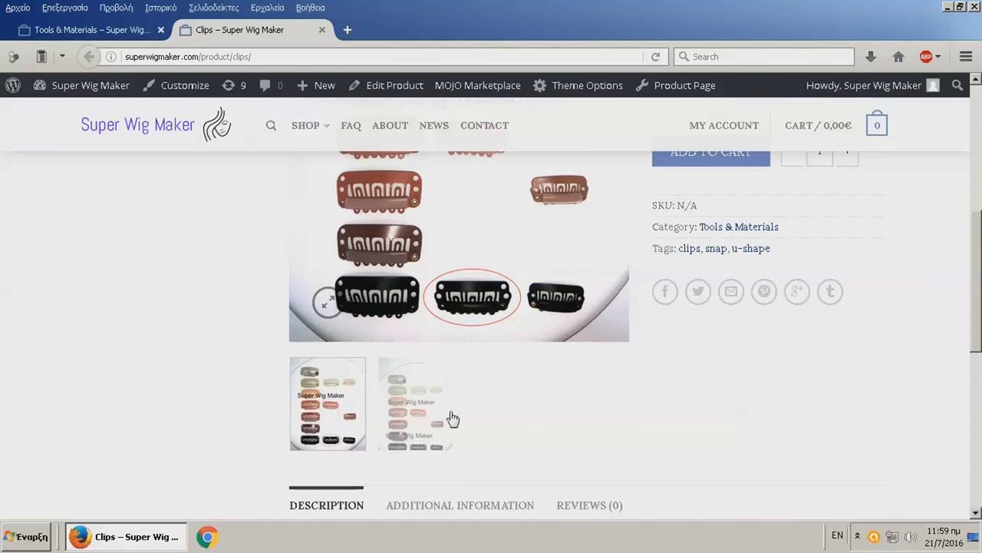
scroll("down", 3)
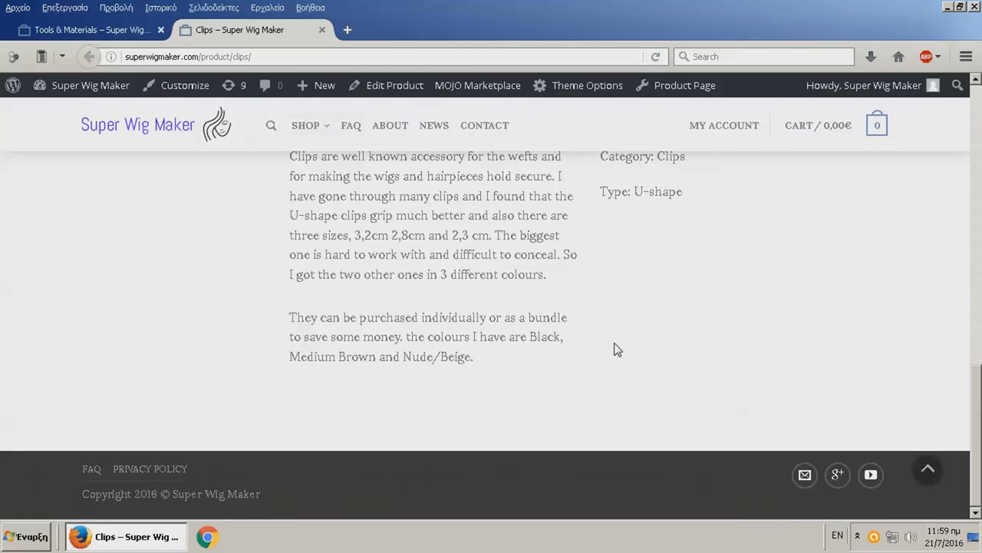
scroll("up", 3)
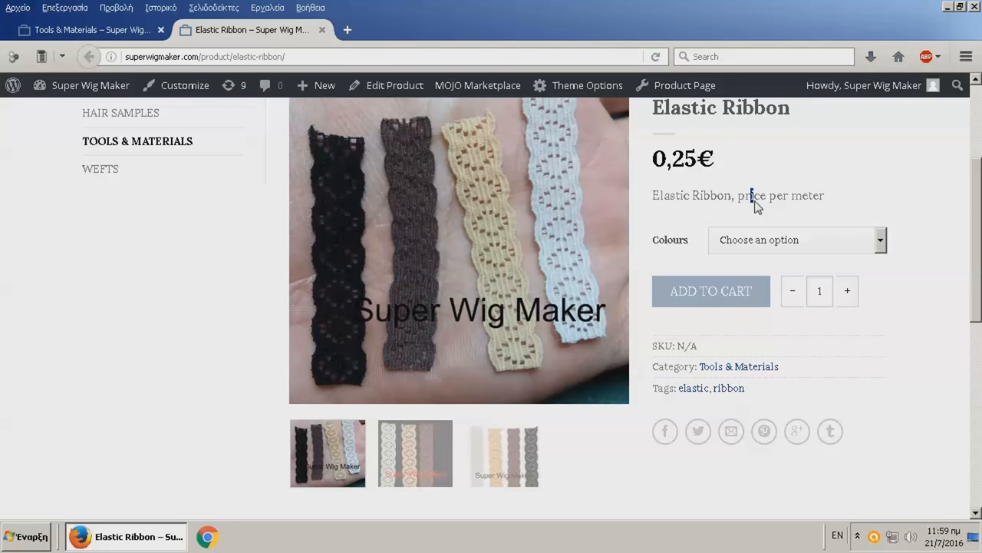
Select the Black elastic ribbon, showing 50 in stock
left_click(798, 240)
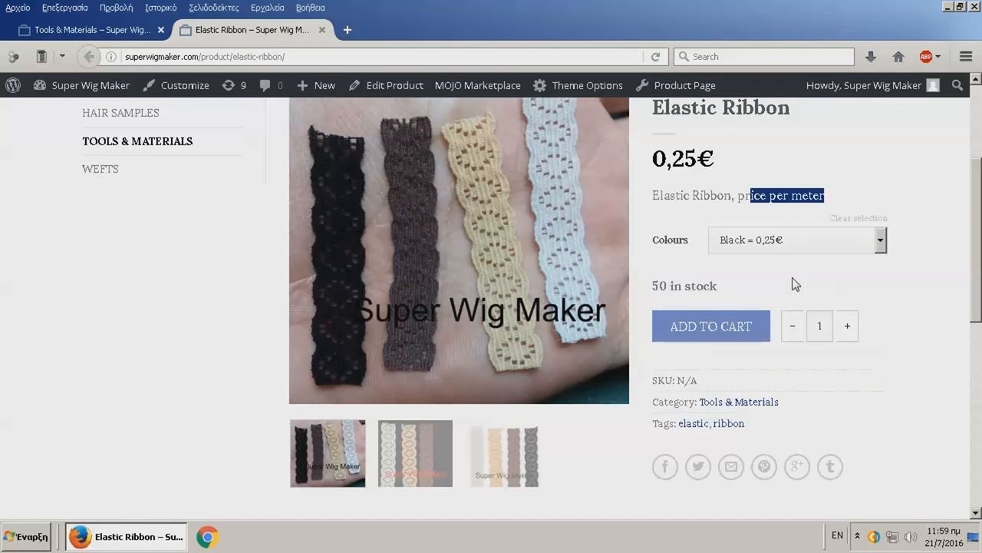
scroll("up", 3)
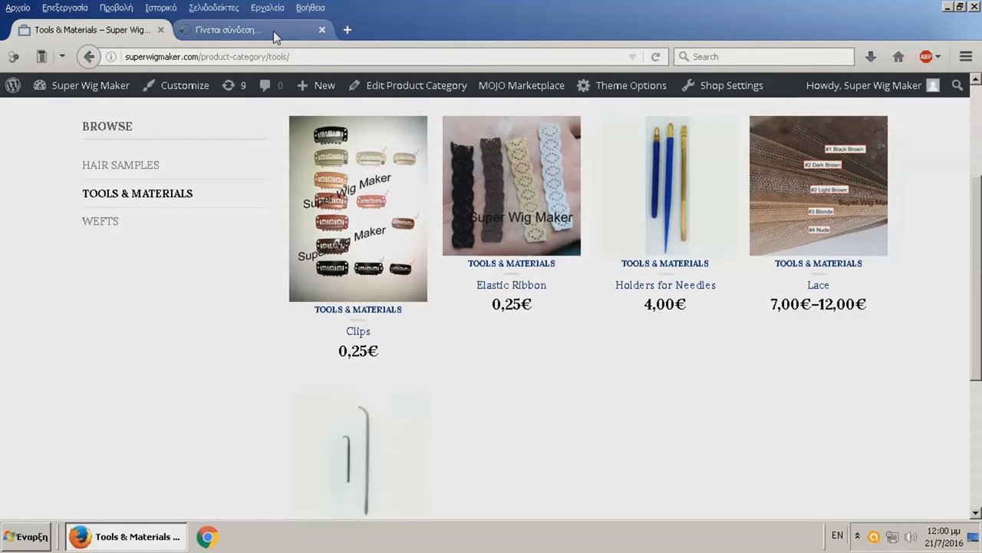
On Holders for Needles, select Brass Long, Plastic Long Pointy, then Plastic Short (4,00€, 30 in stock)
left_click(665, 184)
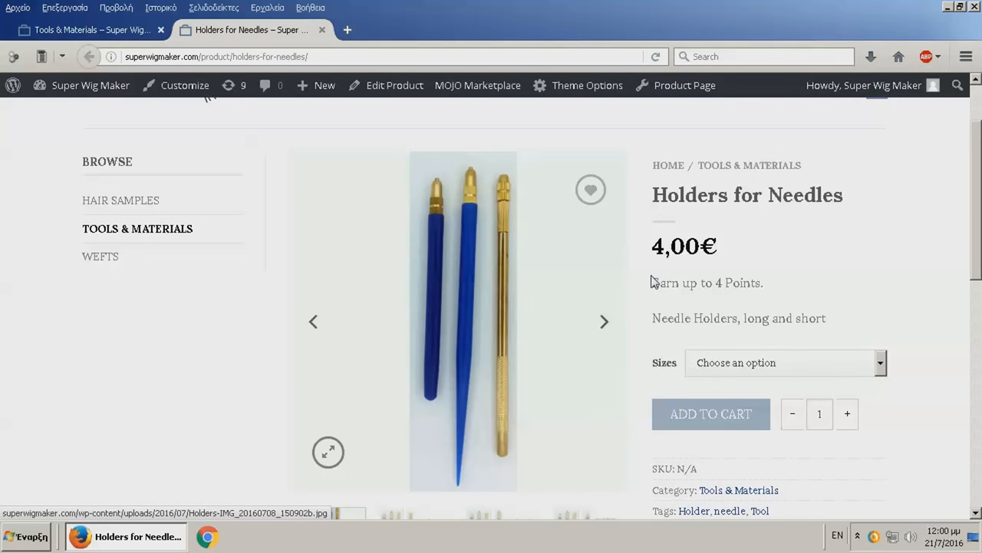
left_click(782, 362)
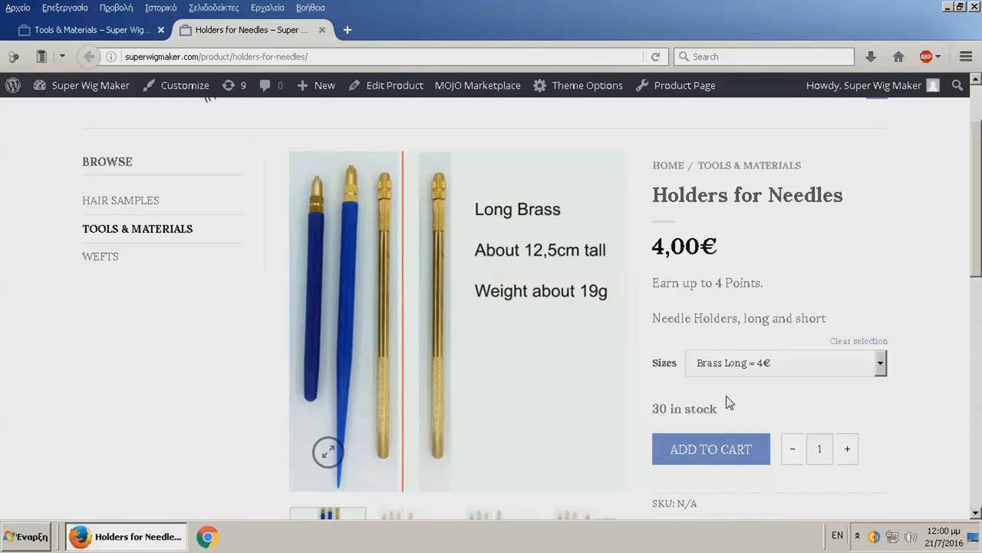
mouse_move(541, 261)
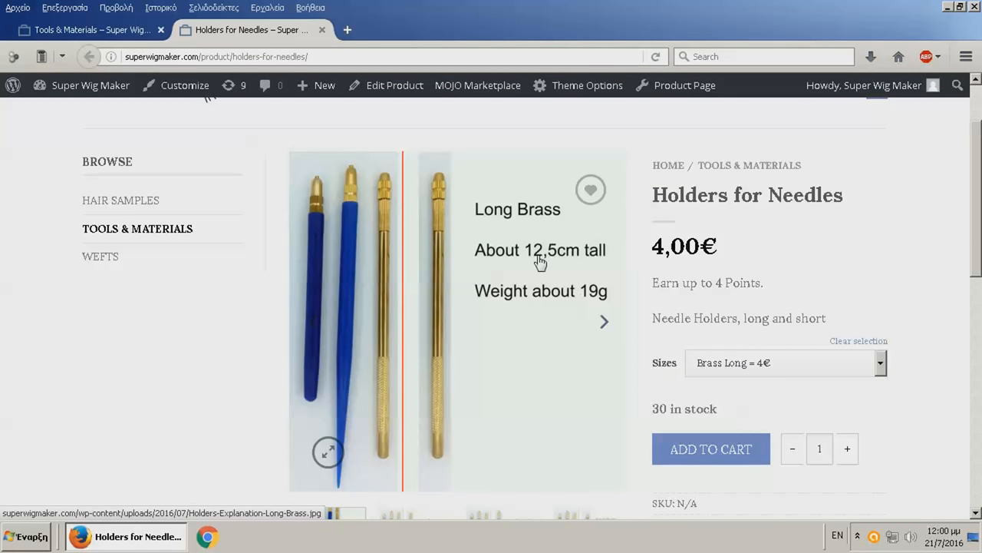
left_click(786, 362)
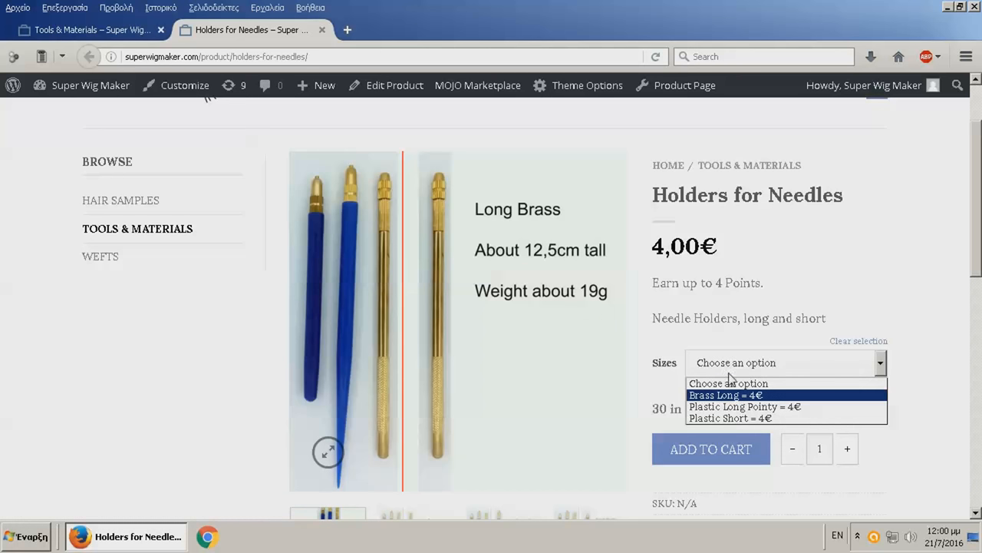
left_click(744, 405)
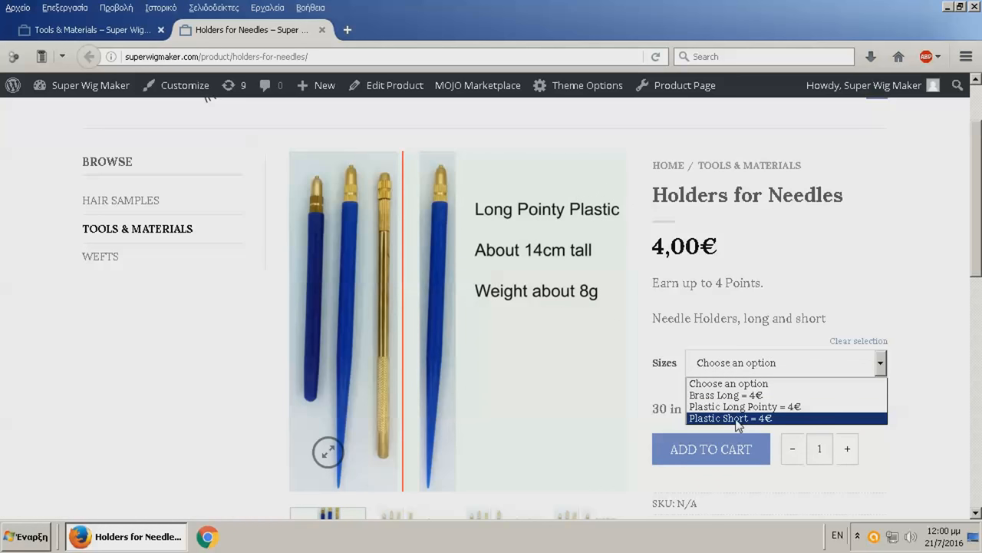
left_click(730, 417)
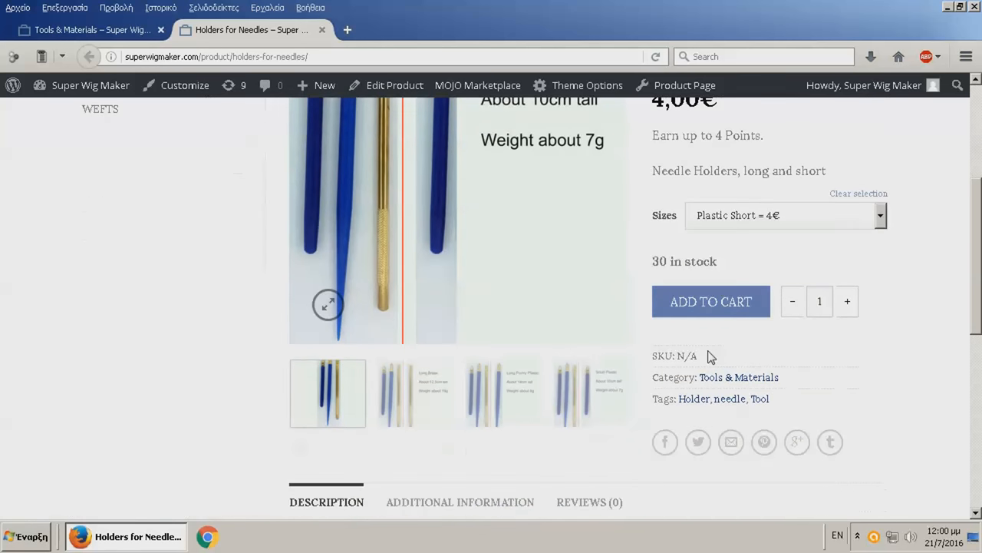
scroll("up", 3)
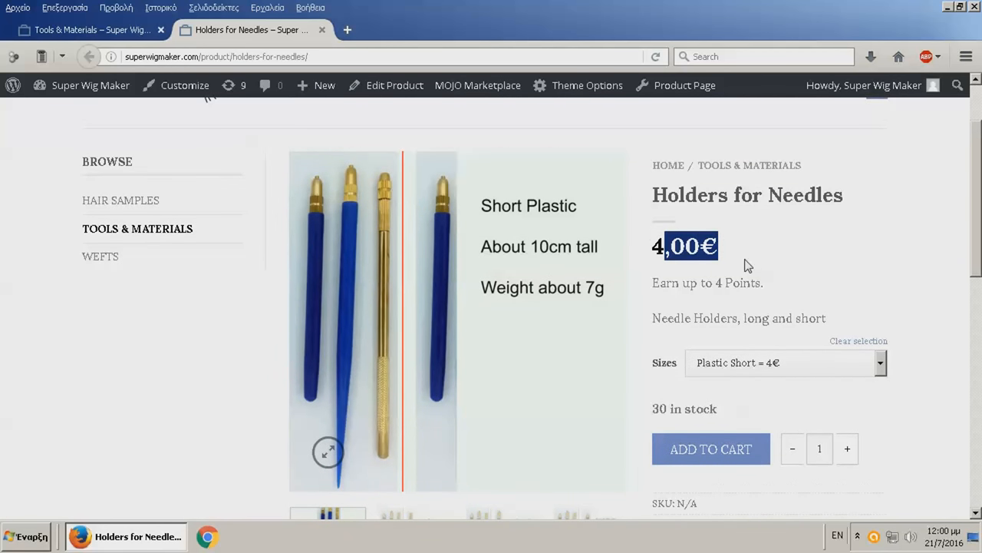
scroll("down", 3)
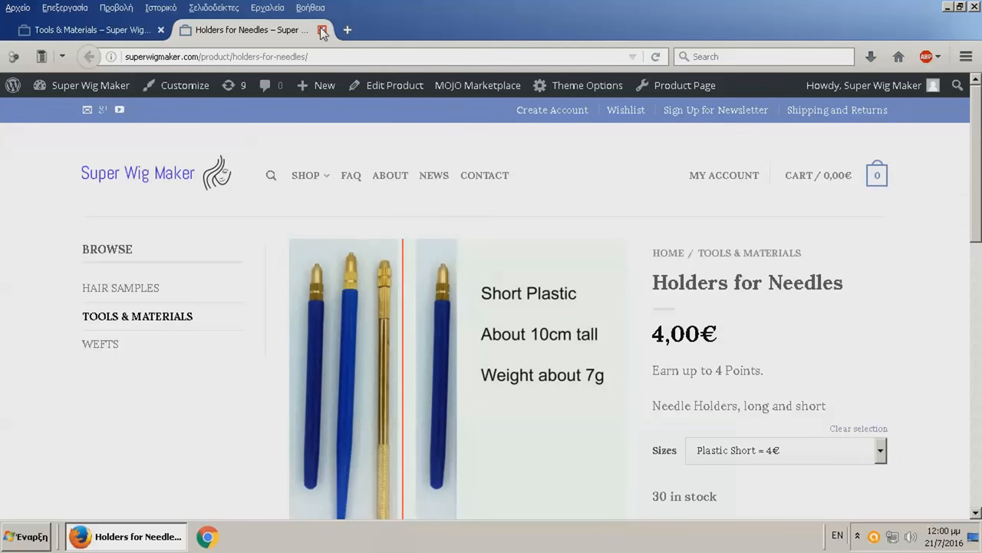
On the Lace page, enlarge the colour photo and select Bobbinet Asian #2 Dark Brown
left_click(322, 31)
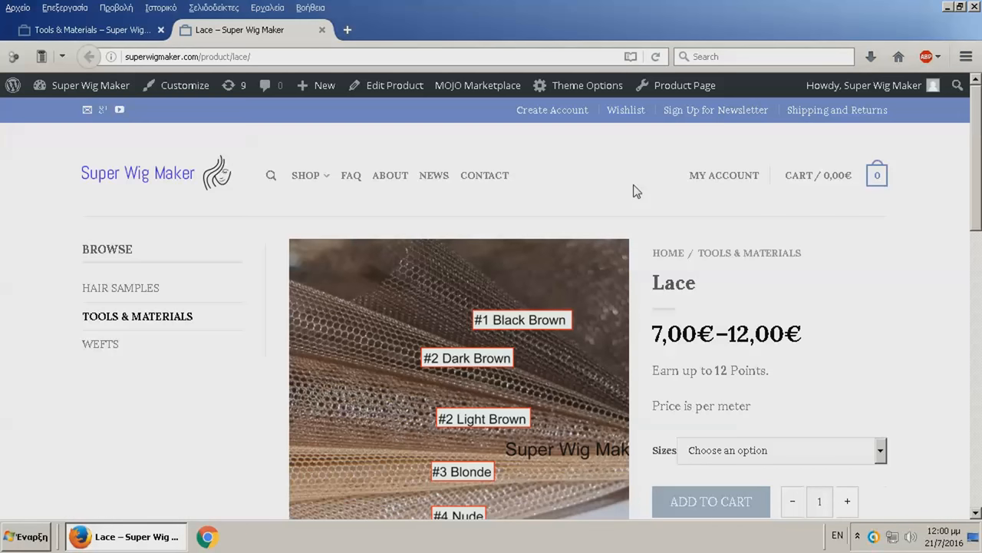
scroll("down", 3)
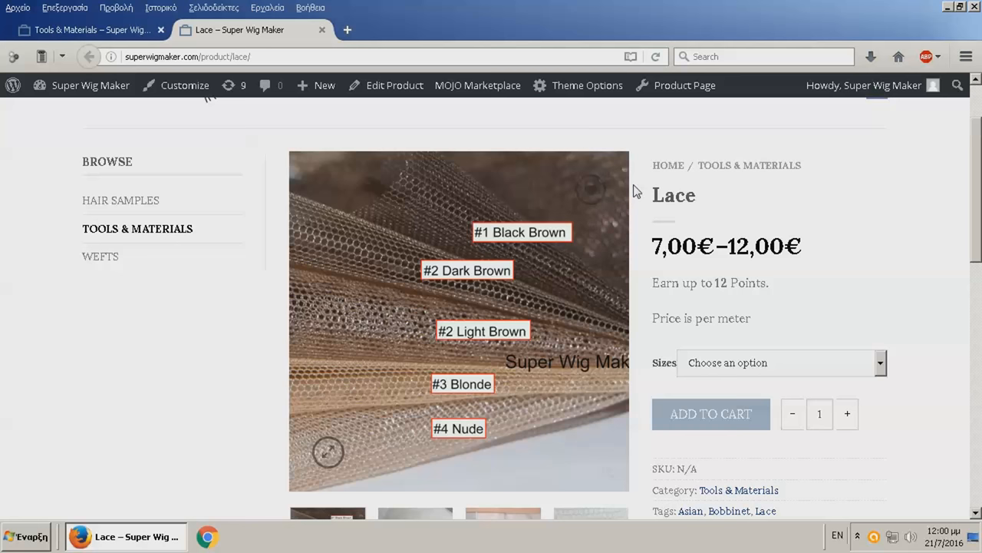
scroll("down", 3)
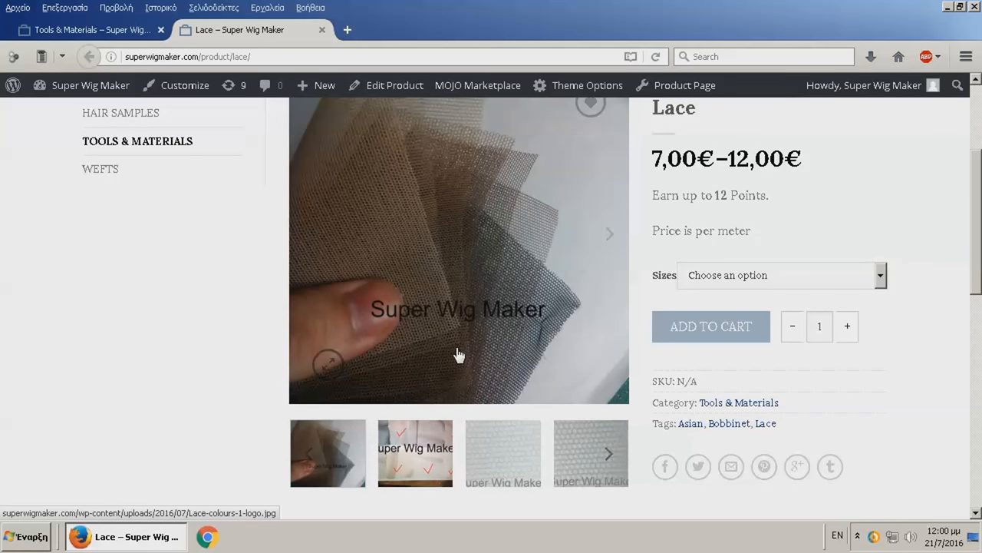
mouse_move(474, 316)
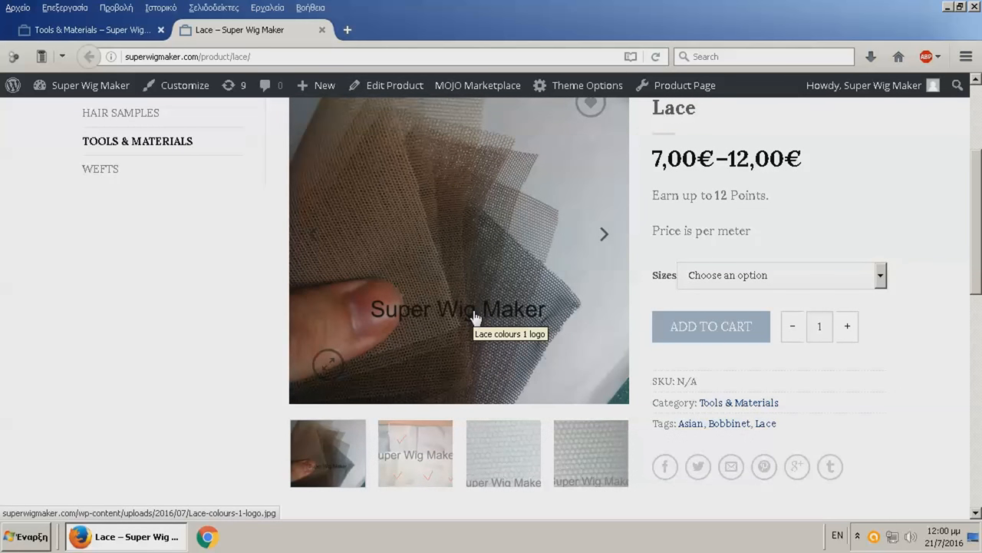
mouse_move(476, 236)
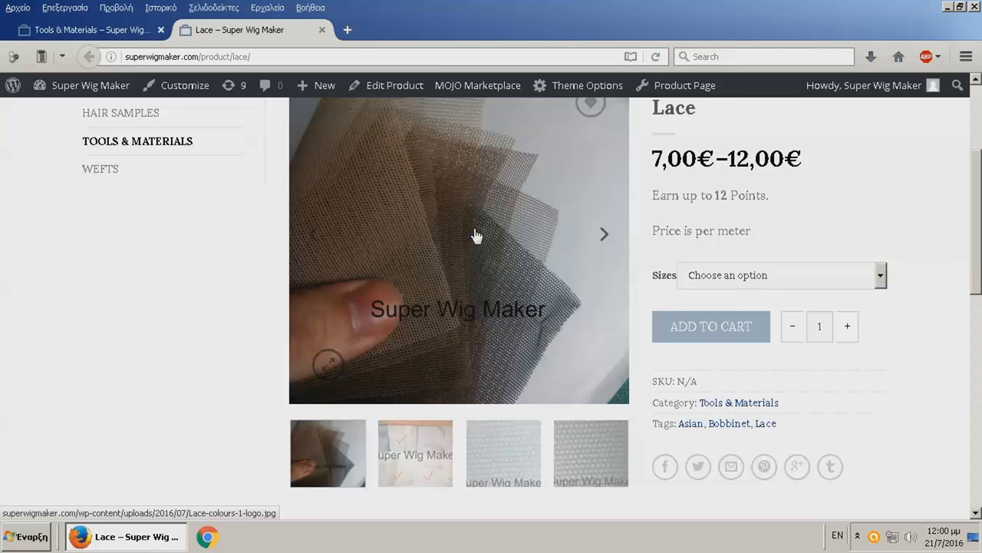
left_click(459, 249)
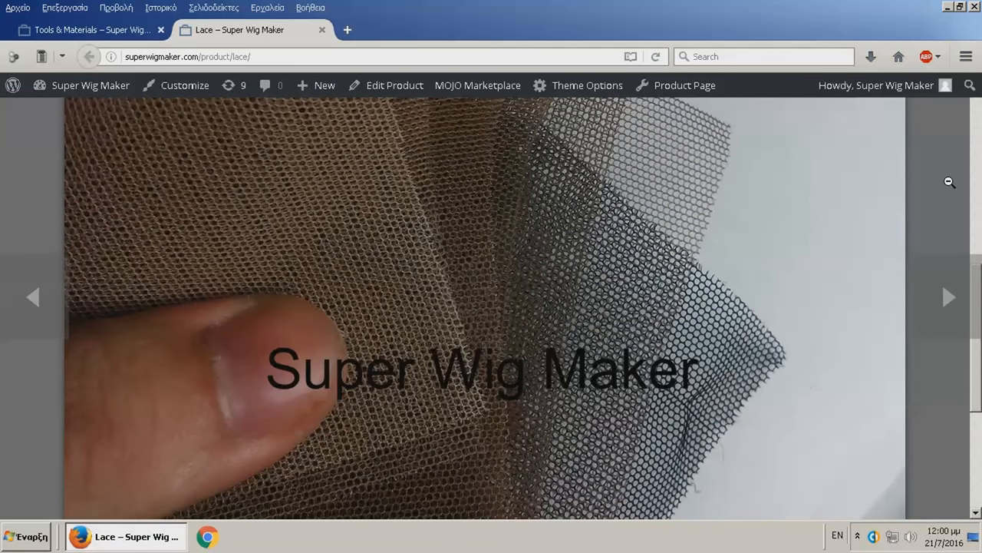
scroll("up", 3)
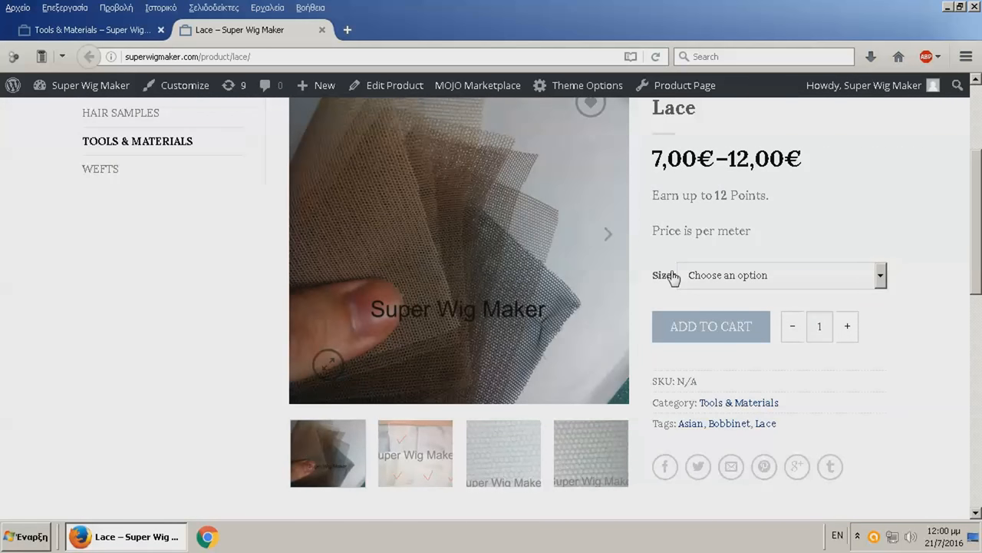
left_click(779, 274)
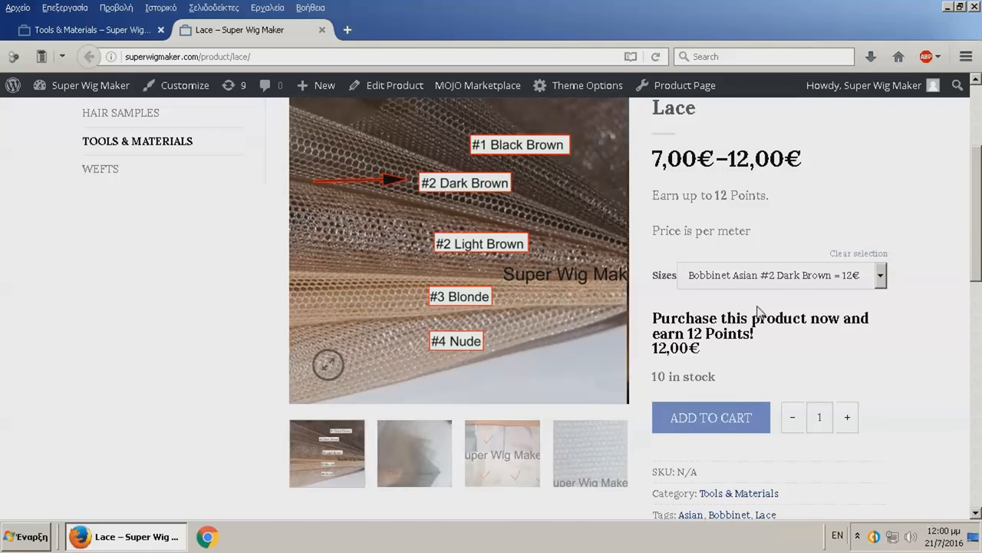
scroll("up", 3)
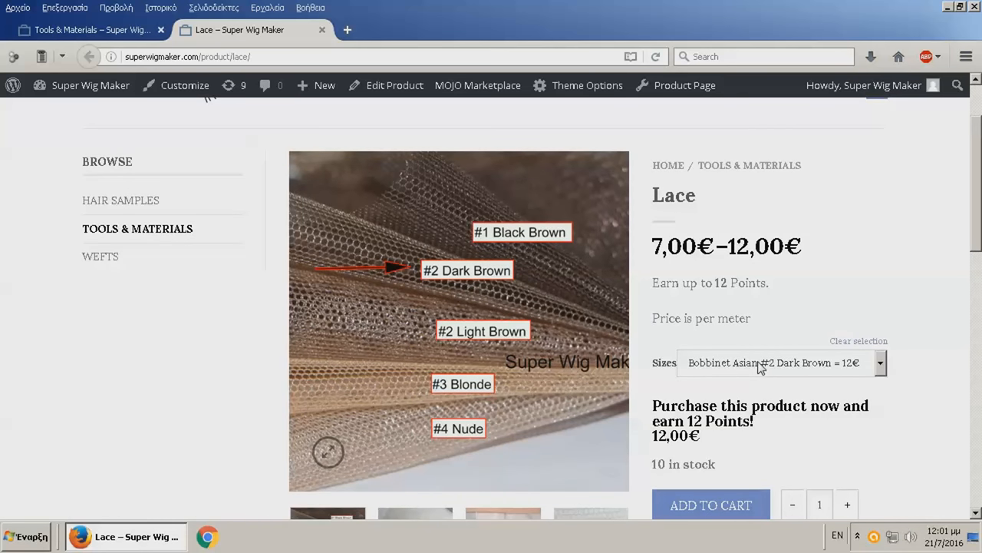
Try #2 Light Brown and #4 Nude, ending on Asian Fine Light Brown, 7,00€, 20 in stock
left_click(781, 362)
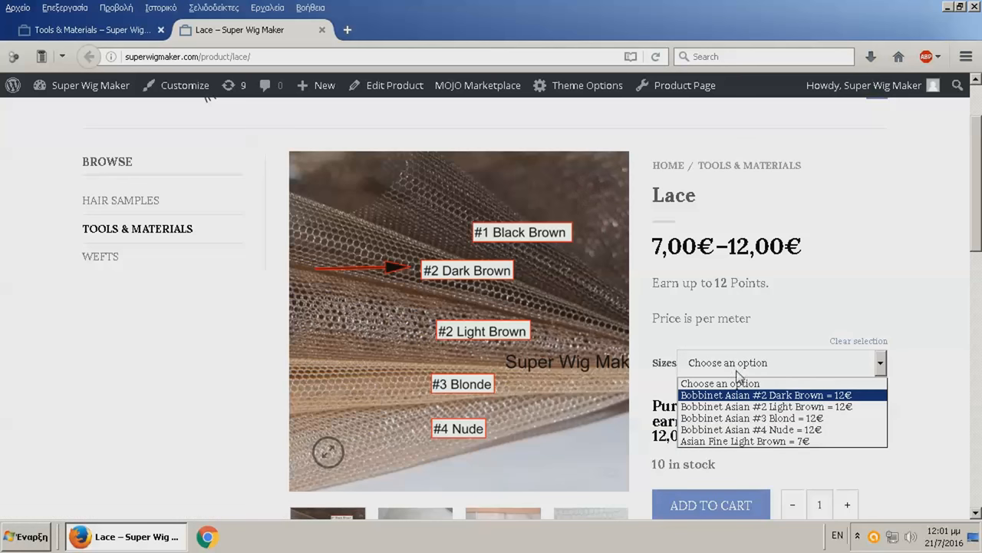
mouse_move(765, 405)
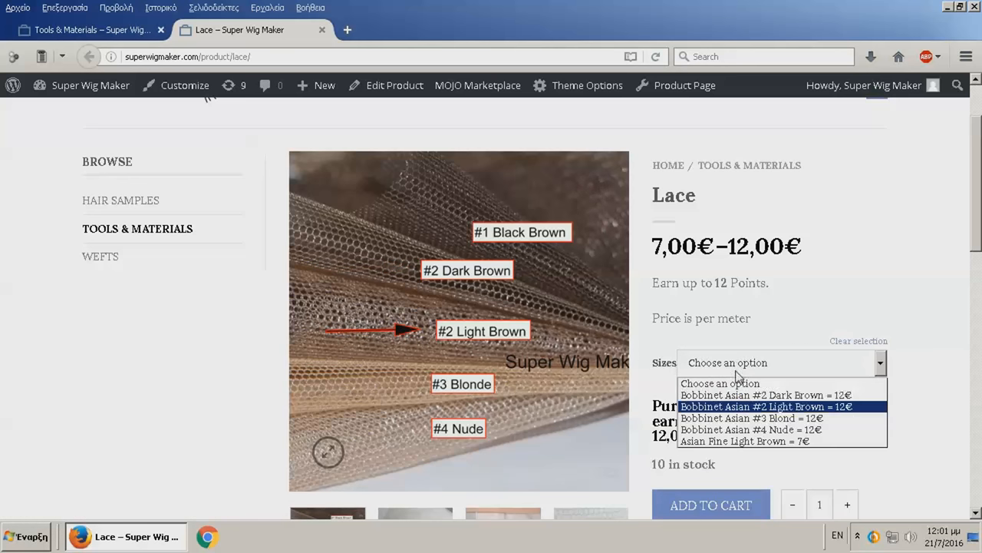
left_click(750, 417)
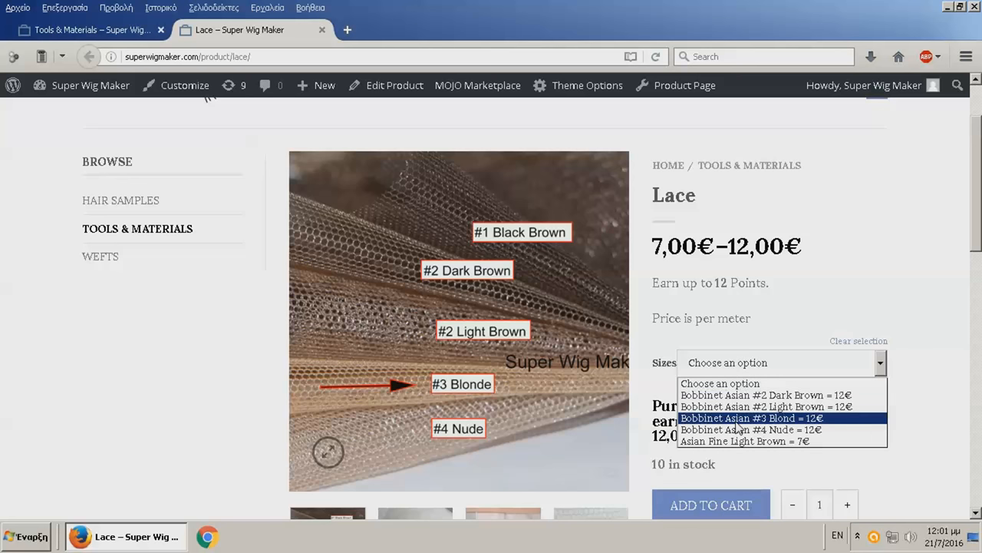
left_click(748, 430)
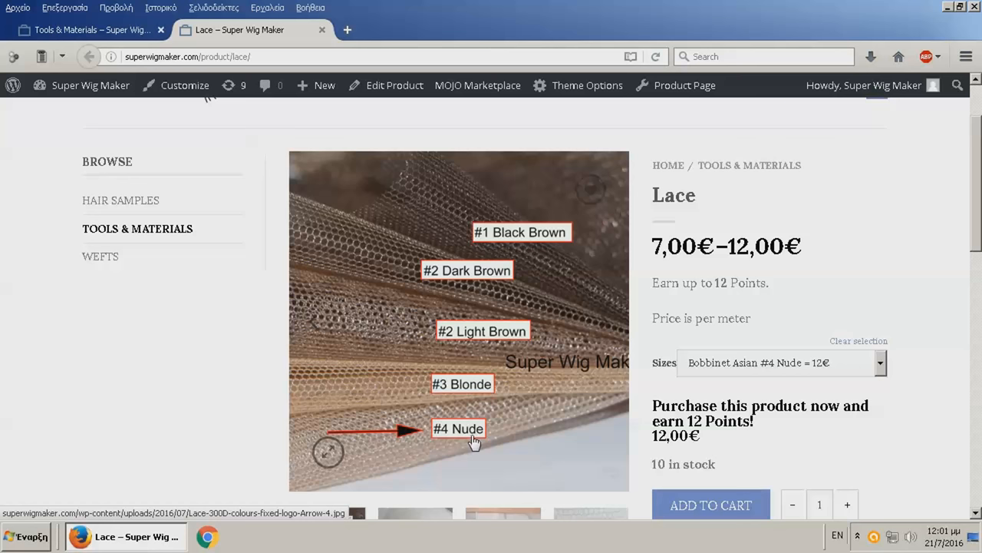
mouse_move(497, 433)
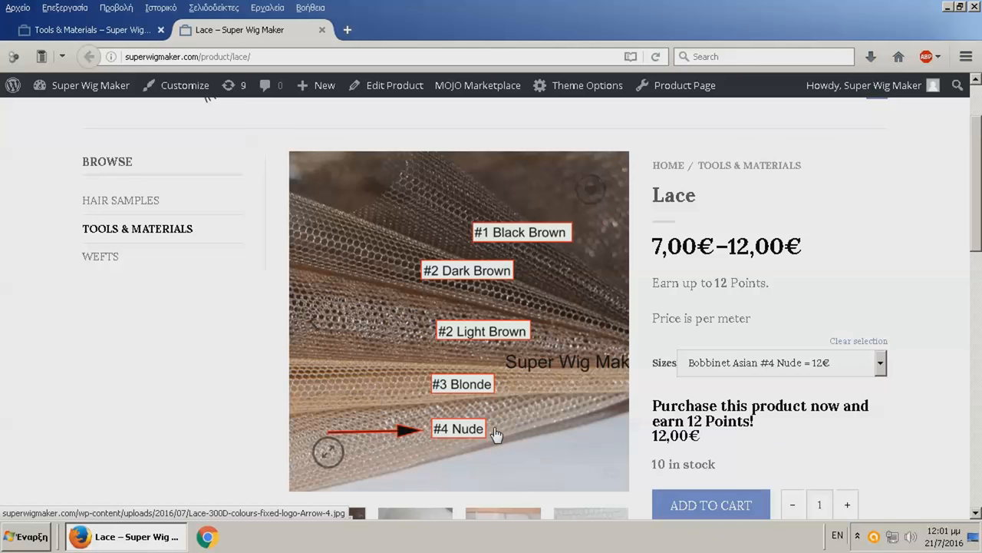
mouse_move(699, 391)
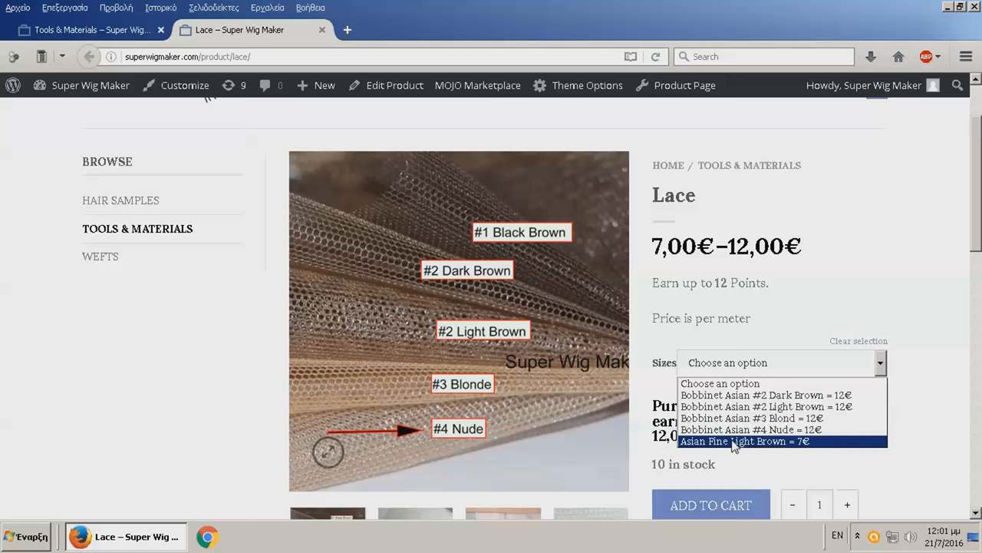
left_click(743, 440)
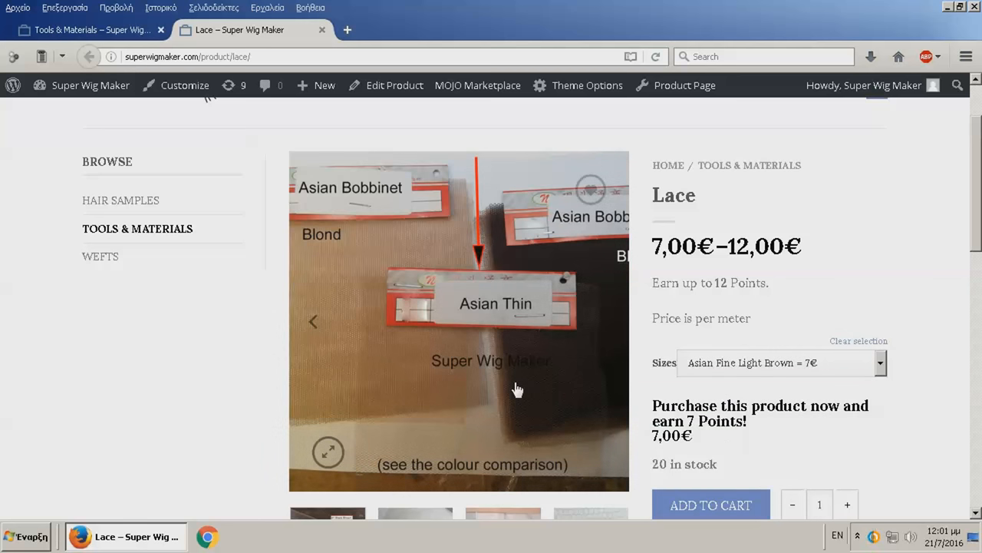
mouse_move(448, 418)
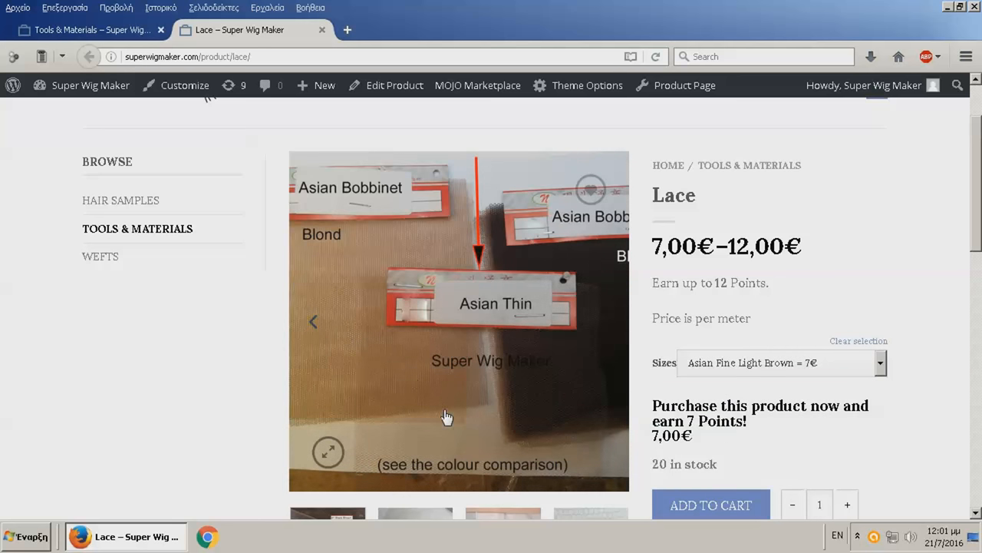
mouse_move(685, 382)
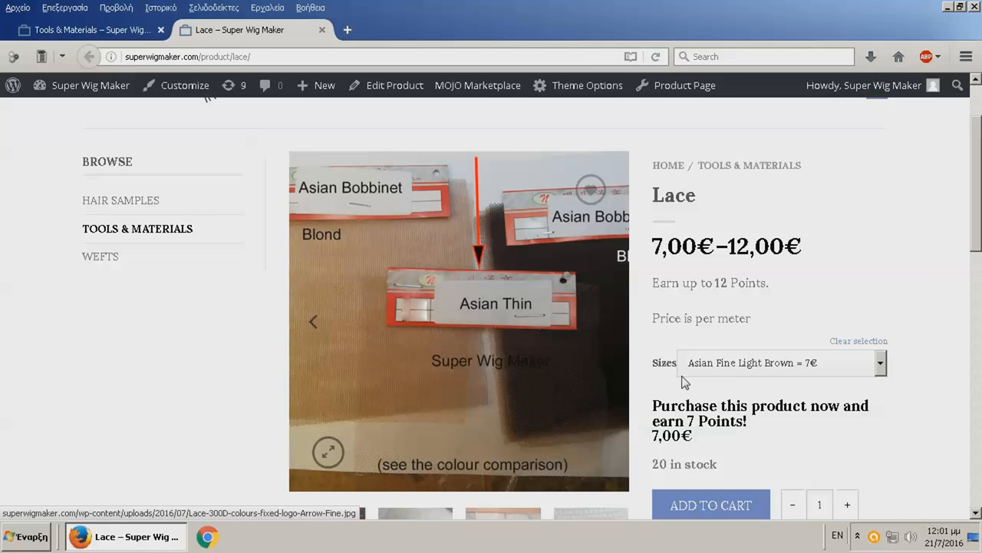
scroll("down", 3)
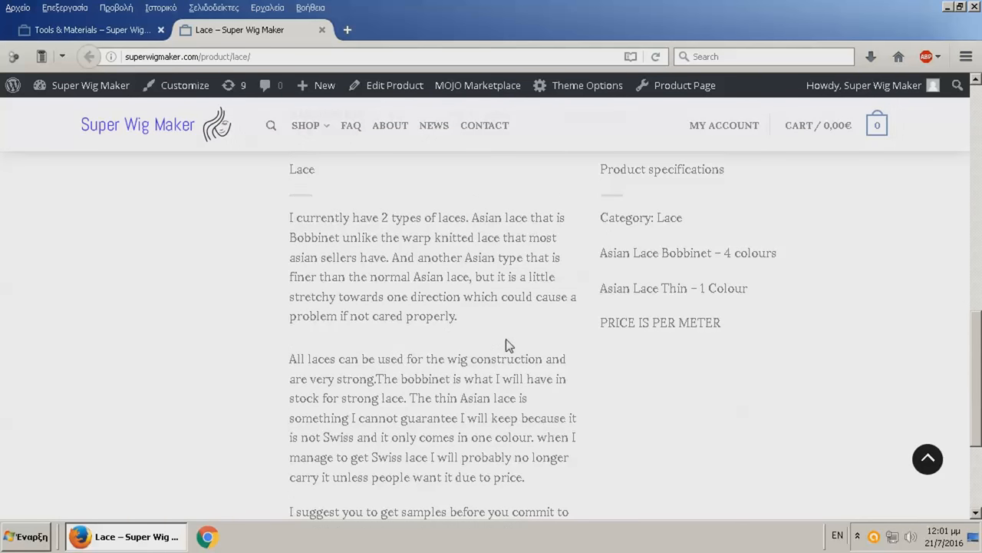
scroll("up", 3)
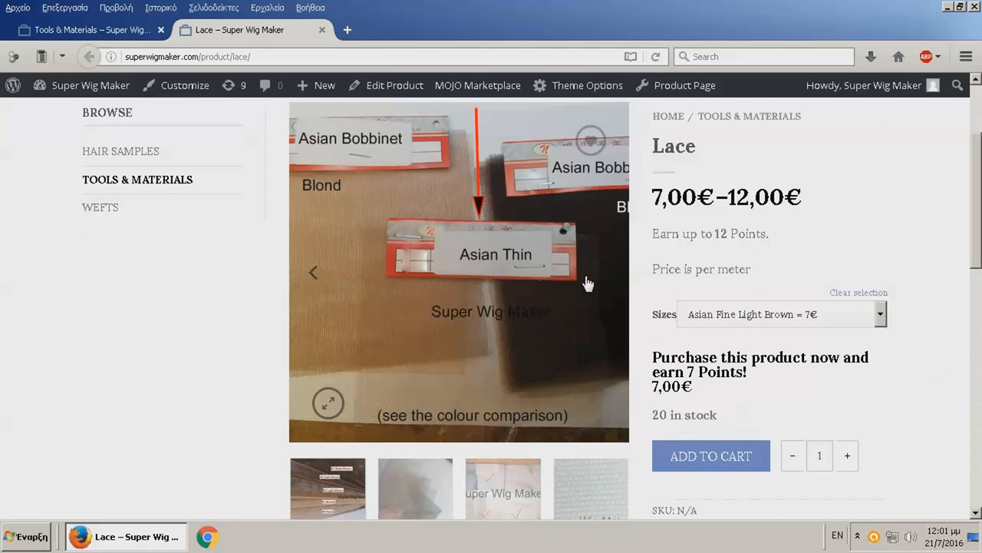
mouse_move(476, 264)
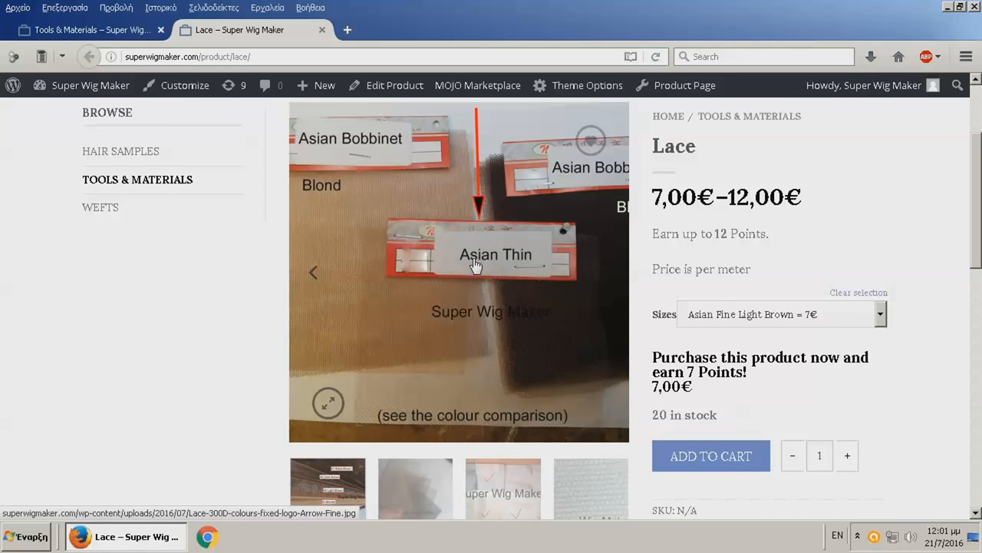
mouse_move(499, 289)
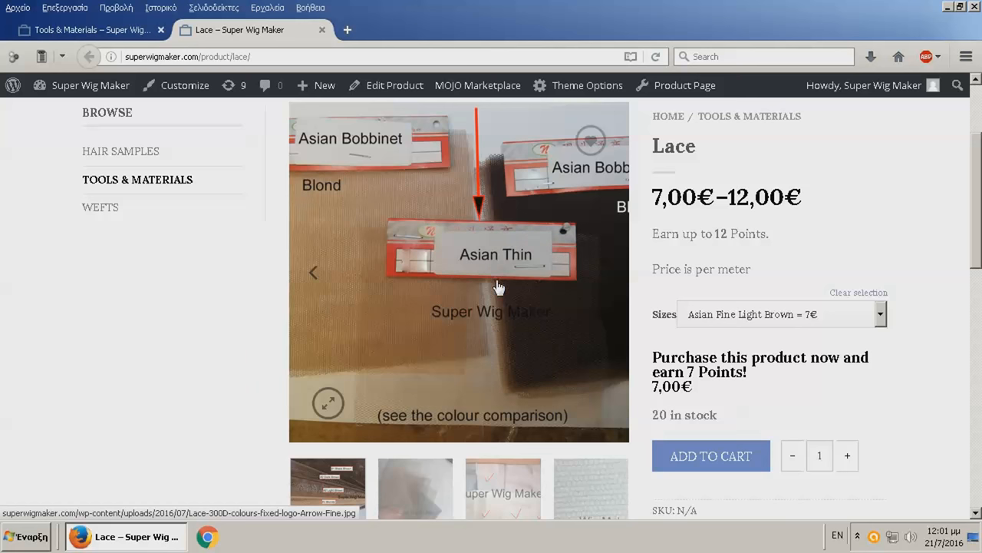
mouse_move(464, 391)
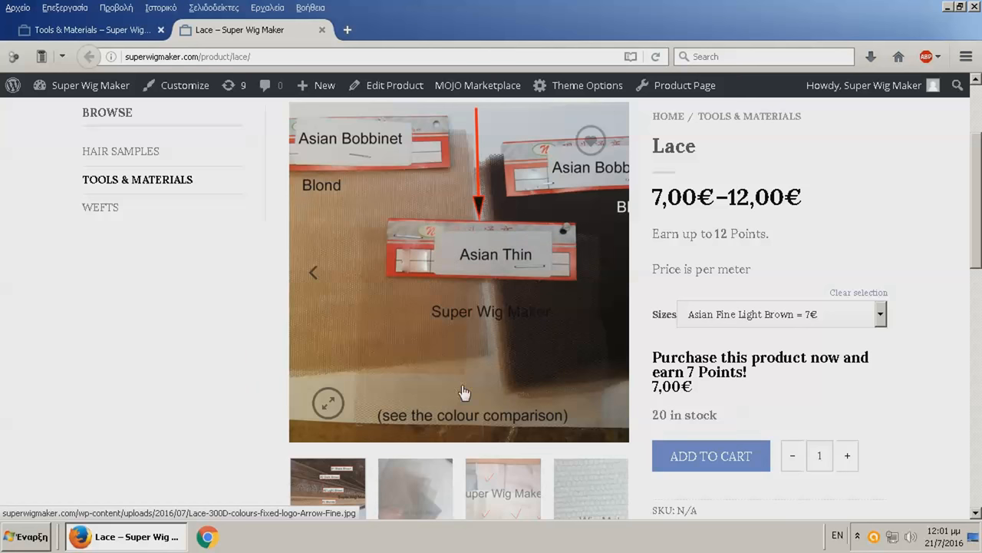
mouse_move(546, 337)
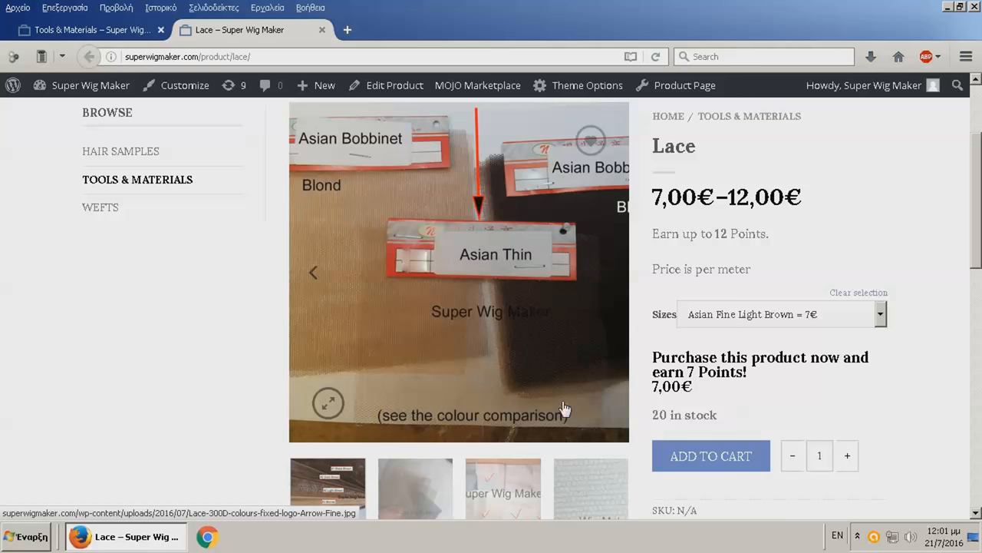
mouse_move(553, 431)
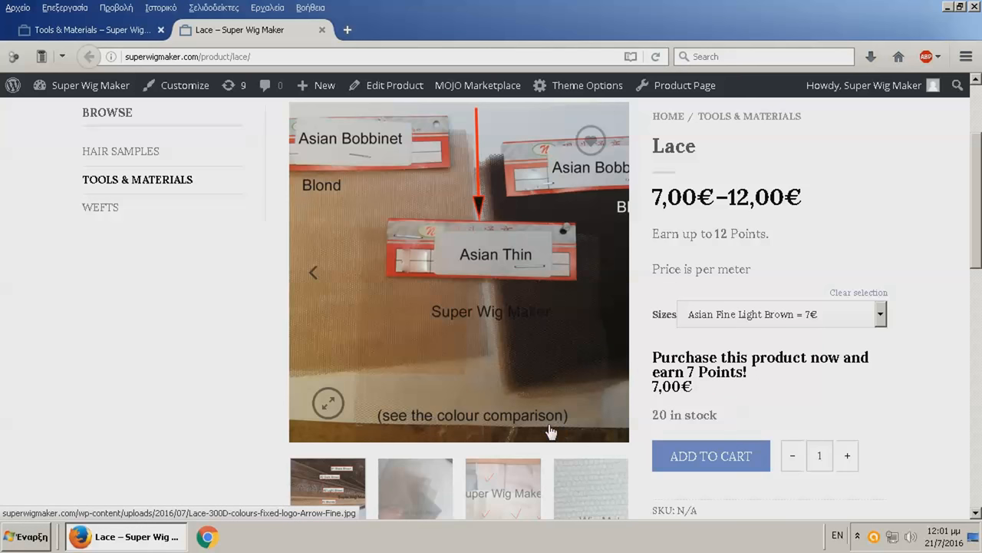
mouse_move(499, 374)
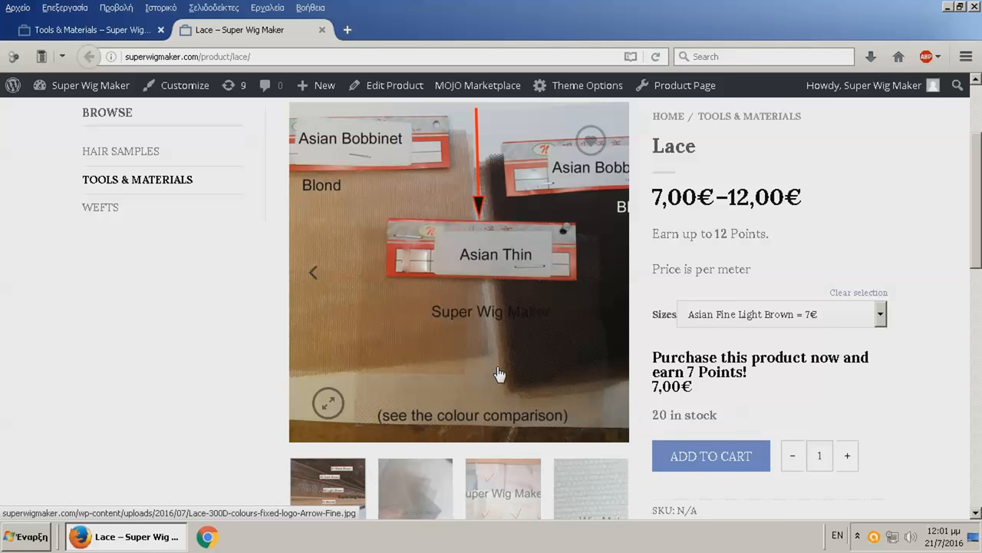
mouse_move(498, 375)
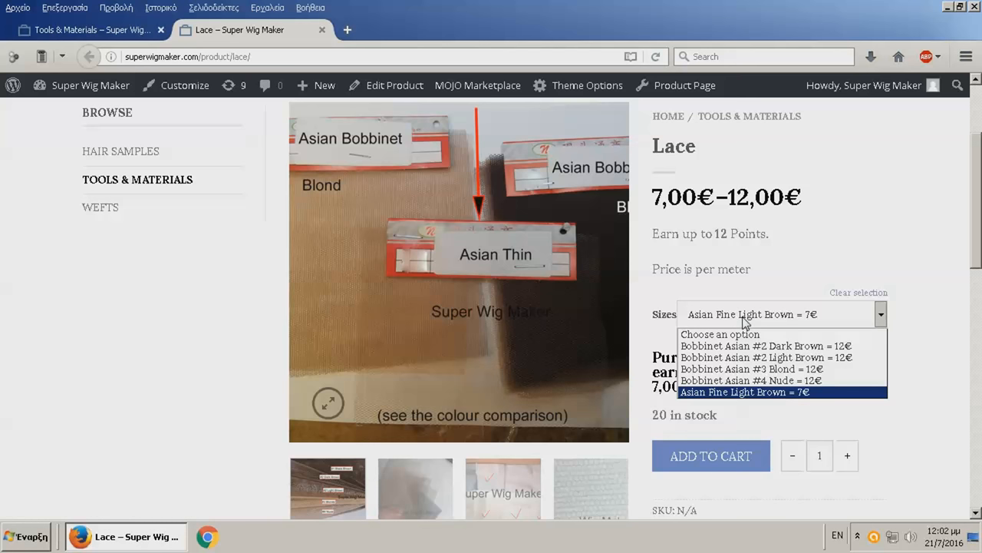
mouse_move(752, 396)
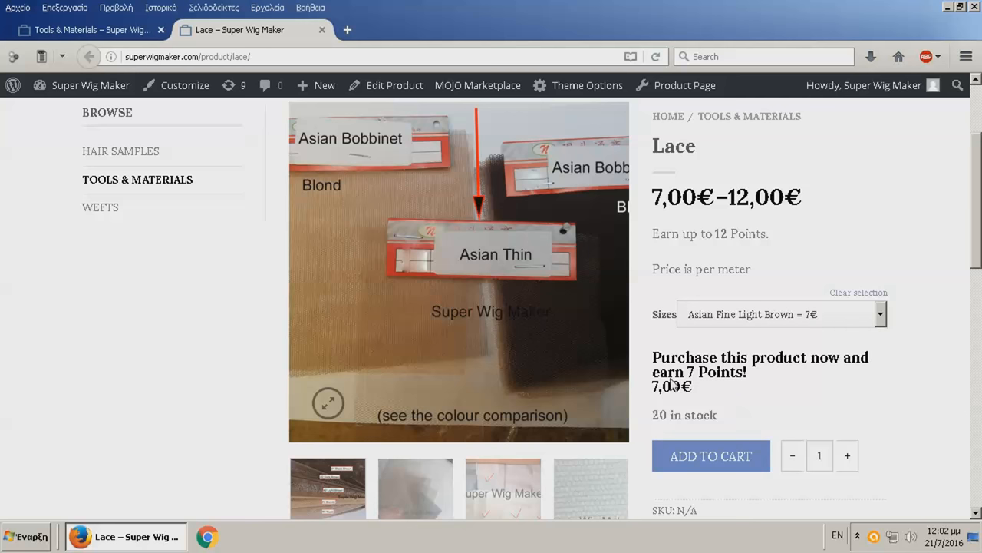
scroll("down", 3)
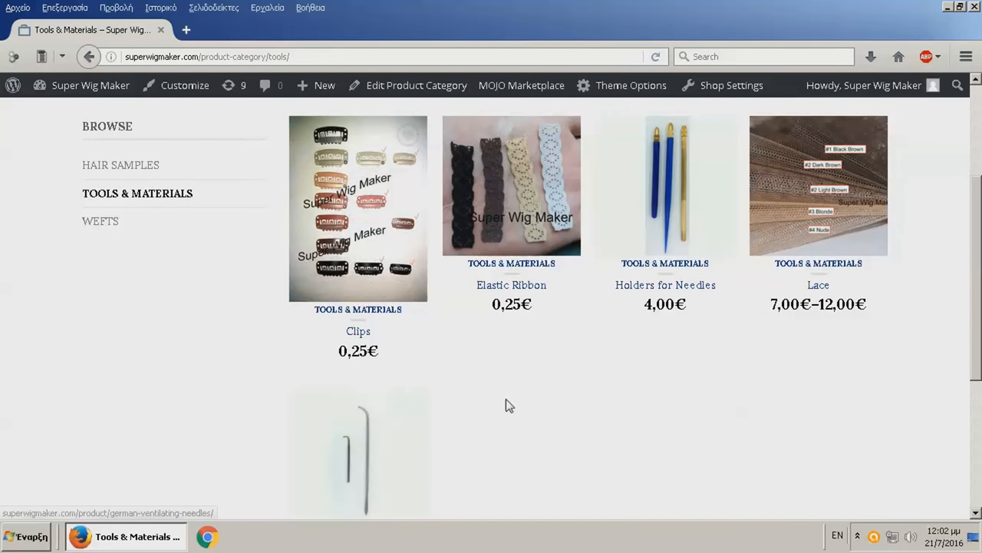
Show Ventilating Needles Long and Short (2,00€) and enlarge the long needle explanation image
left_click(359, 453)
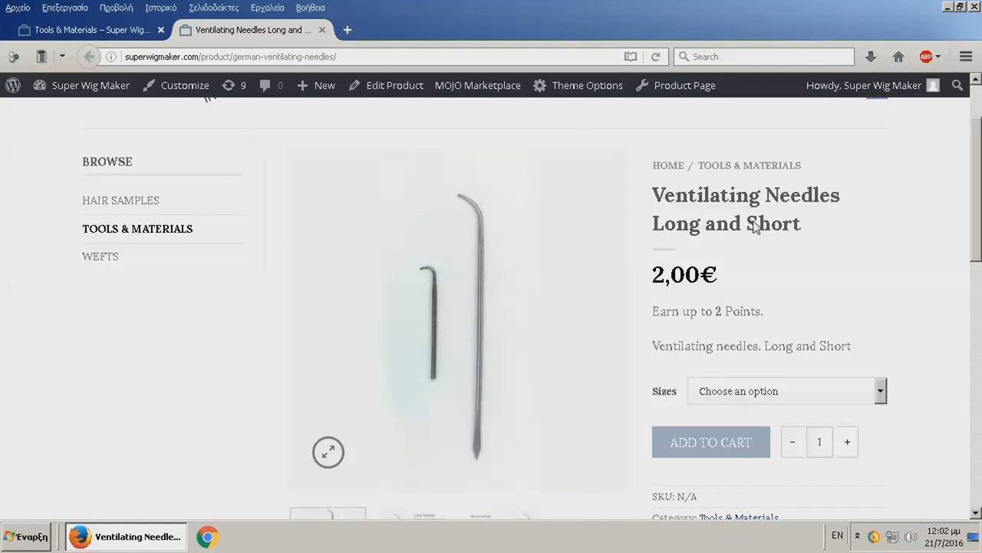
mouse_move(727, 344)
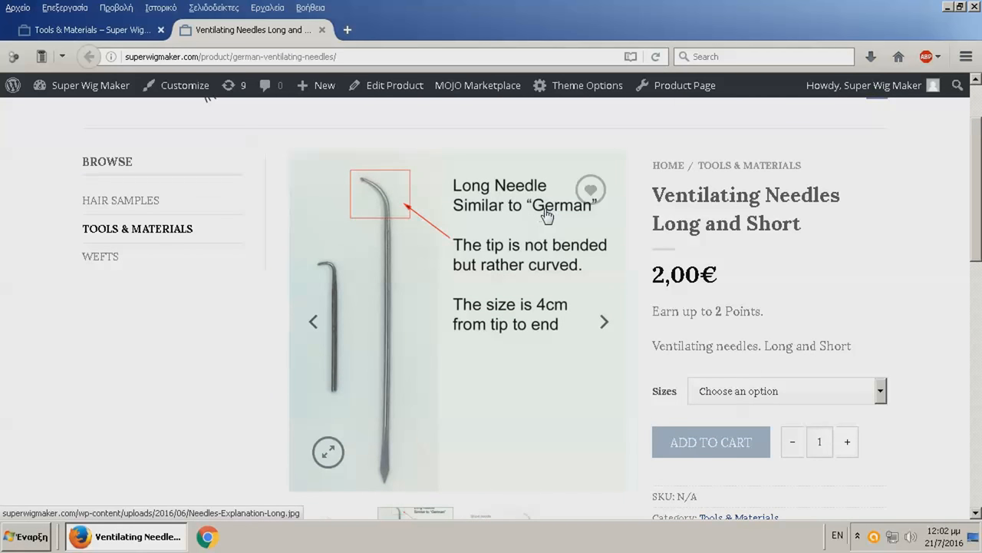
left_click(328, 451)
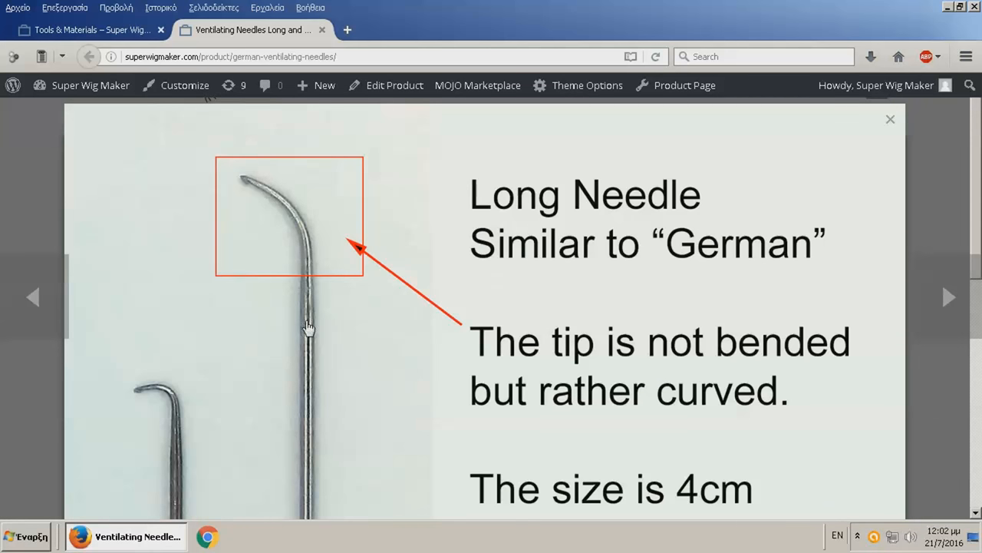
mouse_move(310, 227)
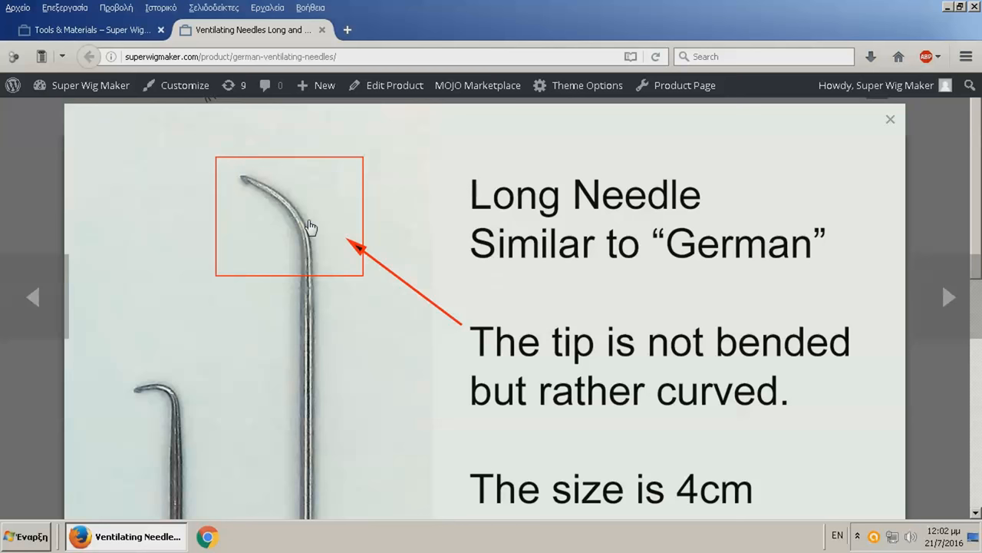
mouse_move(243, 181)
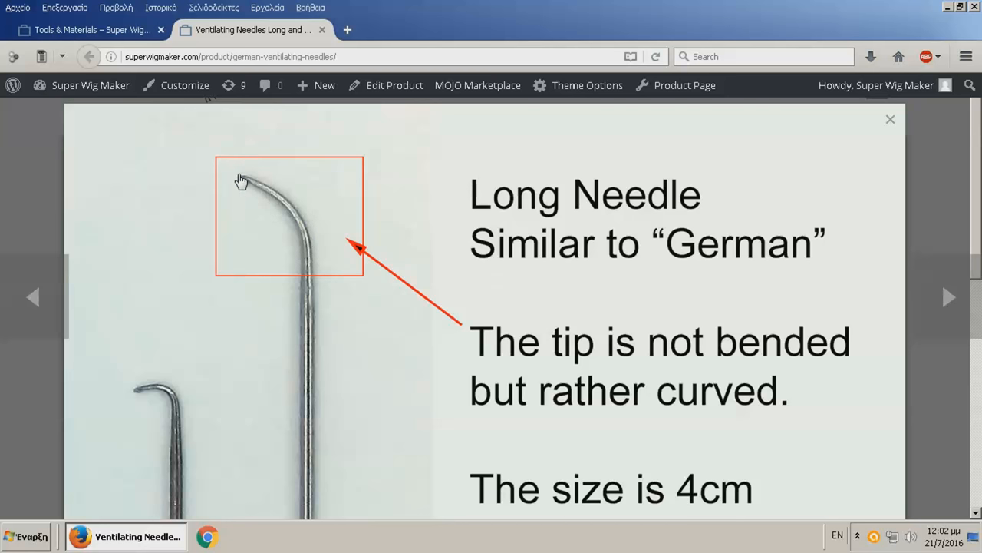
mouse_move(319, 290)
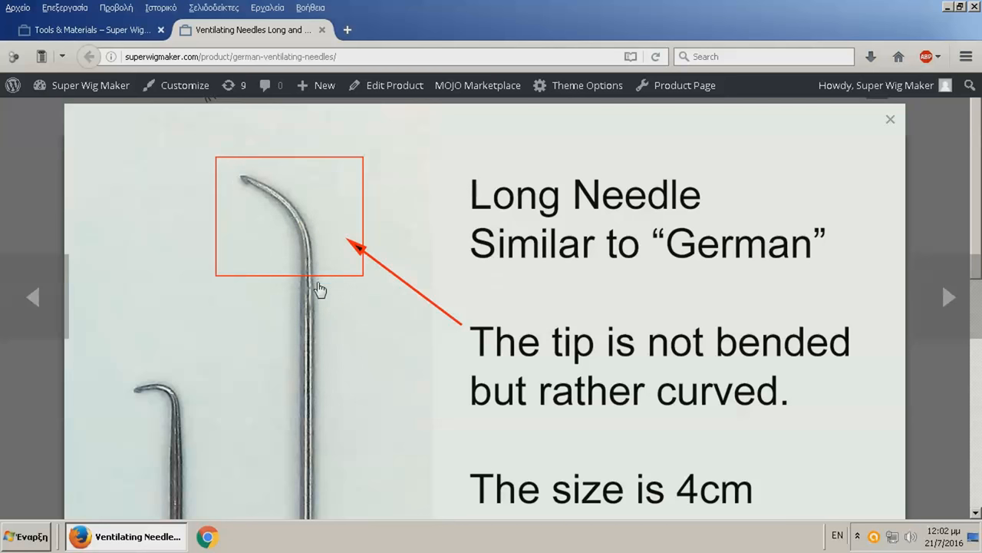
mouse_move(308, 276)
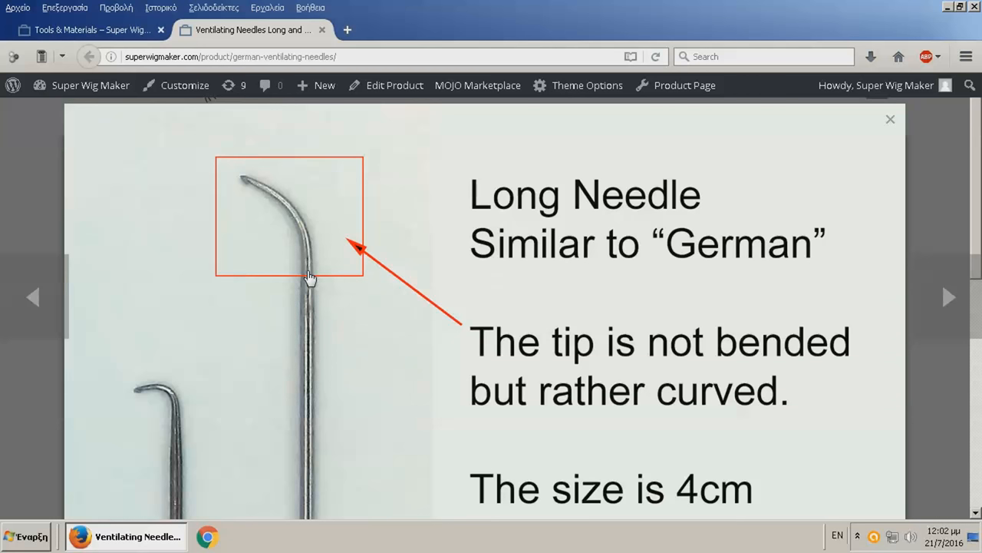
mouse_move(283, 213)
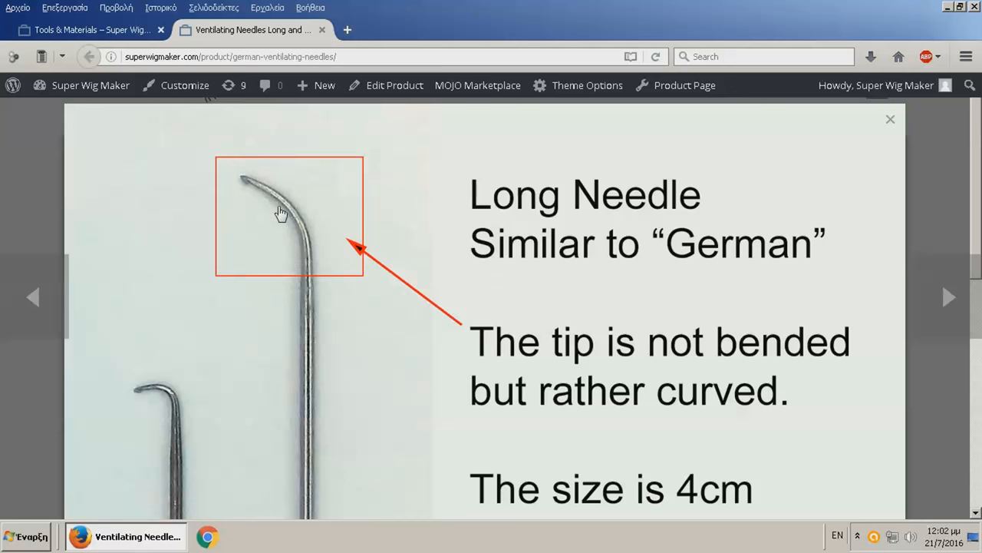
Advance the enlarged needle gallery to the Short Needle slide, then close it back to the product page
scroll("down", 3)
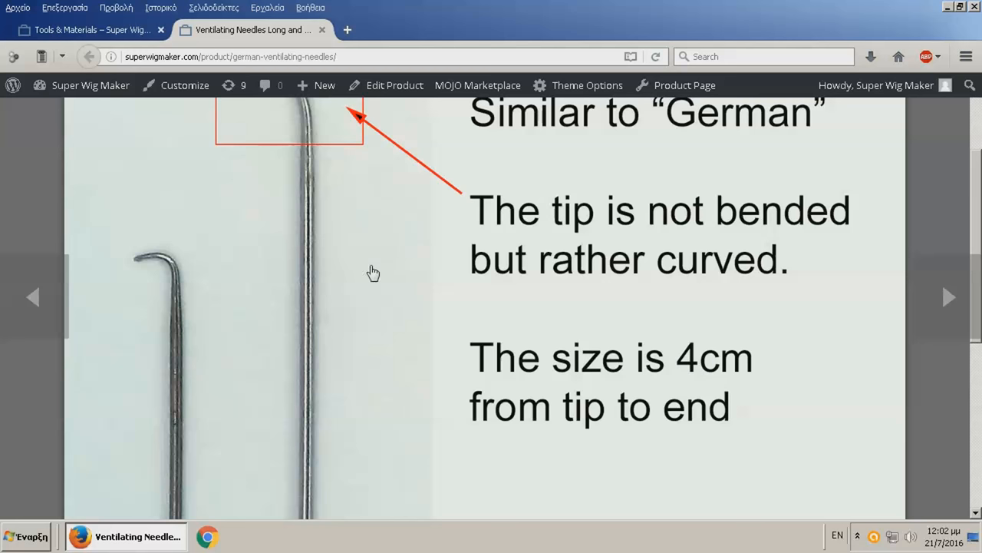
scroll("down", 3)
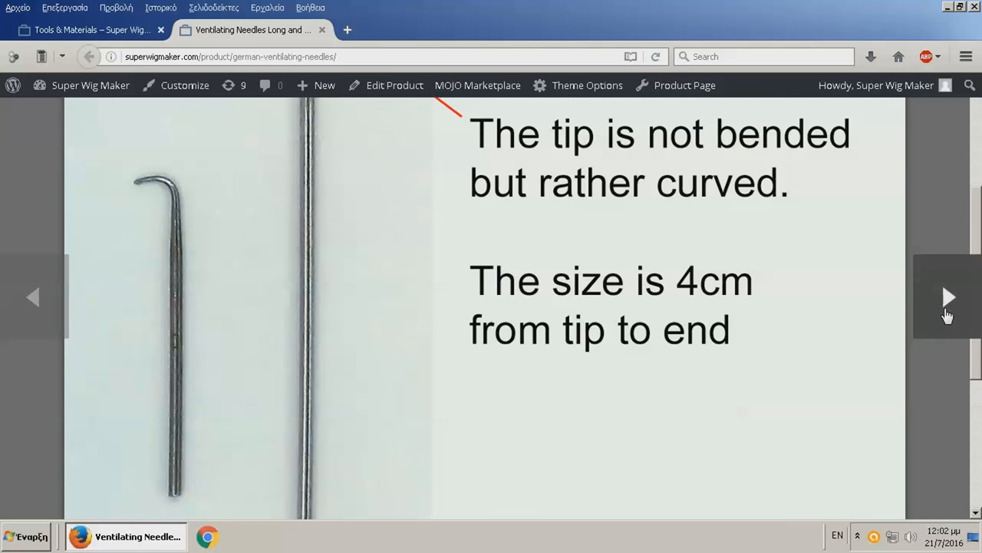
left_click(948, 298)
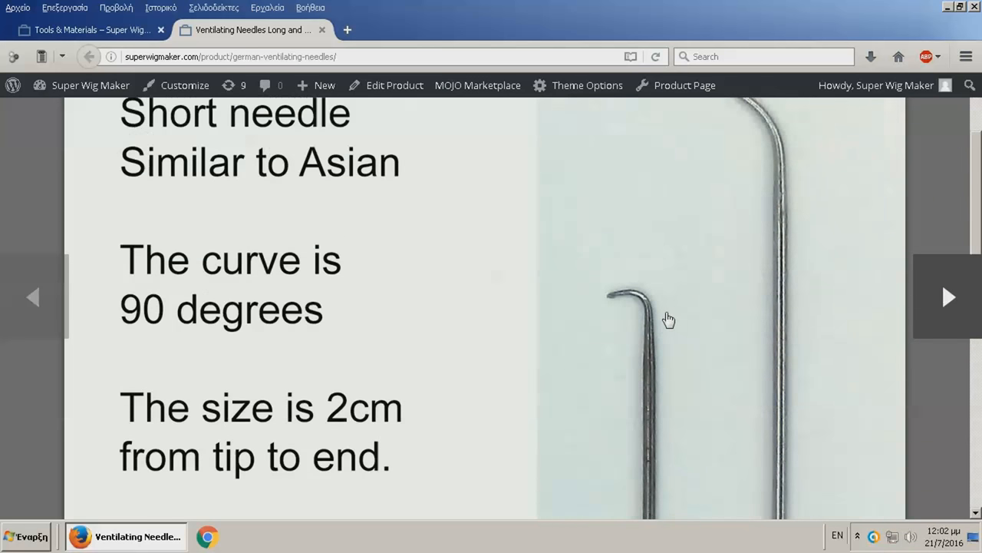
left_click(668, 317)
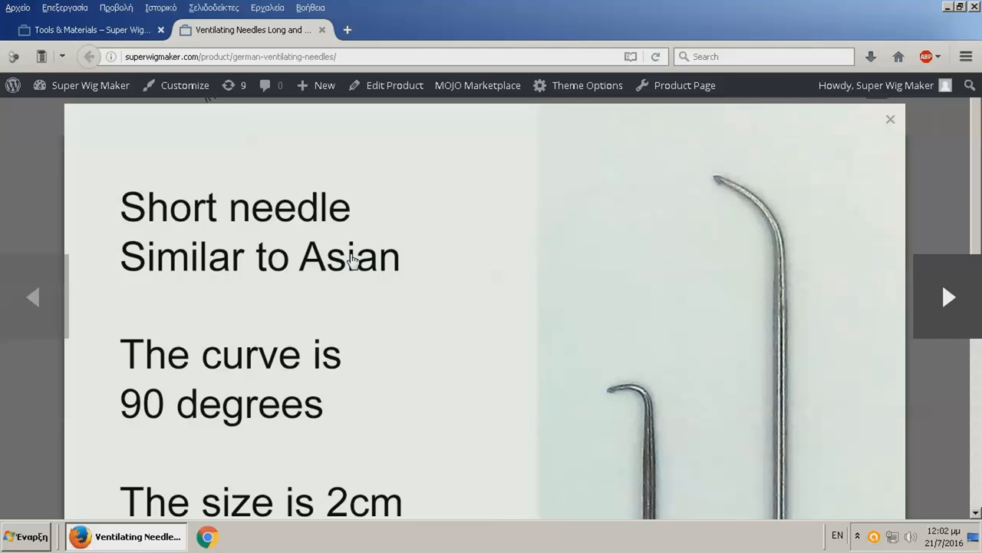
mouse_move(355, 244)
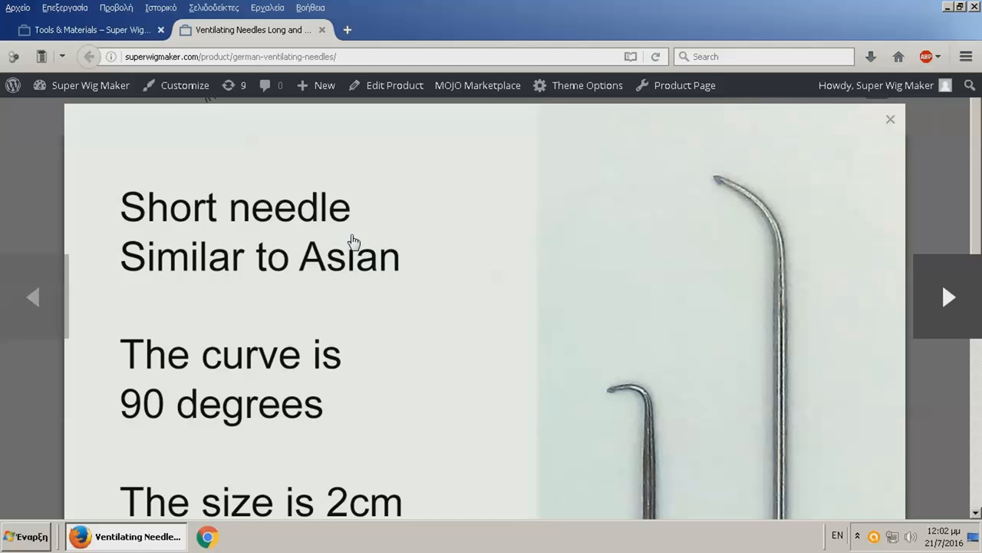
scroll("down", 3)
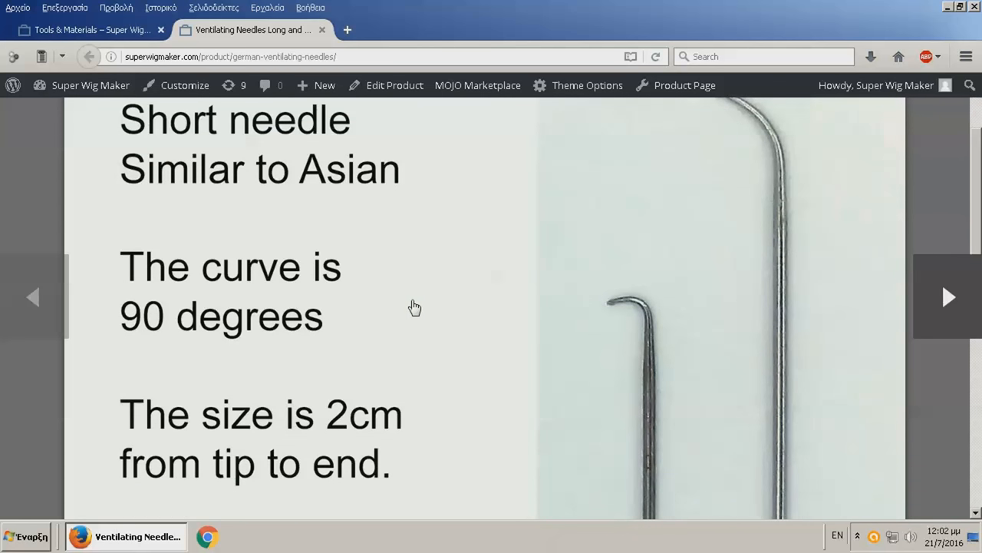
mouse_move(420, 341)
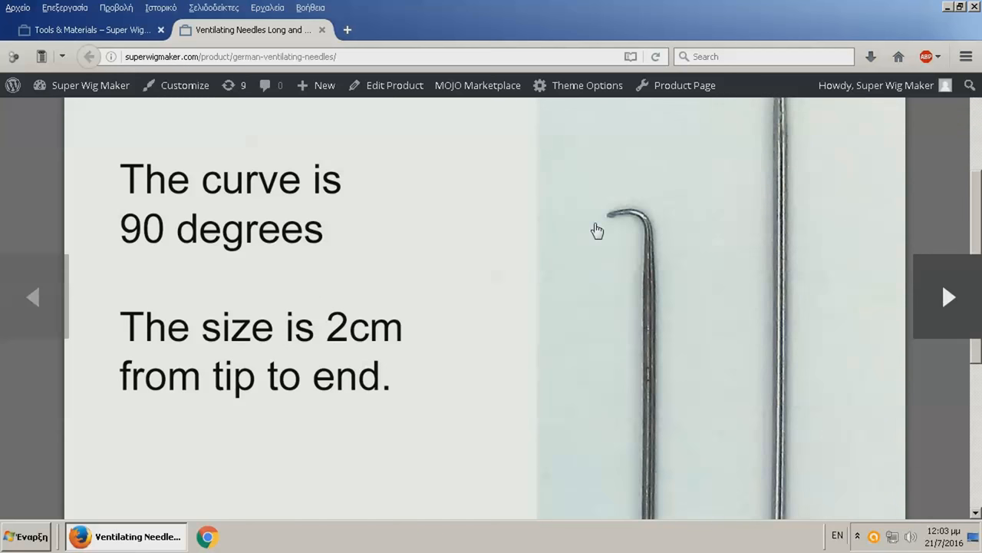
scroll("up", 3)
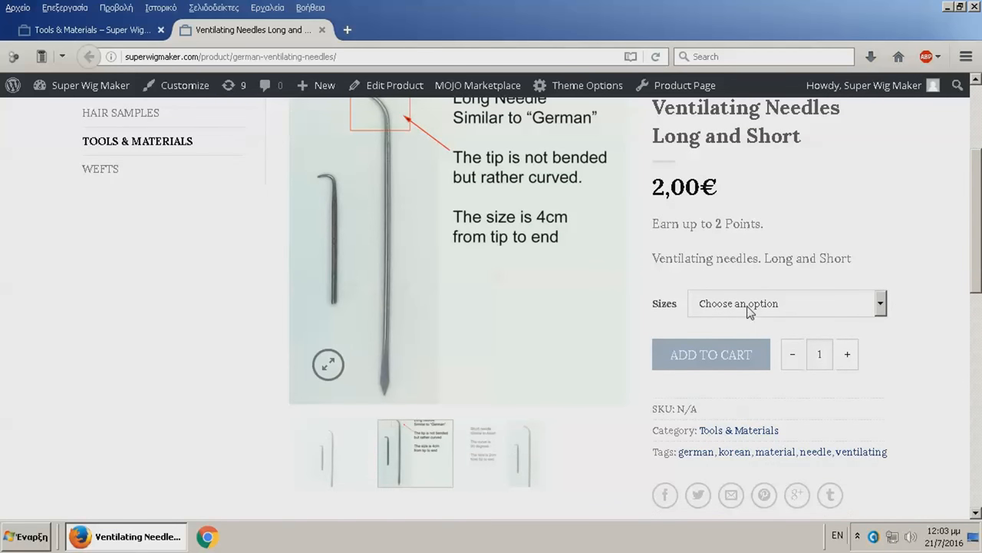
Try the Long Needle 1-2 and 3-4 sizes, then select Short Needle 3-4
left_click(786, 304)
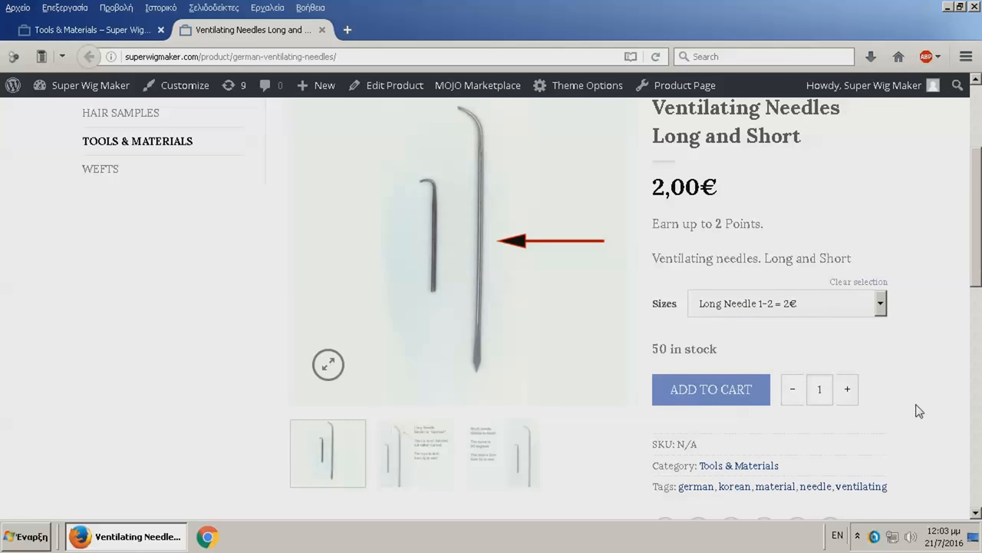
mouse_move(783, 313)
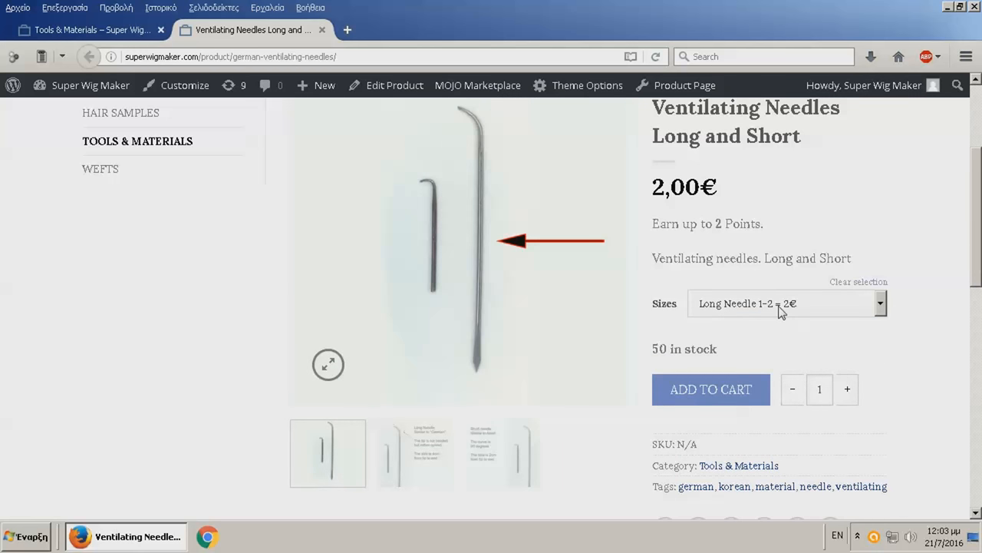
left_click(785, 304)
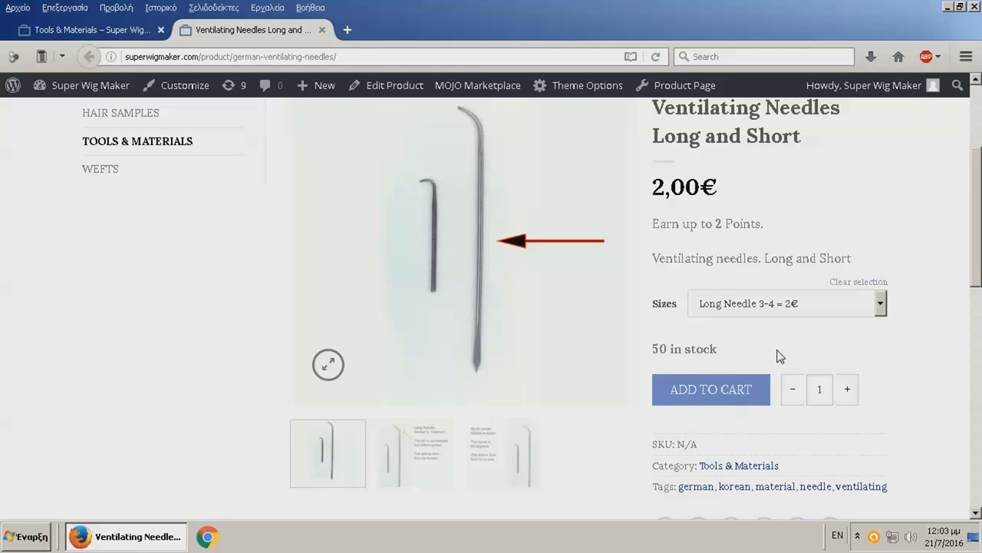
mouse_move(721, 348)
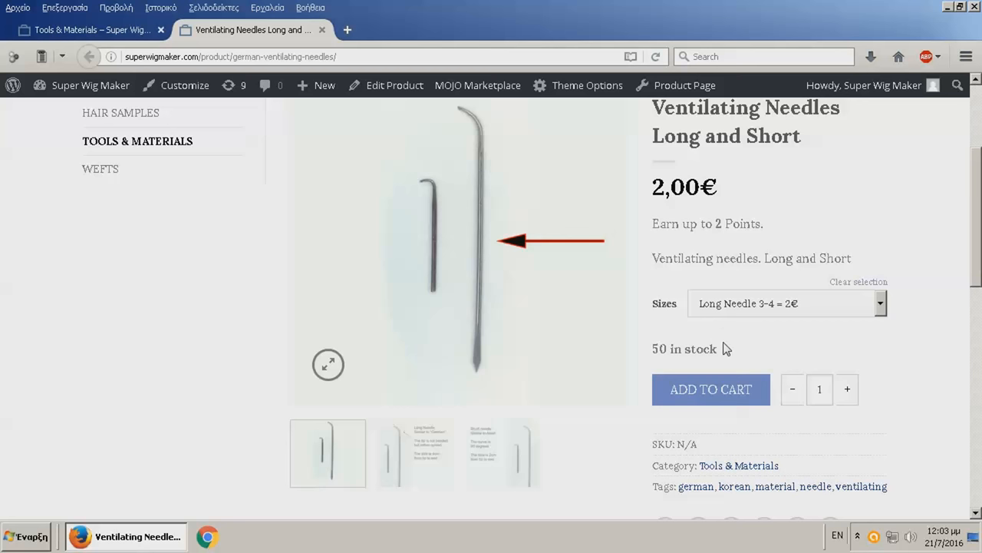
mouse_move(736, 313)
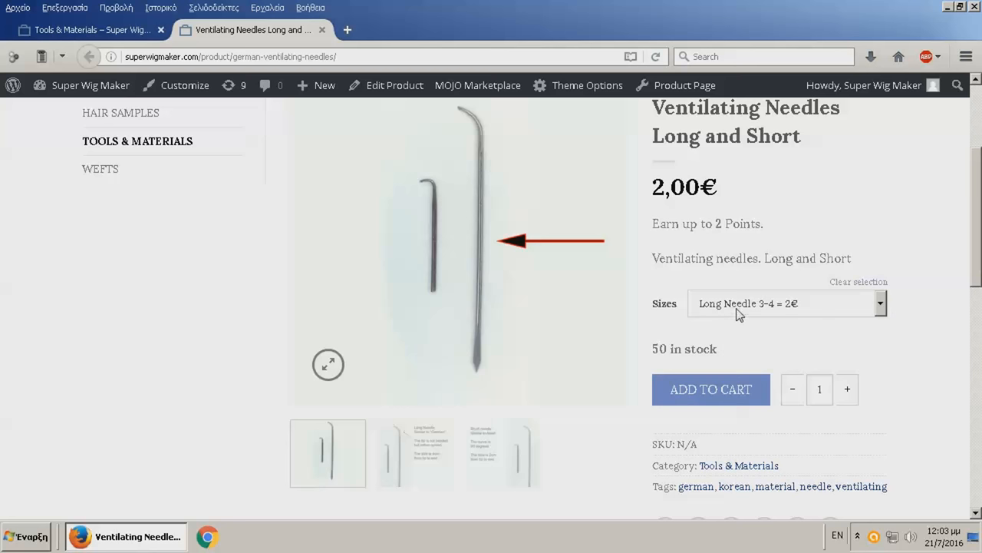
left_click(786, 304)
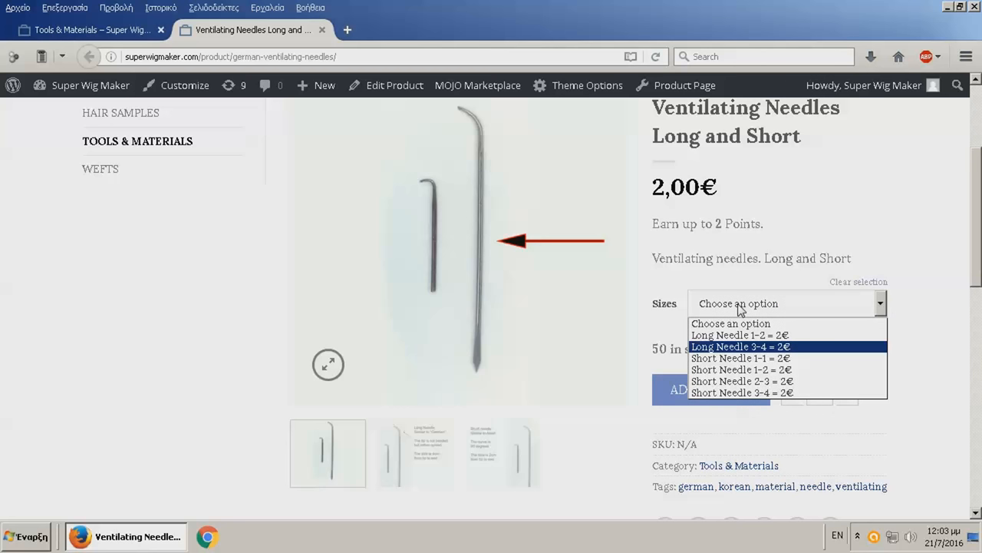
mouse_move(740, 358)
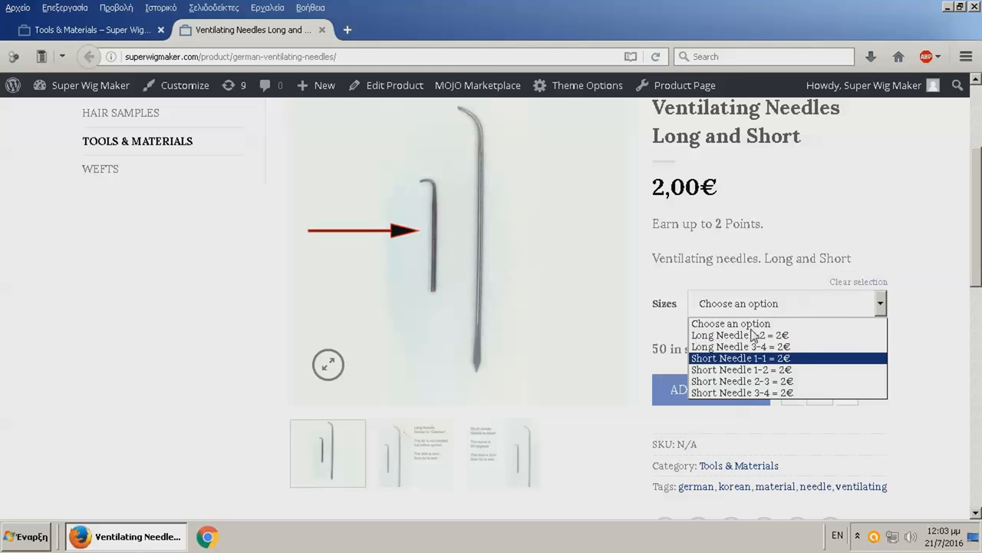
left_click(741, 393)
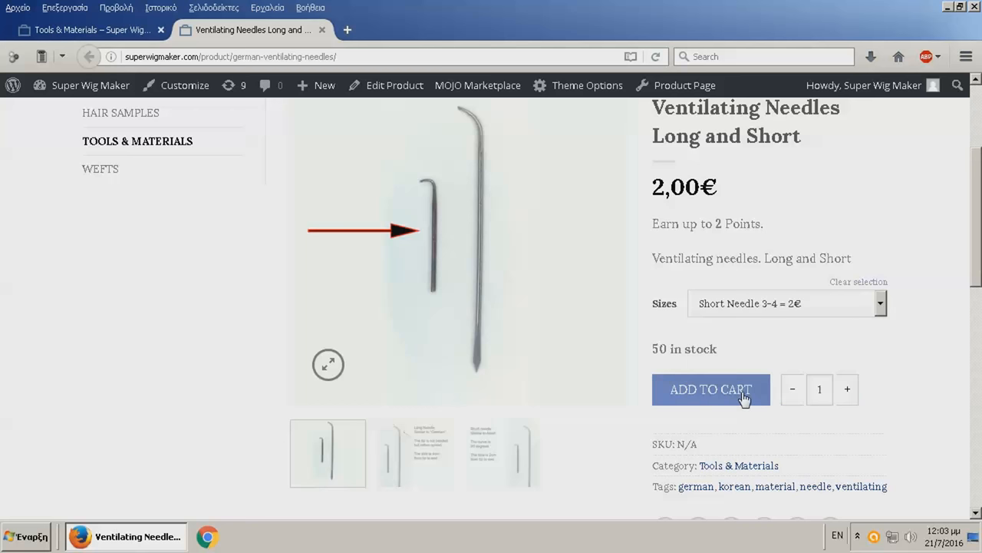
Check the Short Needle 3-4 stock and description, then close the ventilating needles page
scroll("down", 3)
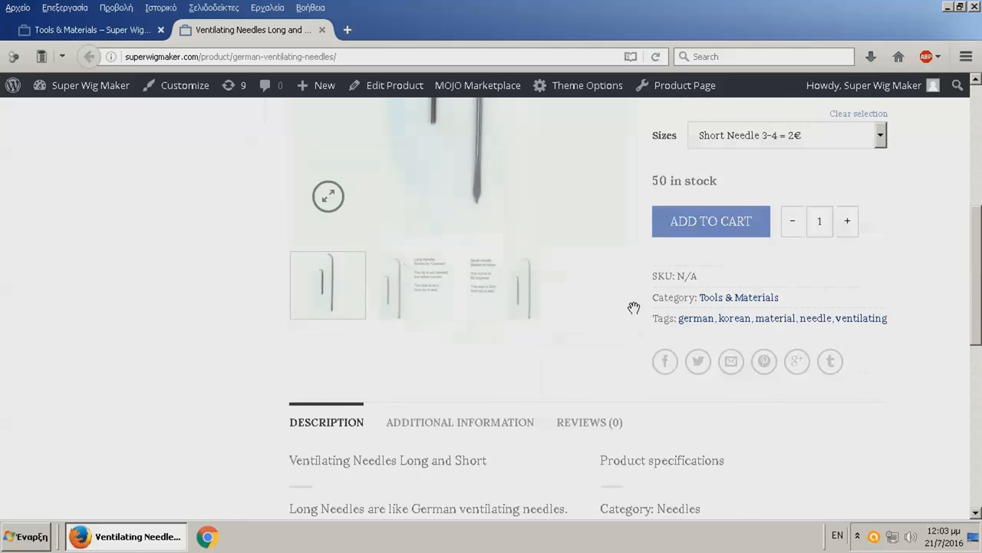
scroll("down", 3)
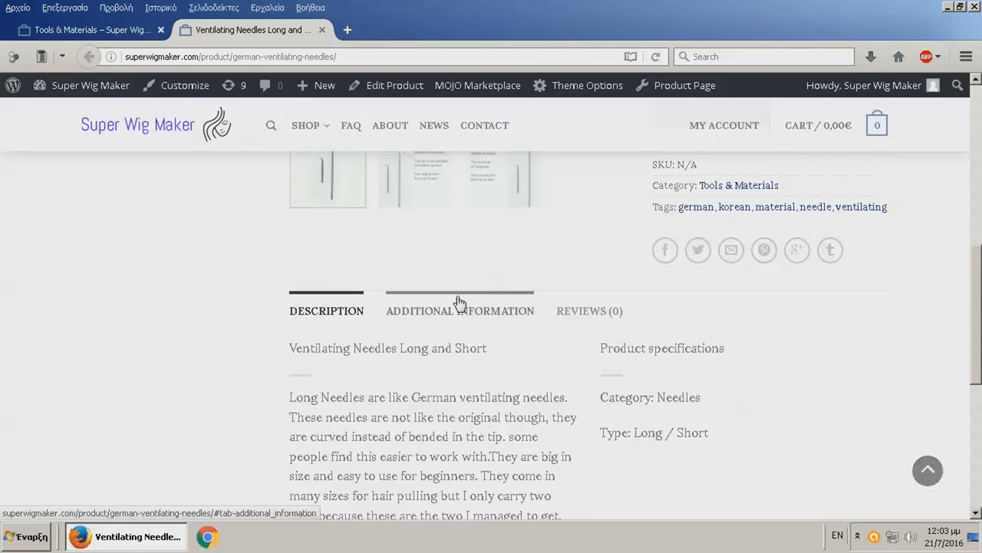
scroll("up", 3)
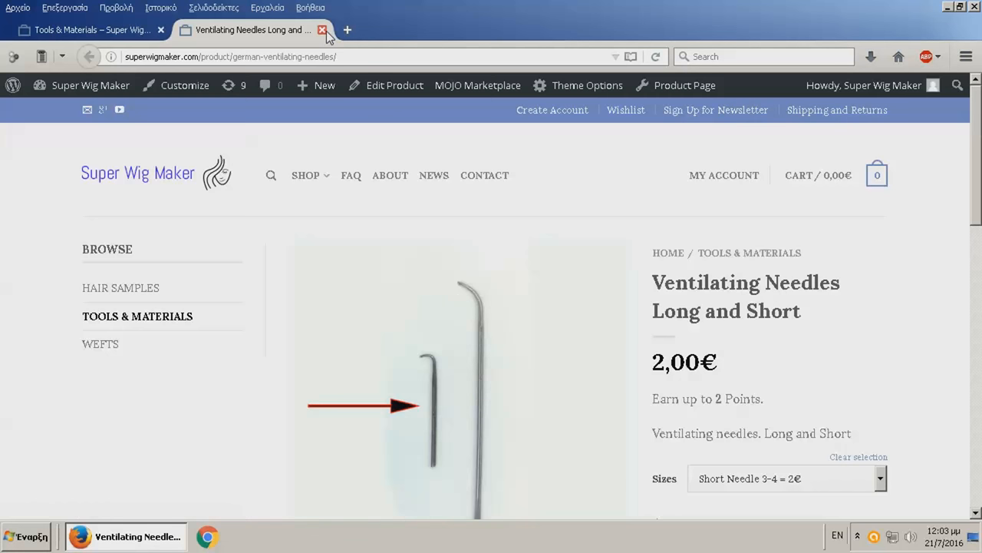
left_click(322, 31)
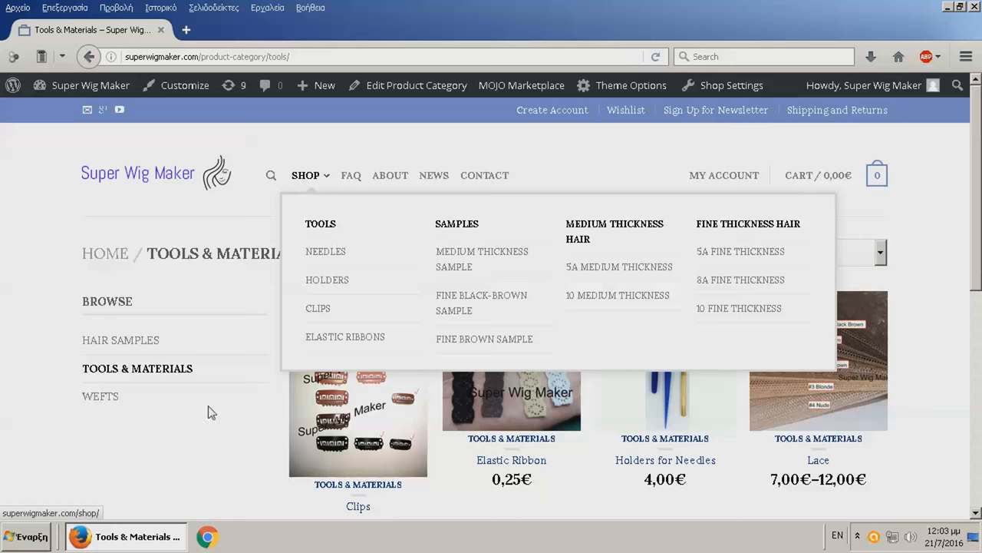
Browse the Wefts category into the Fine Thickness subcategory
left_click(100, 396)
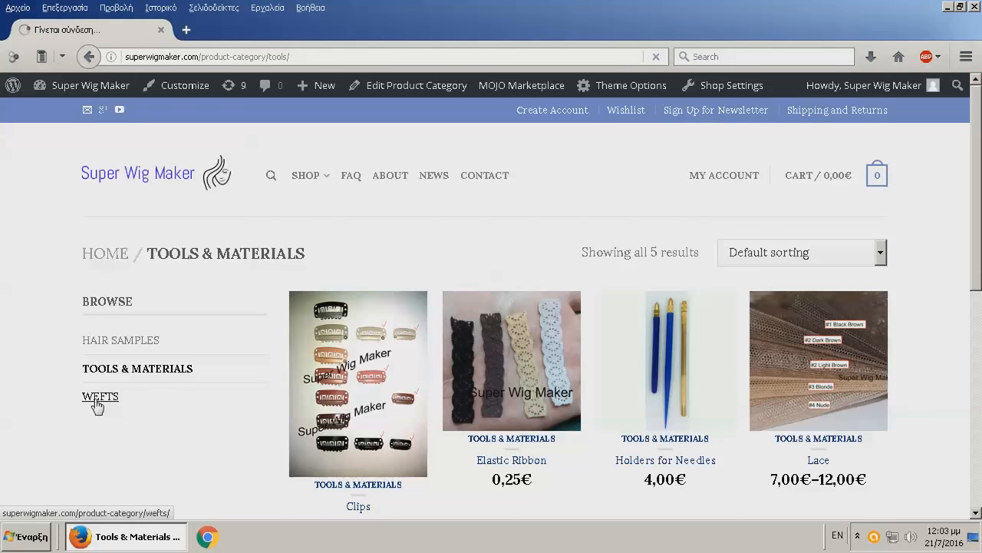
left_click(99, 396)
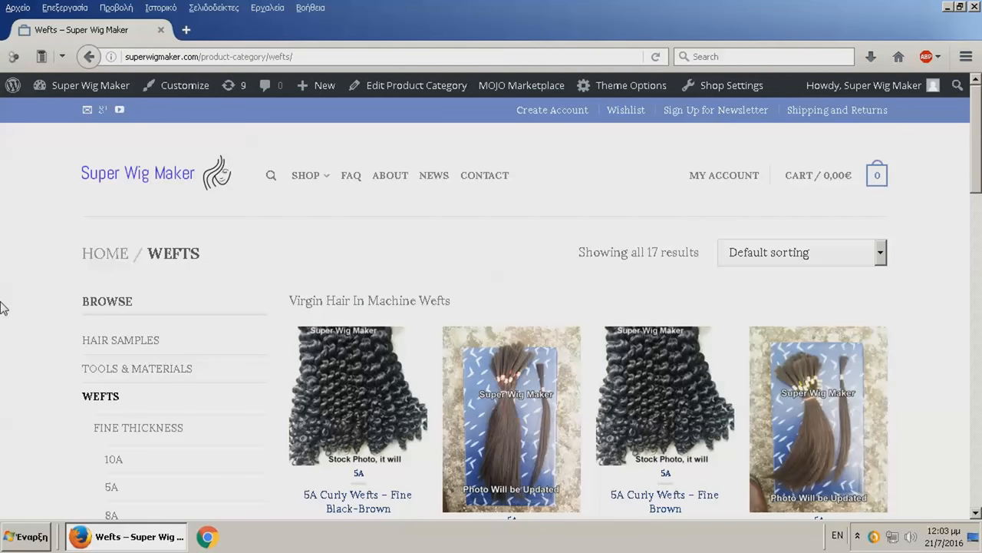
scroll("down", 3)
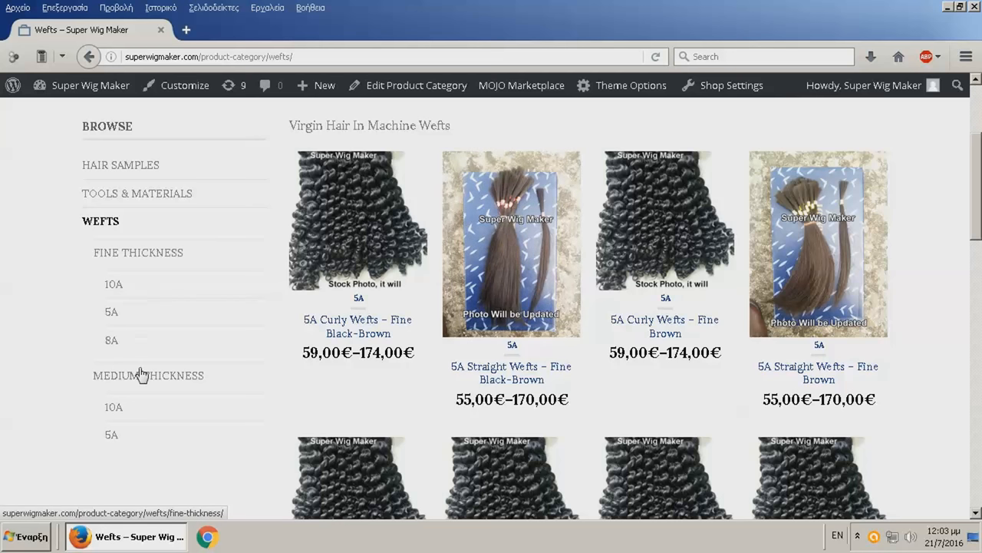
mouse_move(13, 320)
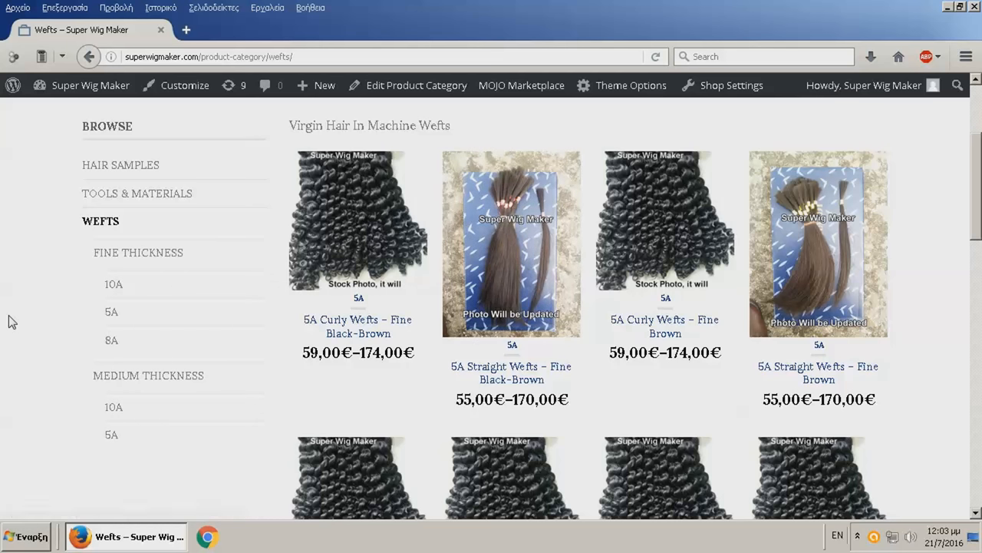
left_click(138, 251)
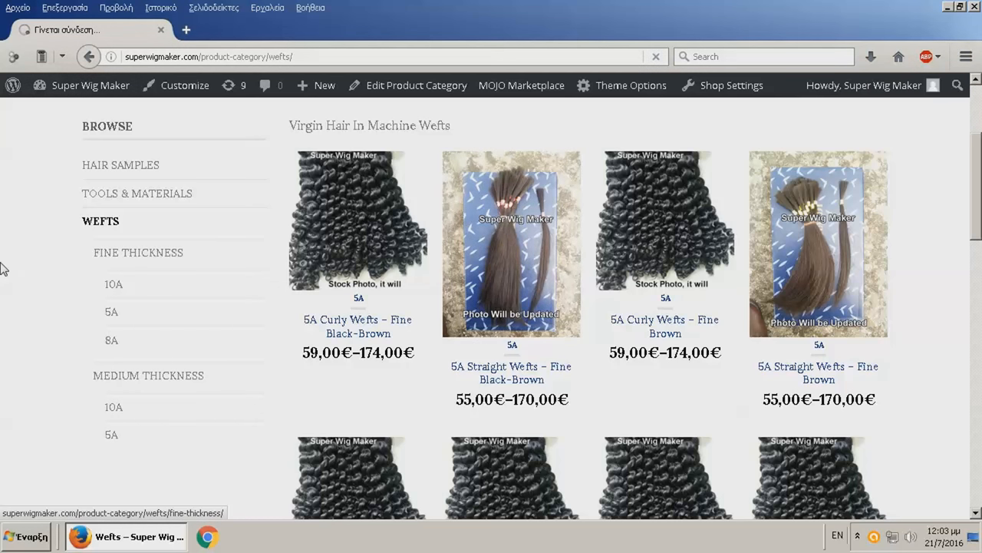
left_click(138, 252)
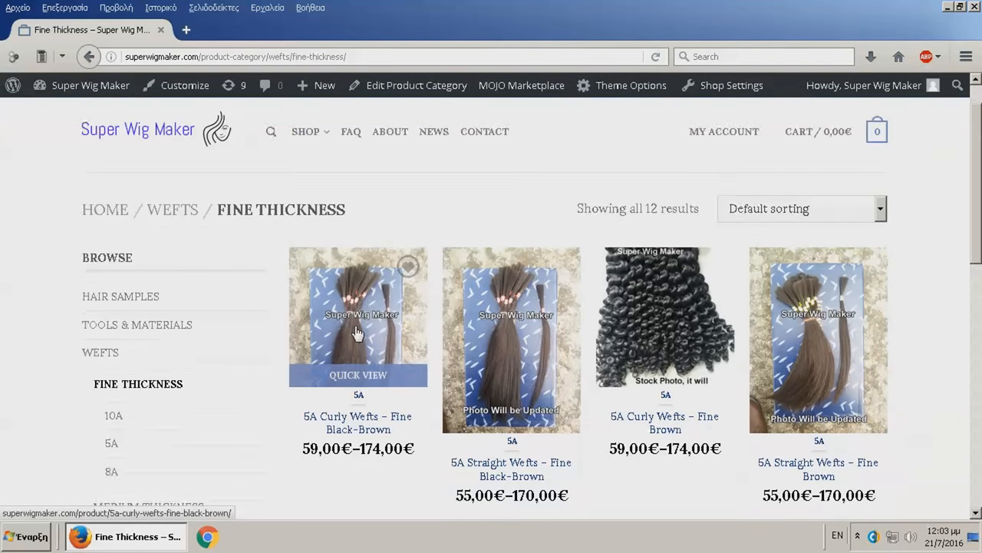
scroll("down", 3)
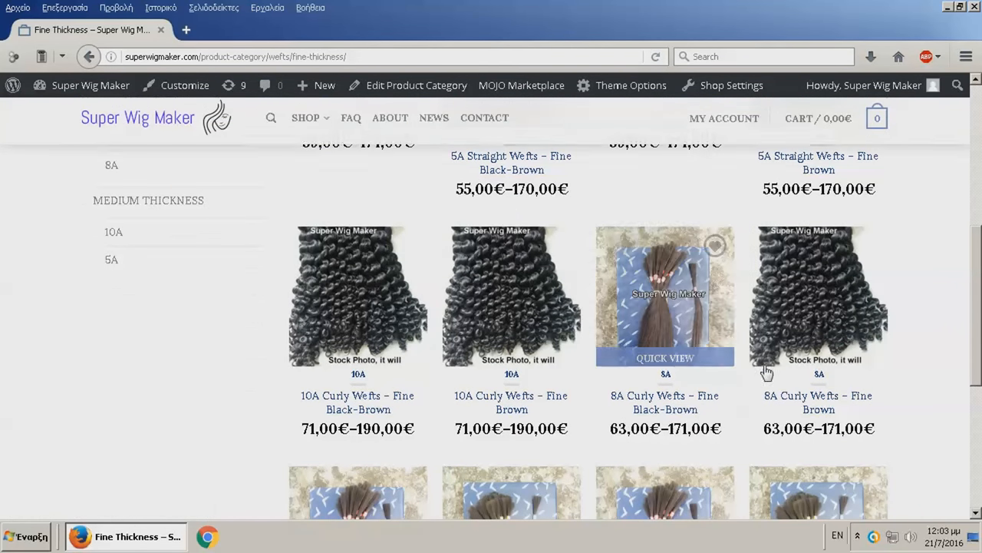
scroll("down", 3)
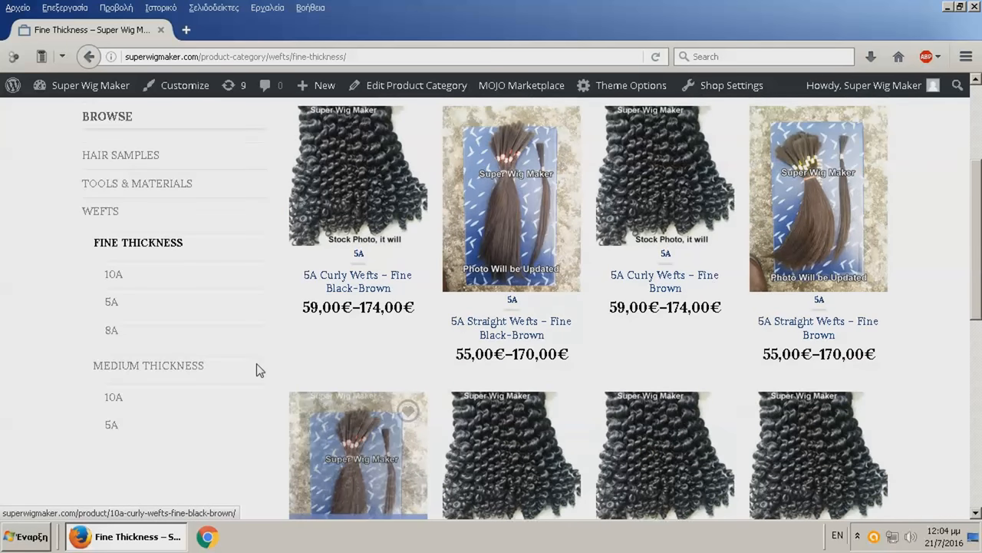
Filter to the Fine Thickness 5A wefts, then switch to the Medium Thickness 5A category
left_click(110, 300)
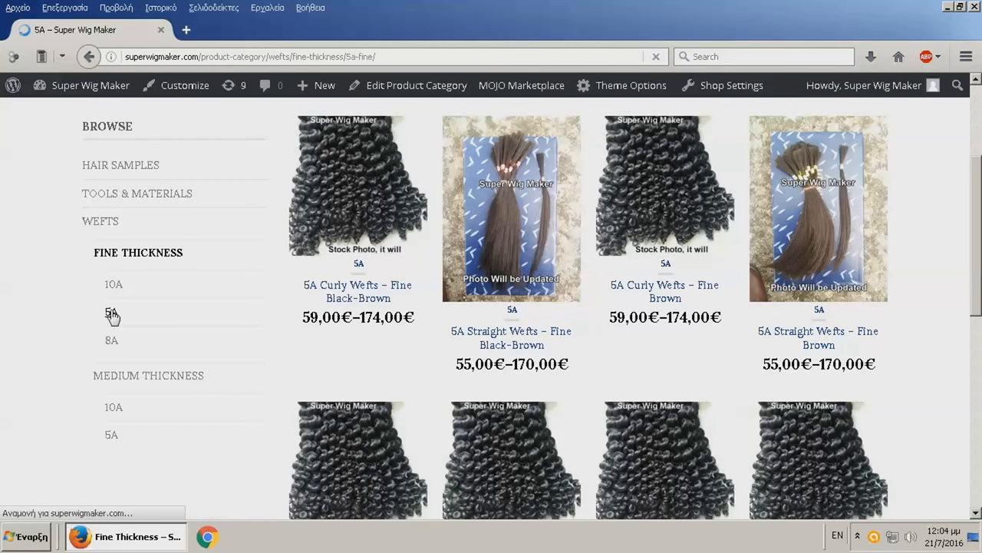
left_click(112, 312)
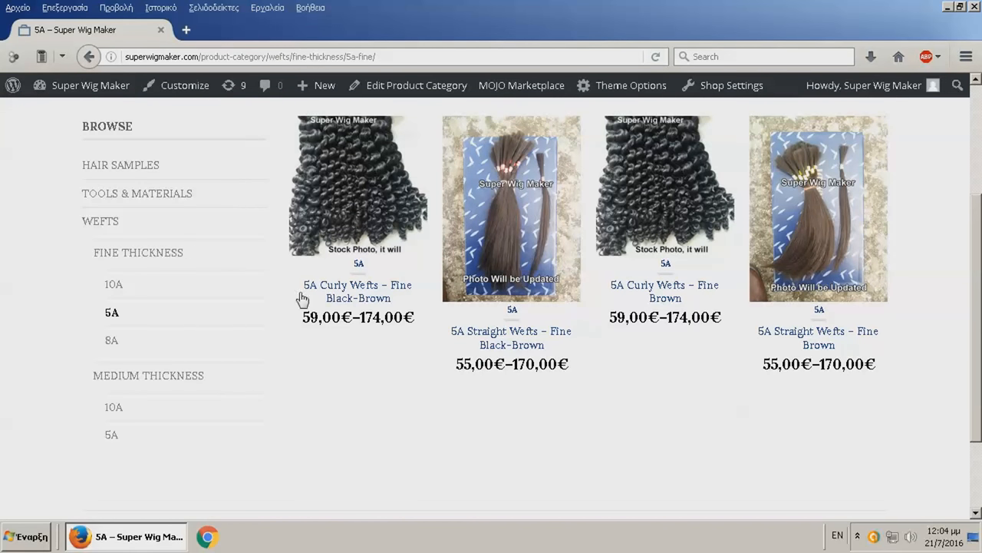
mouse_move(181, 365)
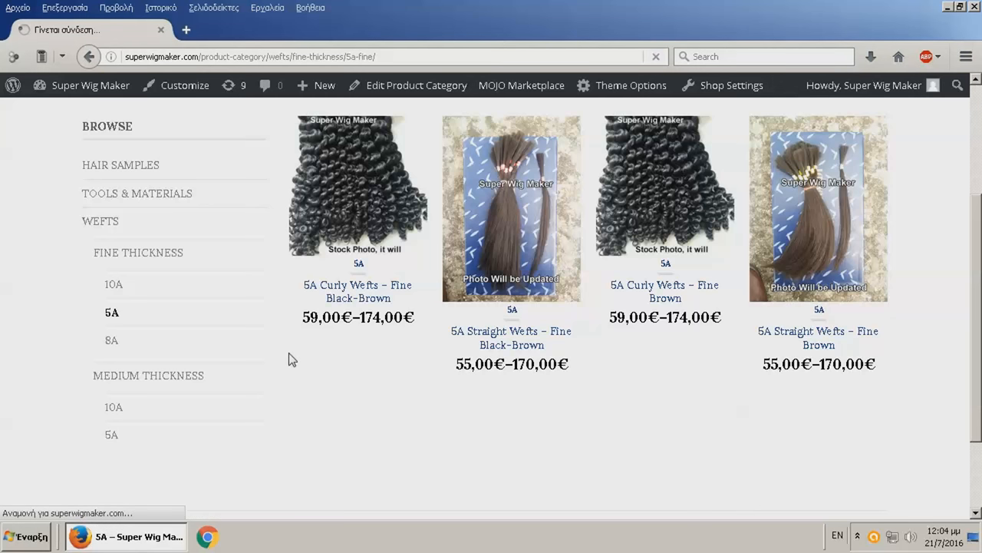
left_click(111, 434)
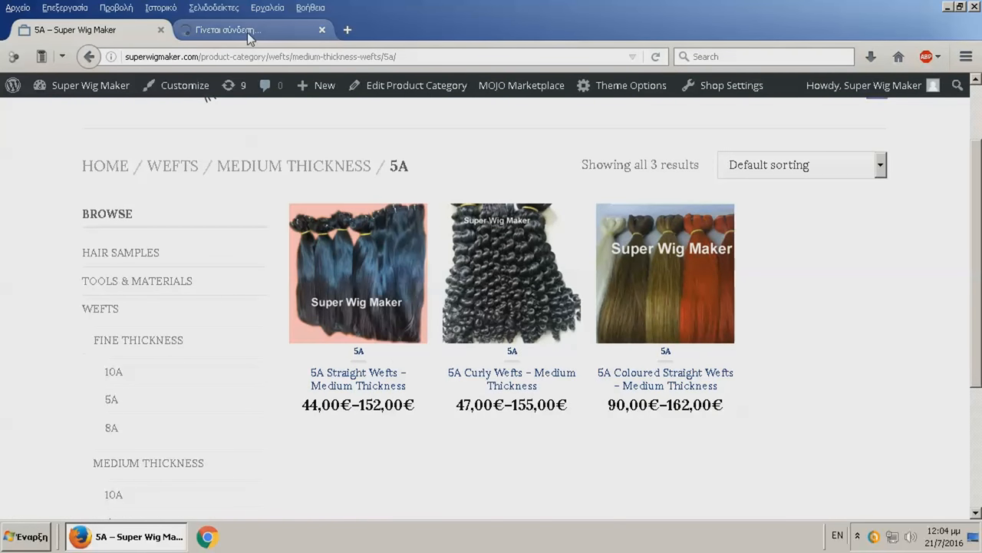
On 5A Straight Wefts – Medium Thickness, choose 60cm / 24" and highlight its Out of stock message
left_click(358, 273)
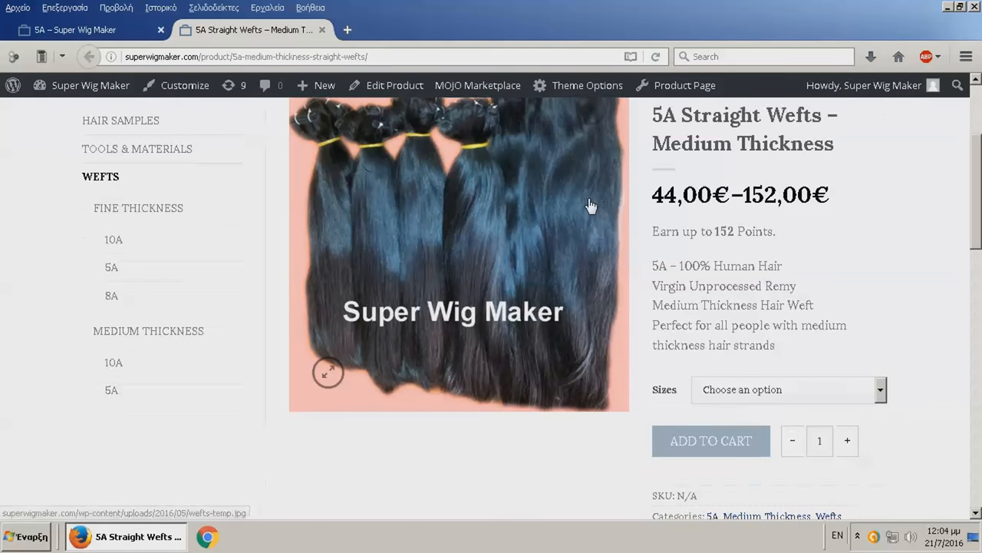
left_click(786, 390)
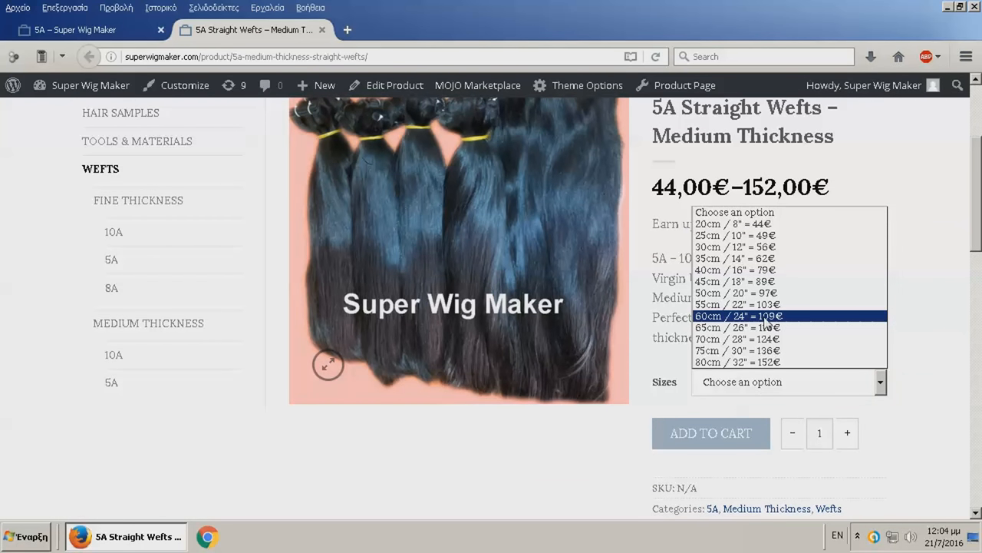
left_click(738, 316)
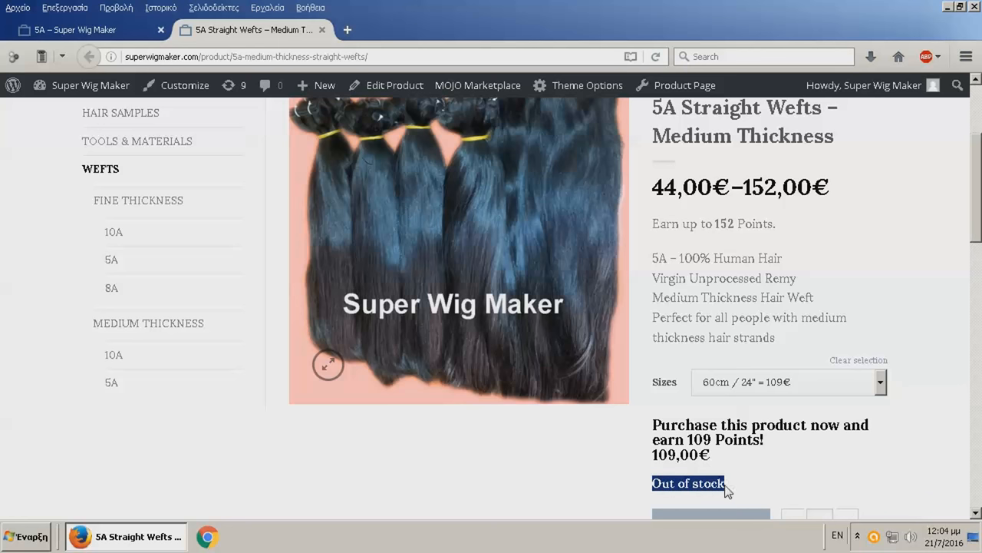
left_click(787, 380)
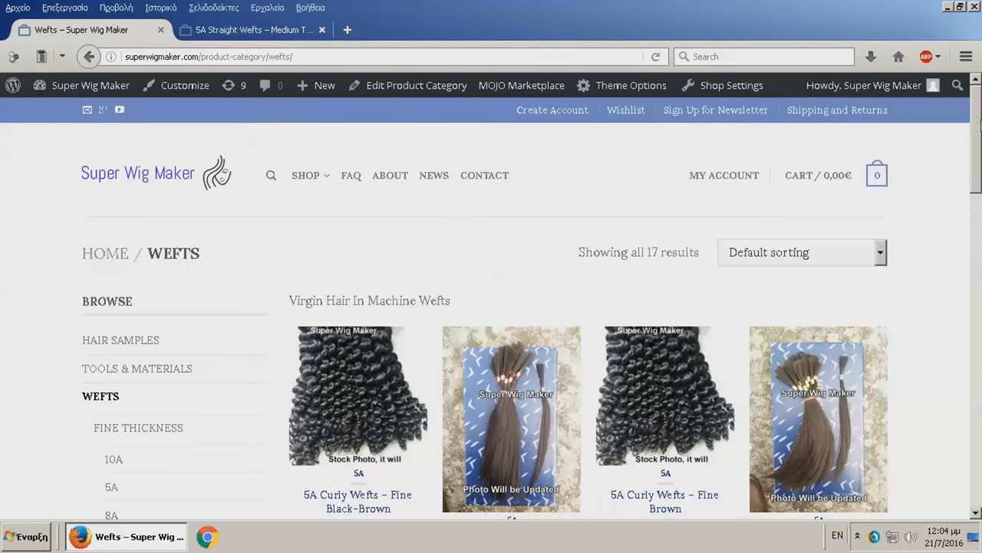
scroll("down", 3)
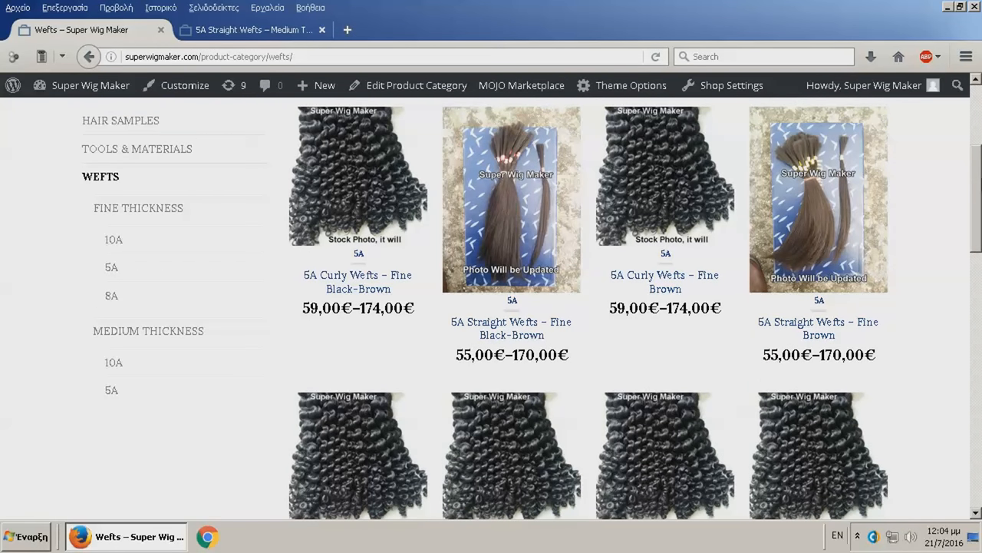
scroll("down", 3)
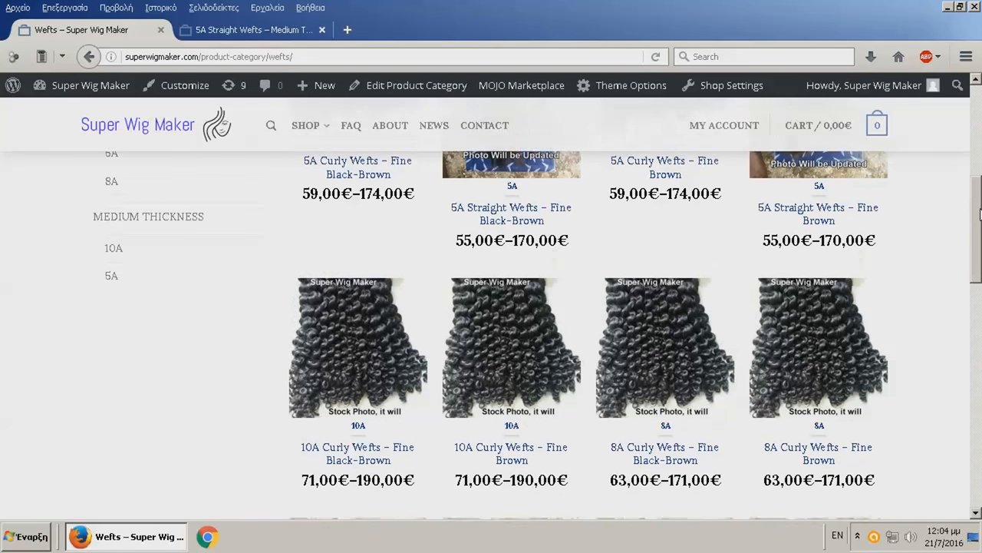
scroll("up", 3)
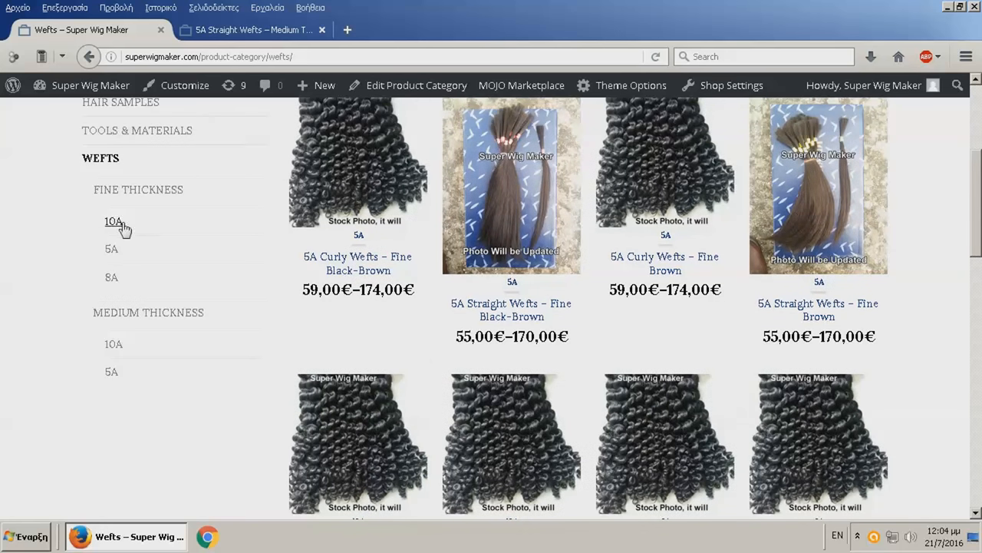
mouse_move(110, 277)
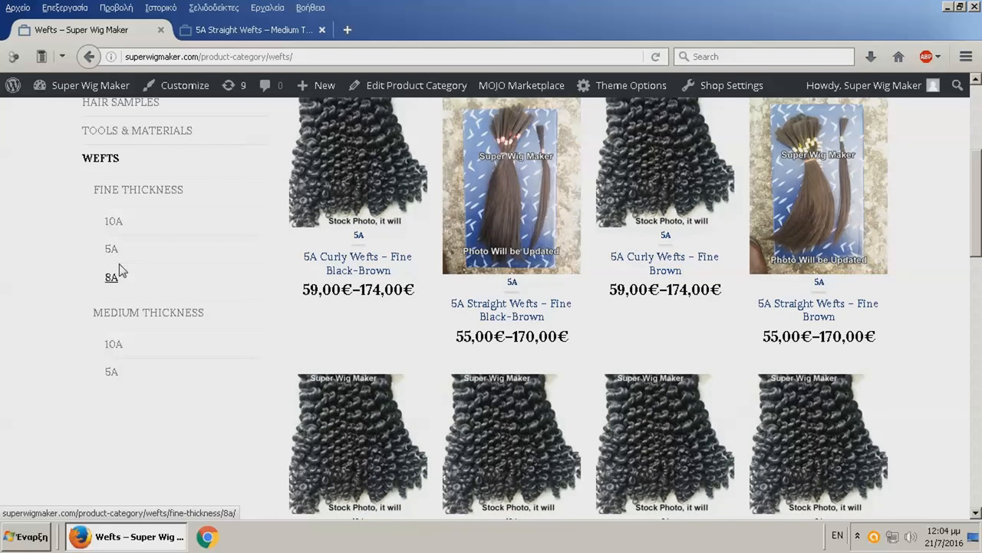
mouse_move(115, 221)
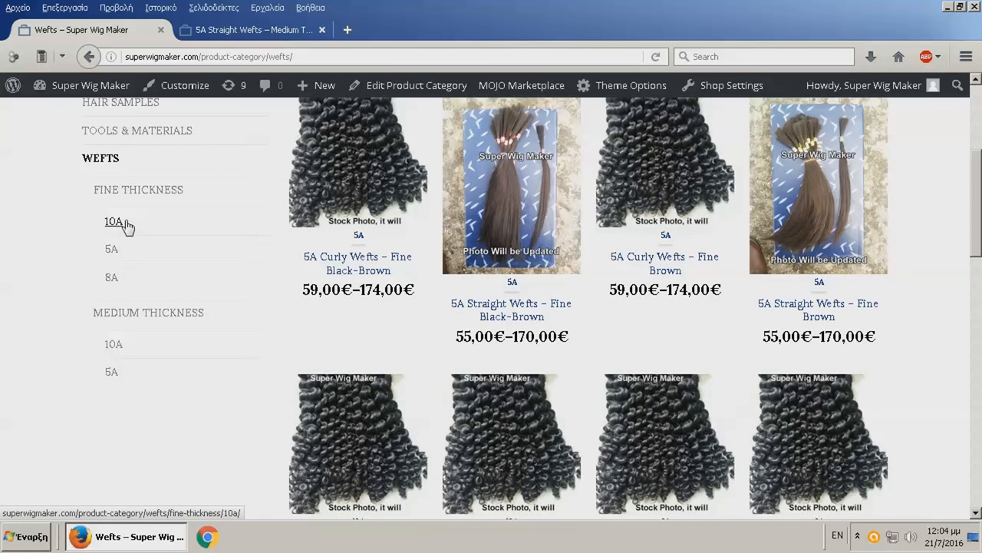
mouse_move(113, 344)
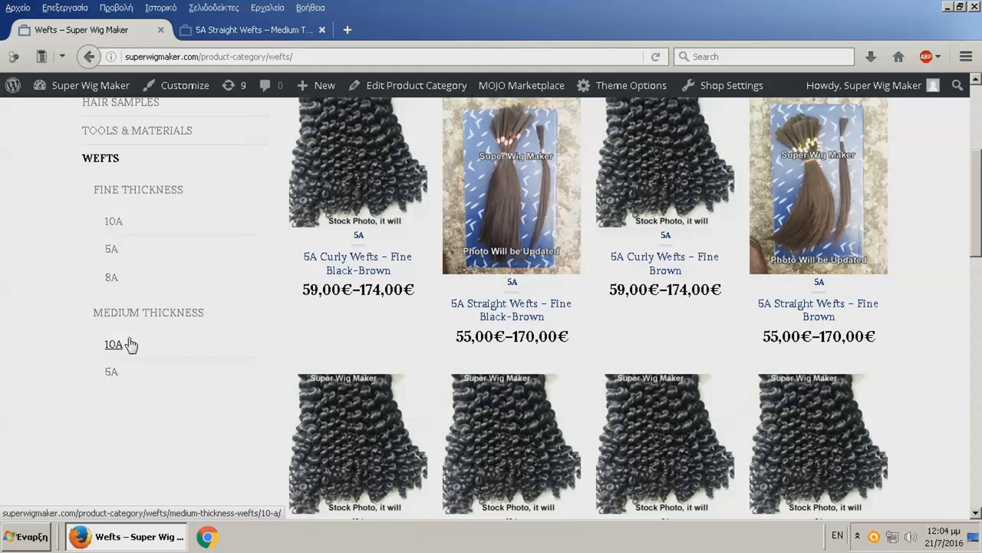
left_click(113, 344)
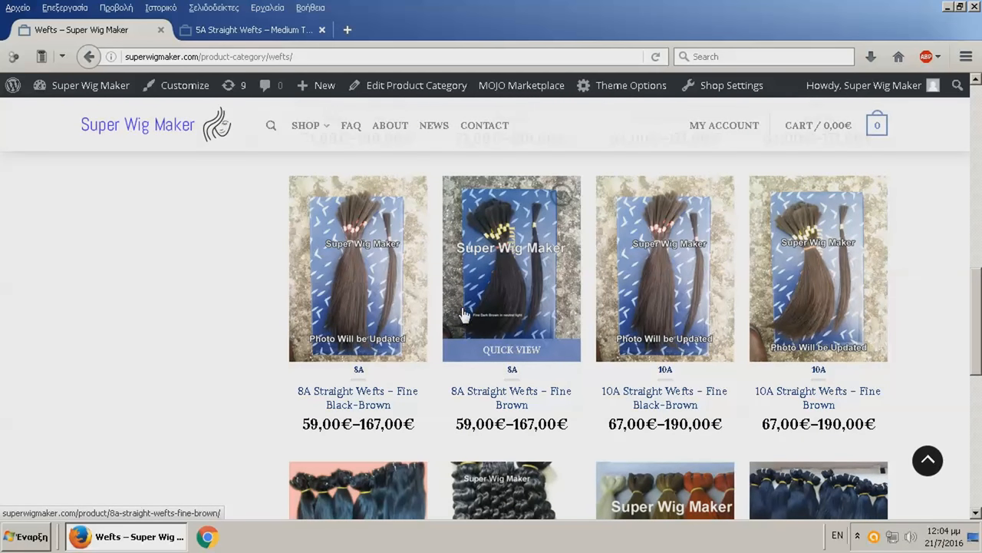
mouse_move(436, 316)
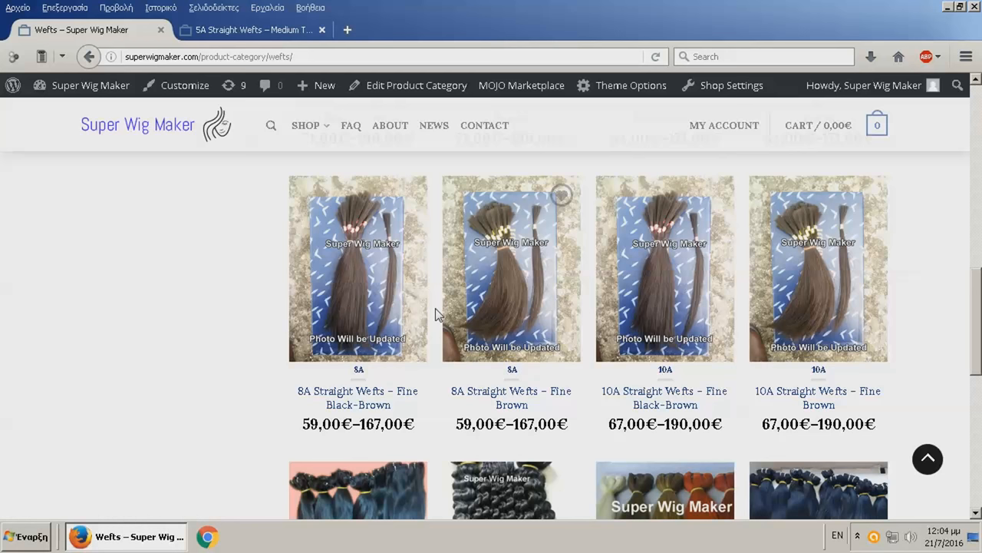
scroll("down", 3)
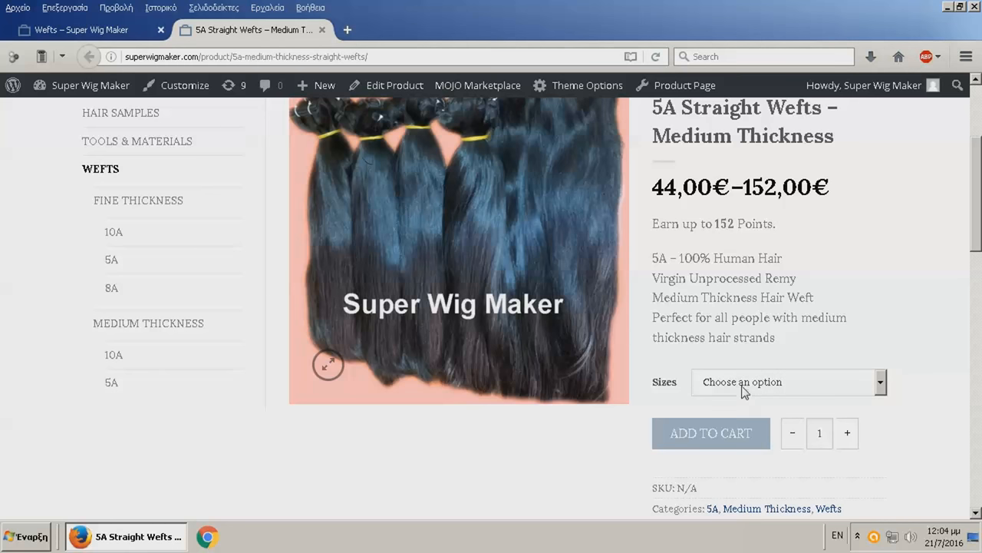
scroll("down", 3)
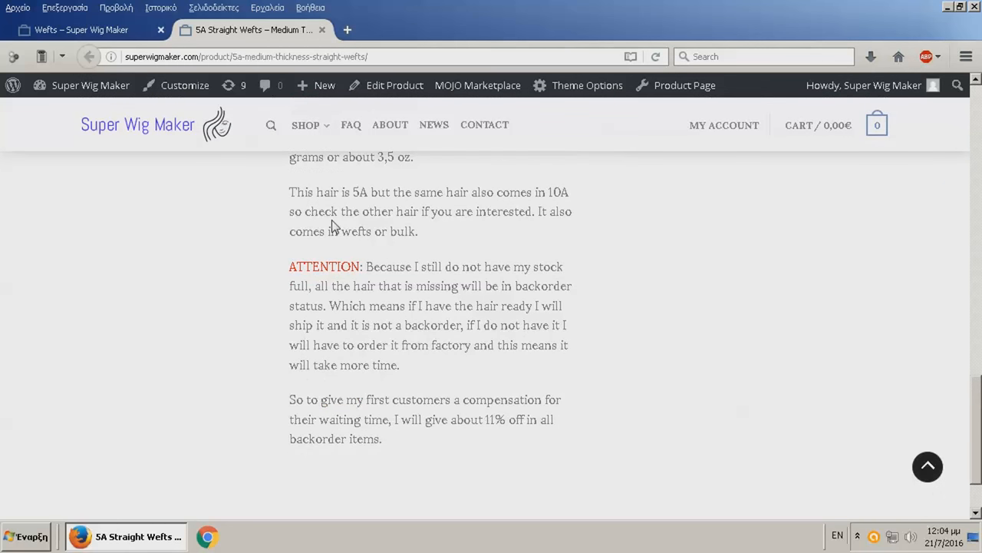
scroll("down", 3)
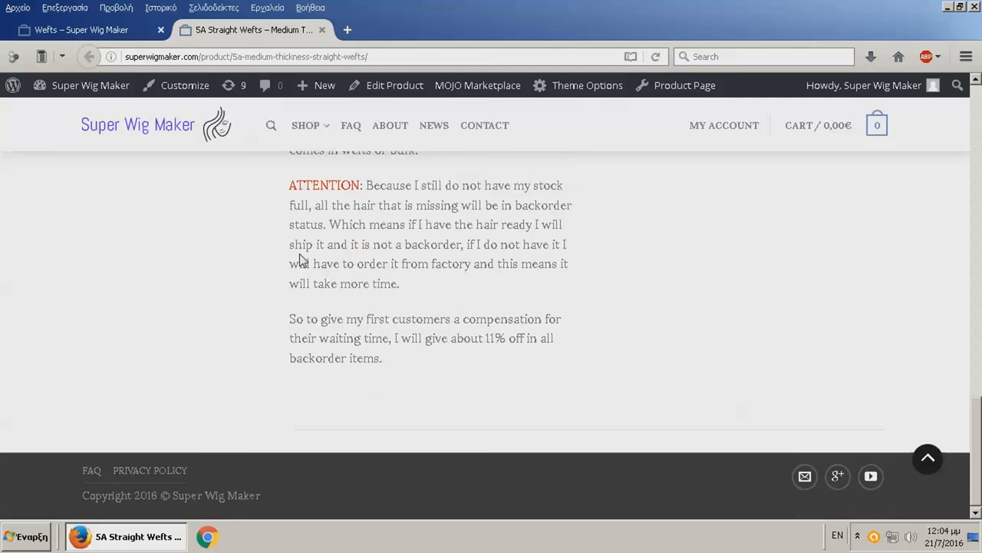
scroll("up", 3)
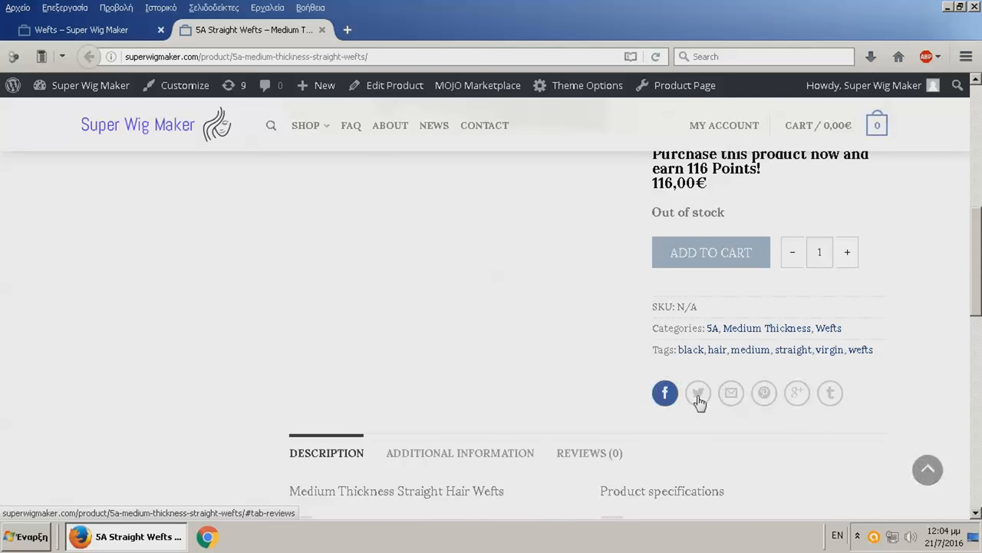
scroll("up", 3)
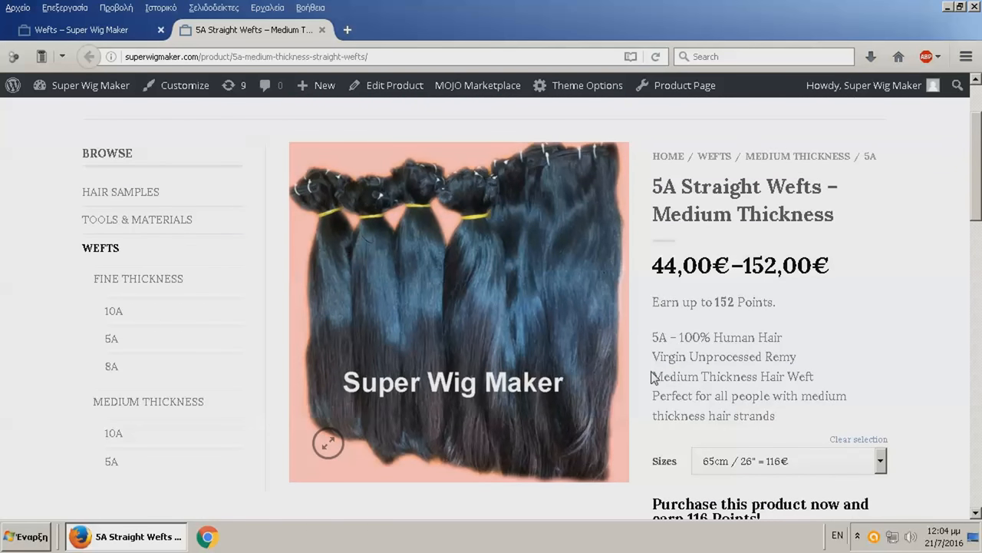
mouse_move(694, 350)
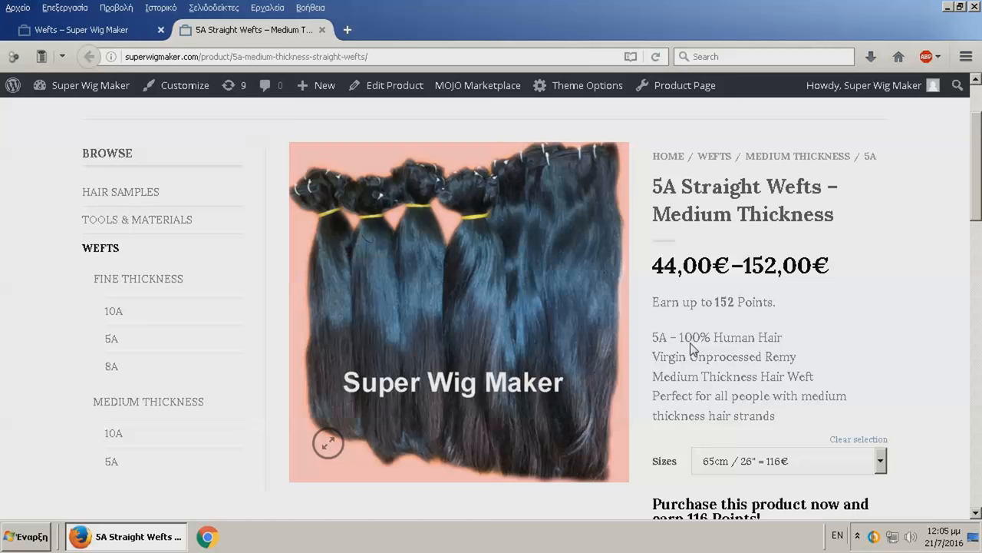
scroll("down", 3)
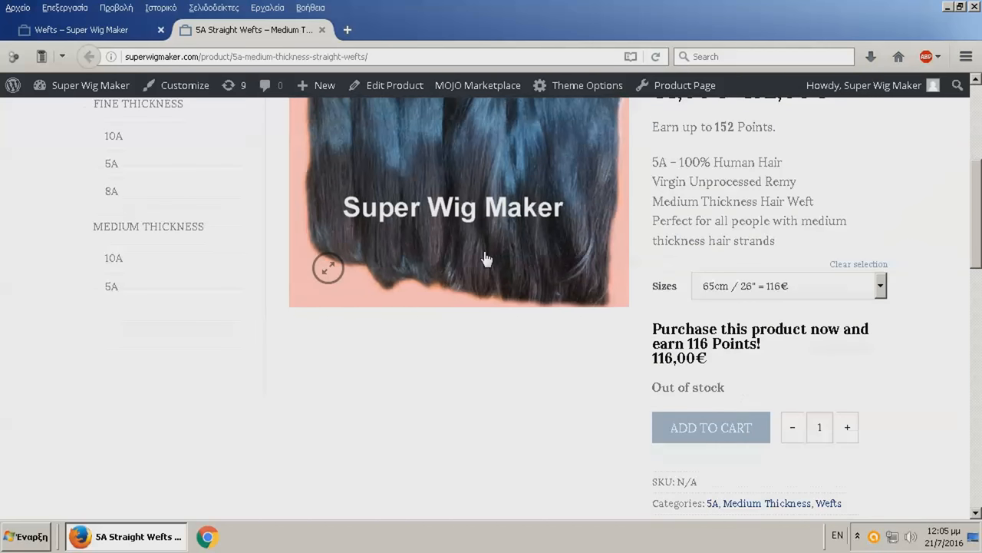
scroll("up", 3)
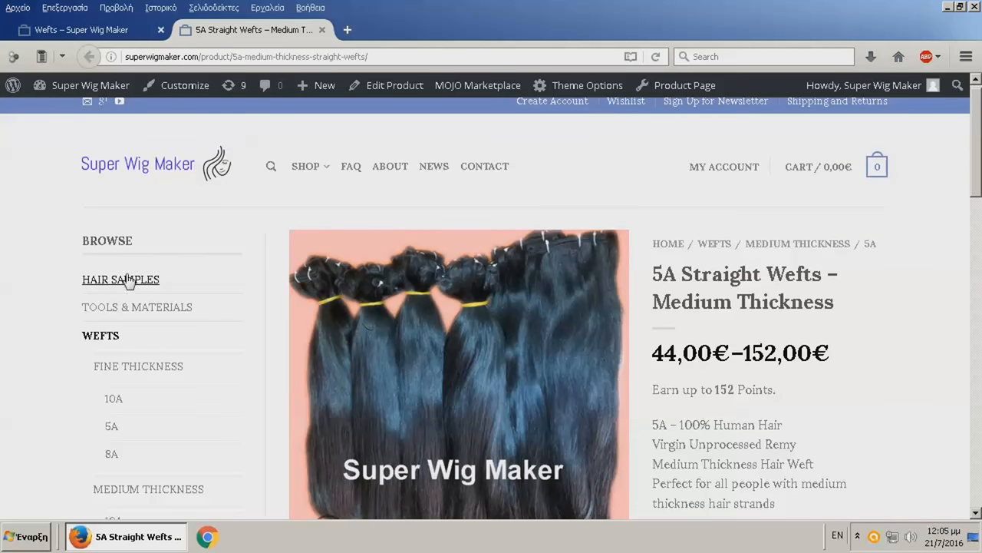
View Hair Samples, look at Tools & Materials, then return to the Hair Samples category
left_click(119, 279)
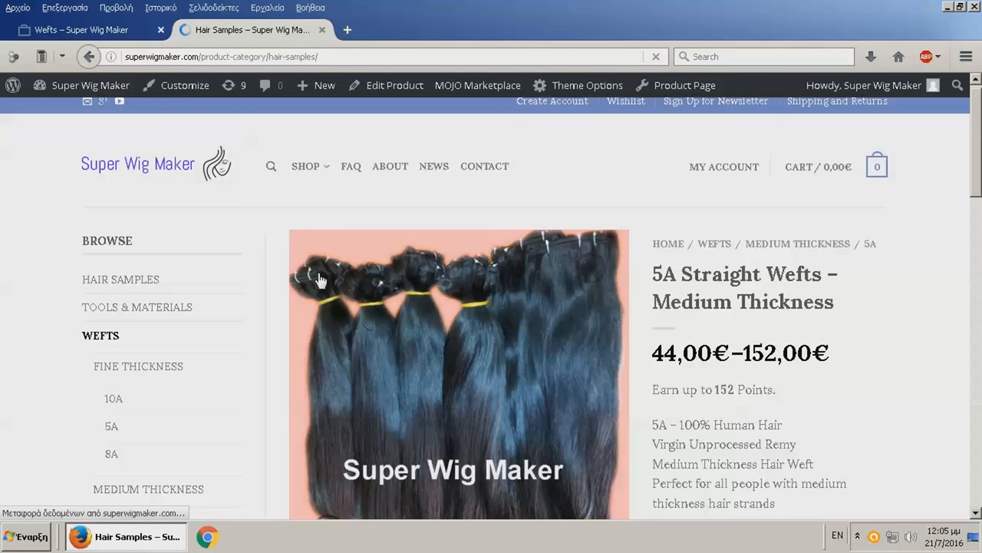
left_click(119, 279)
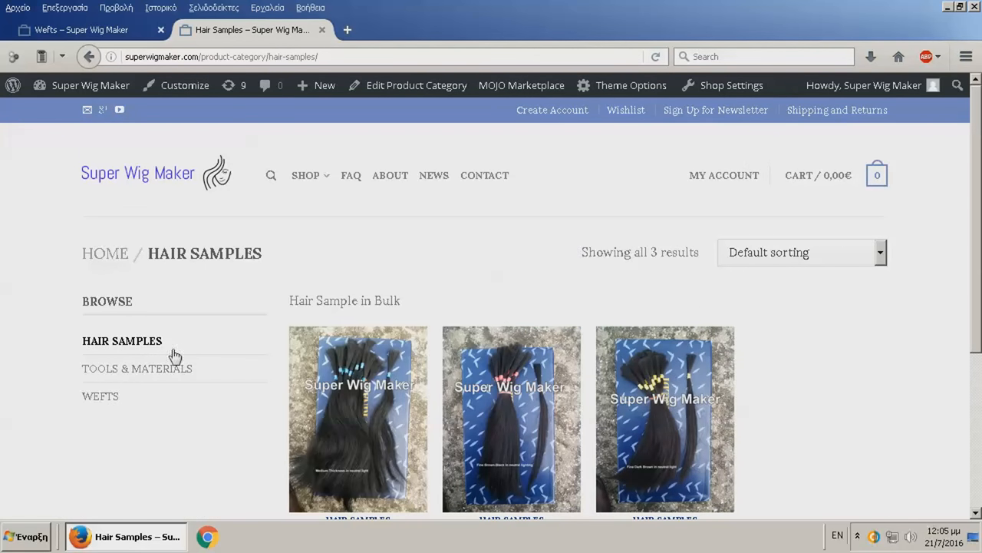
left_click(137, 368)
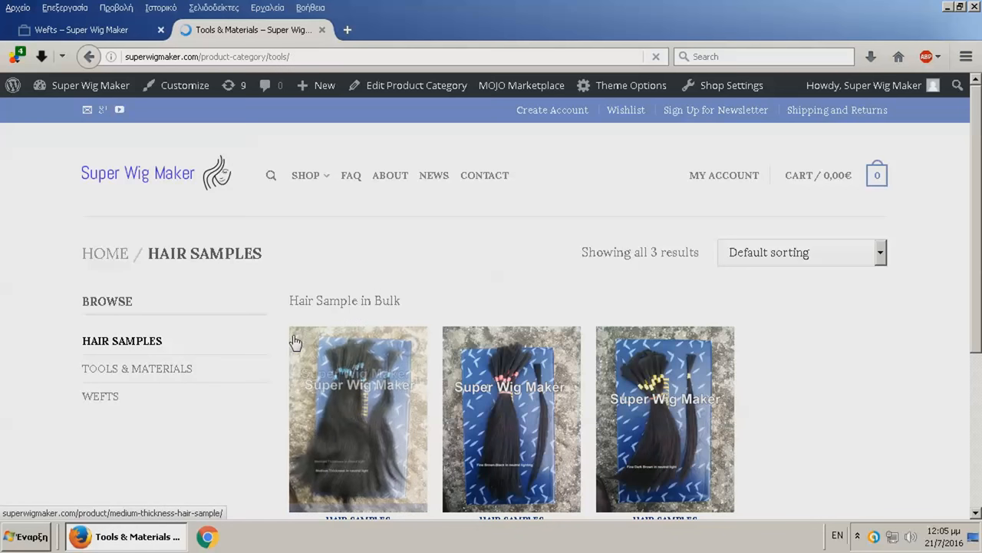
left_click(137, 369)
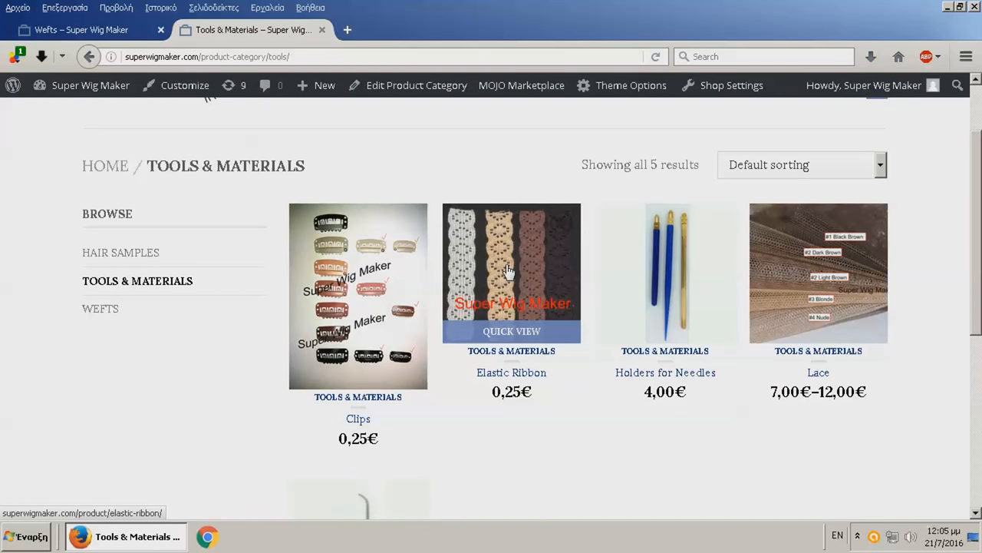
left_click(119, 251)
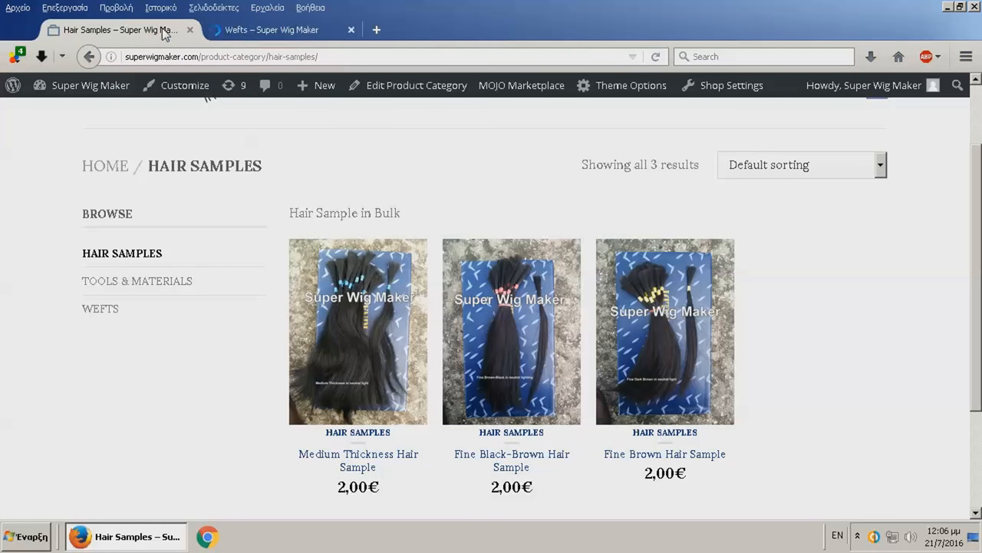
From the Wefts tab, show the Fine Thickness 8A wefts and open 8A Straight Wefts – Fine Brown
left_click(270, 29)
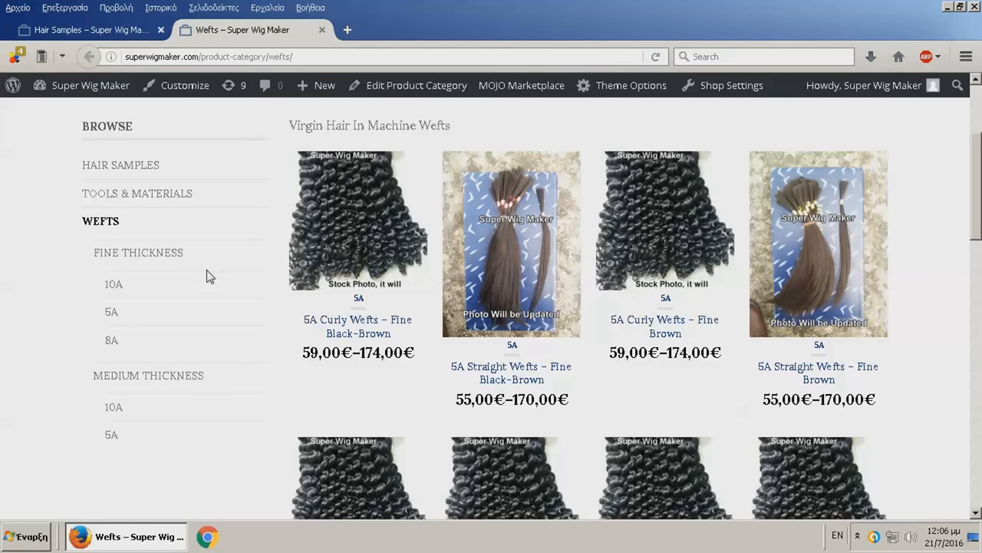
mouse_move(111, 340)
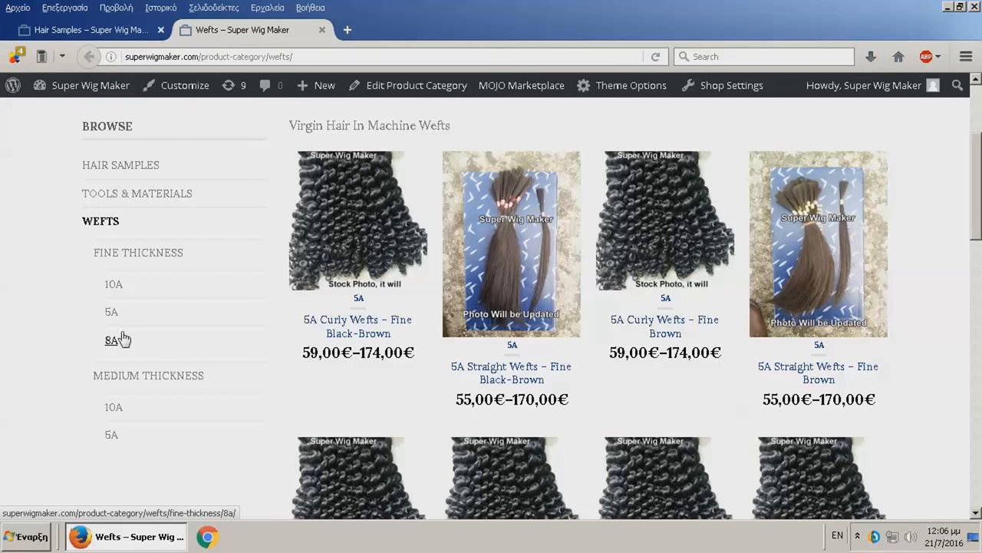
left_click(110, 340)
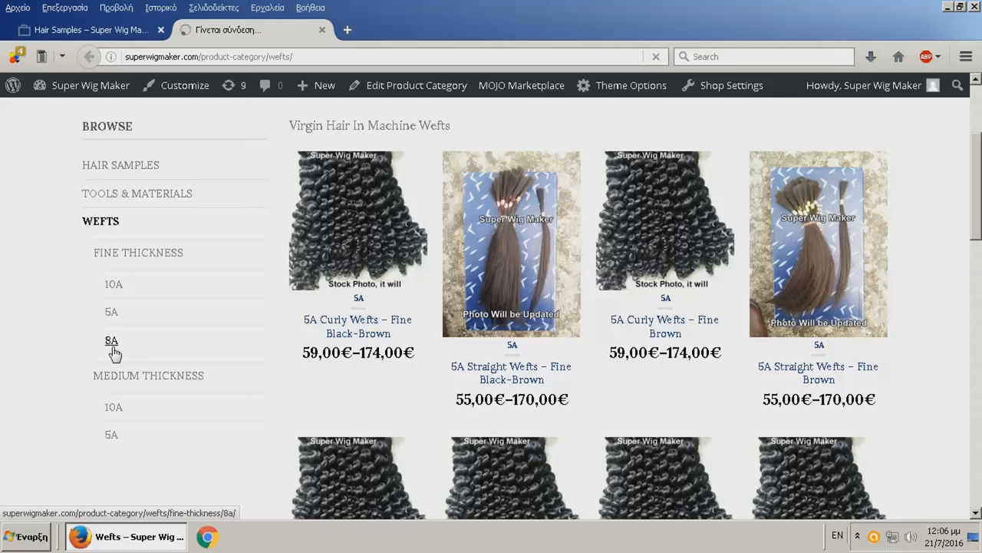
left_click(110, 341)
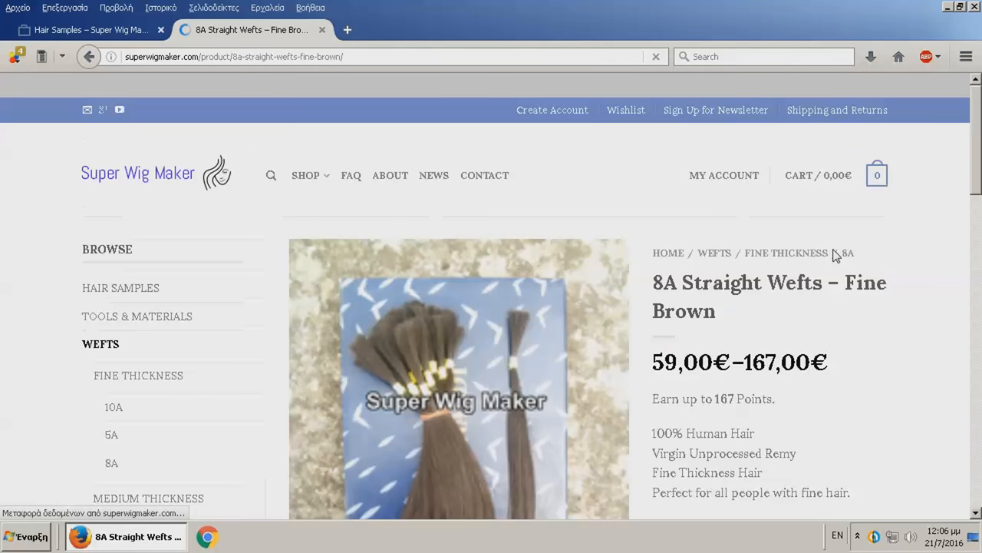
Look over the 8A Straight Wefts – Fine Brown product page and its description
scroll("down", 3)
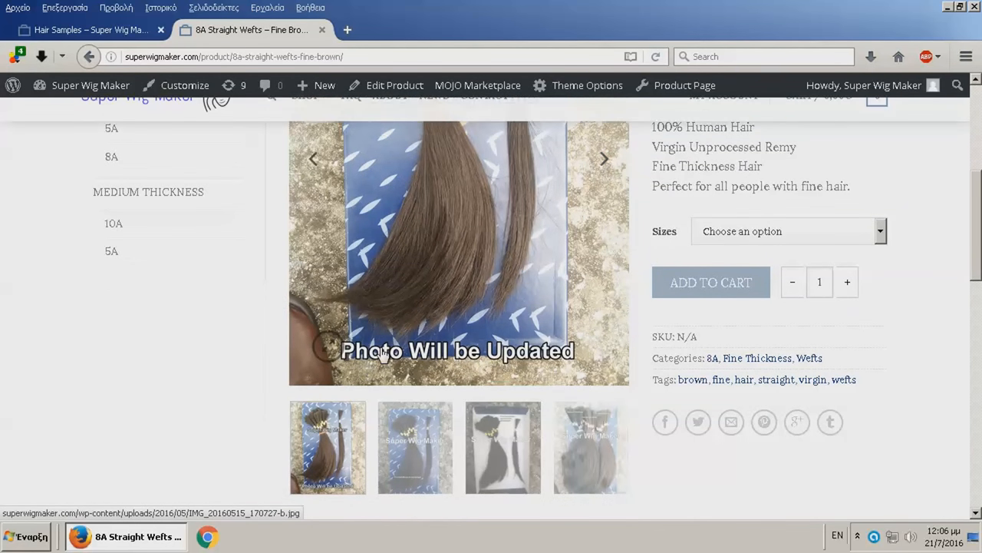
scroll("up", 3)
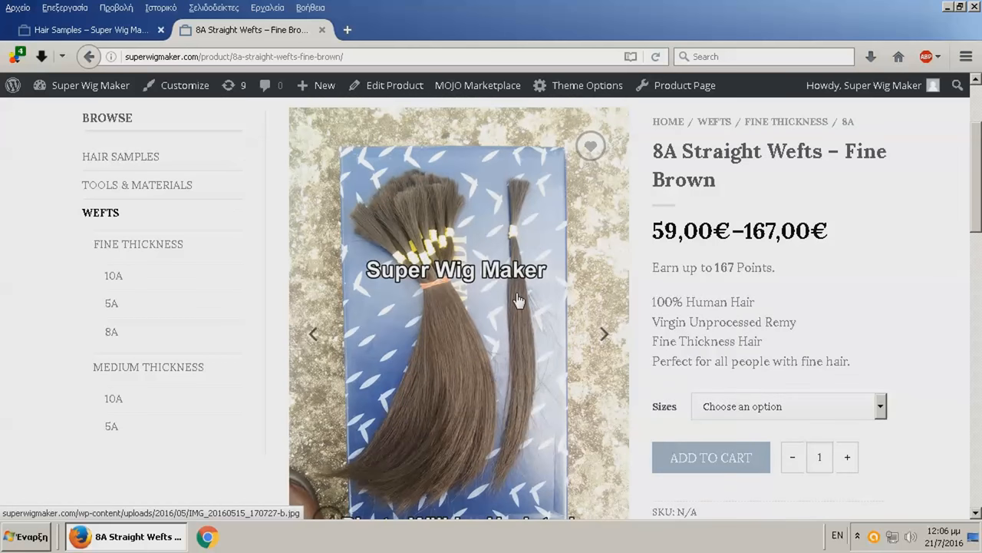
scroll("up", 3)
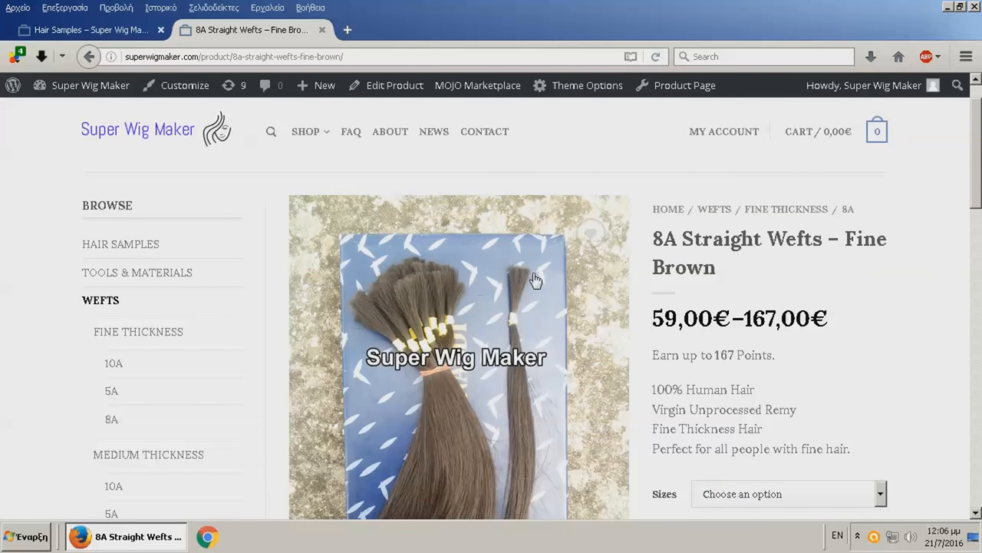
scroll("up", 3)
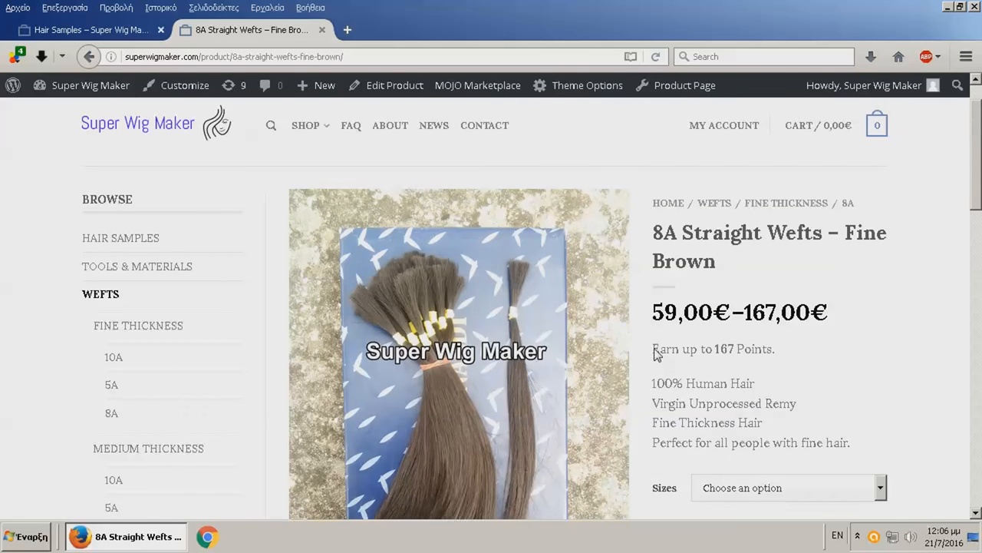
scroll("down", 3)
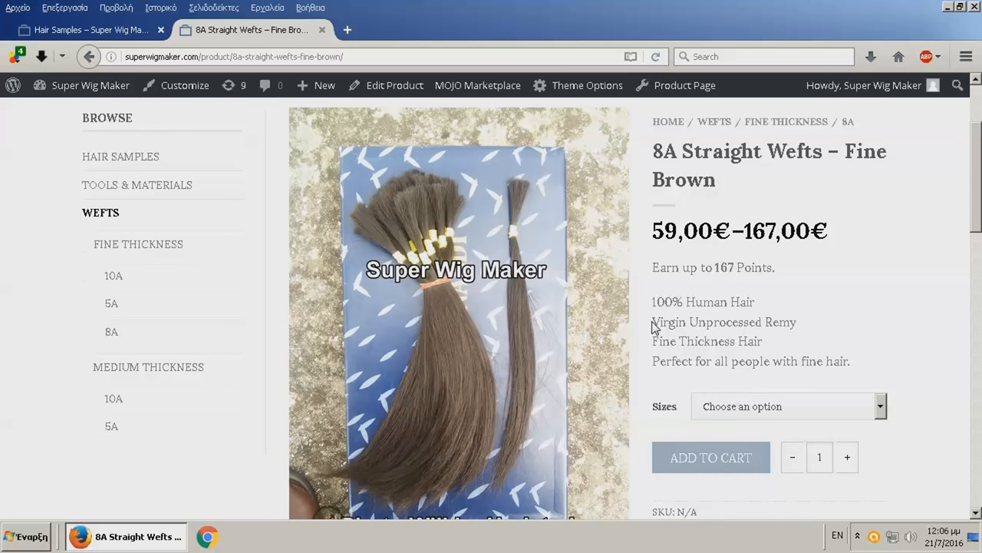
scroll("down", 3)
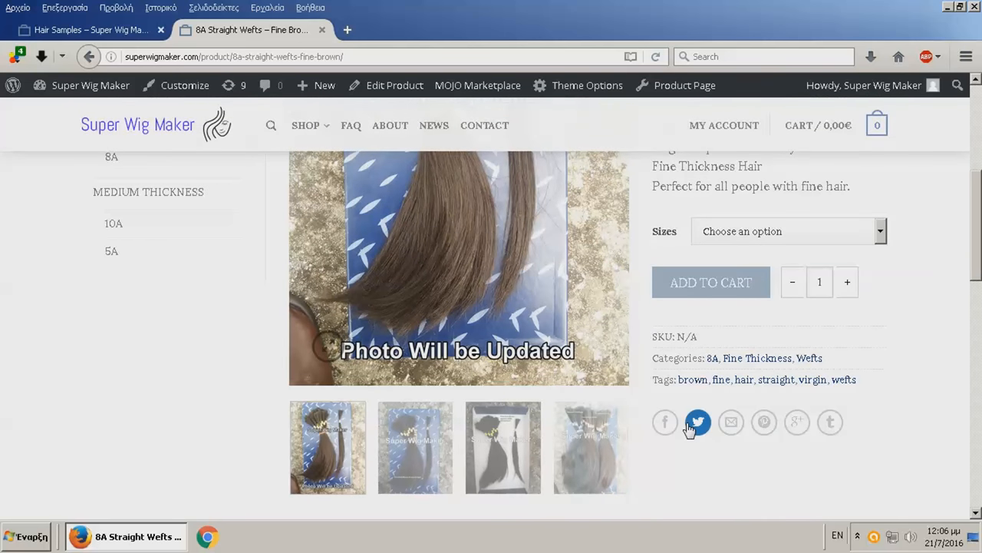
scroll("up", 3)
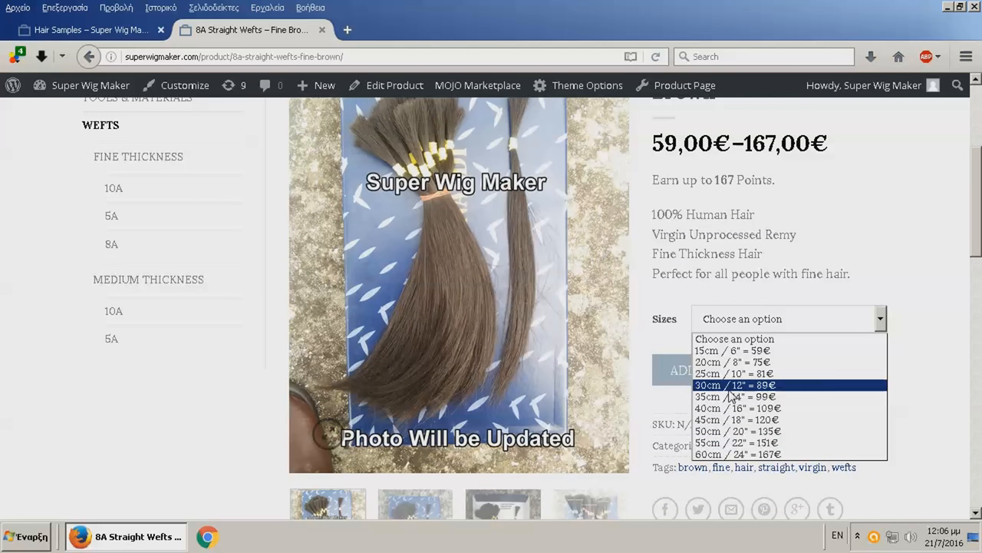
mouse_move(734, 396)
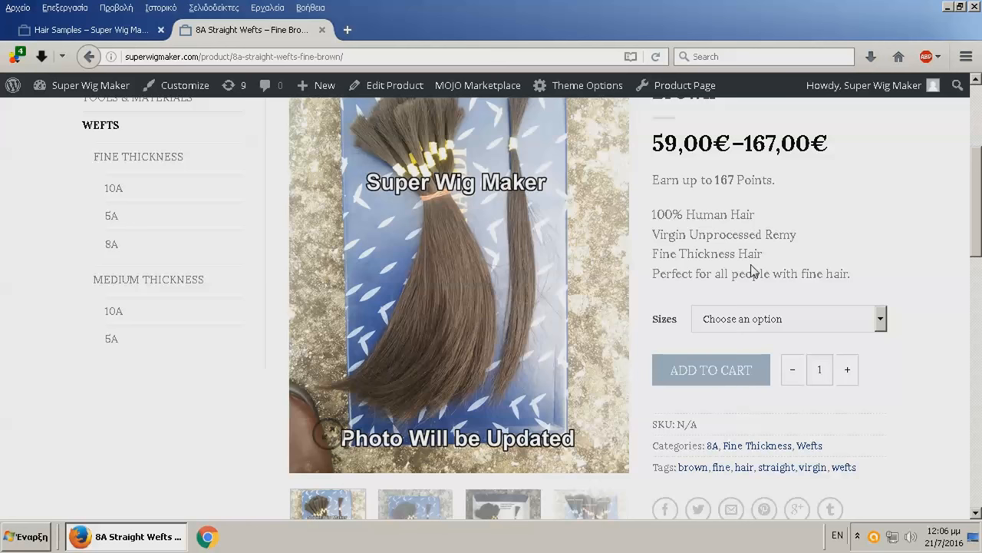
Choose 40cm / 16" then 60cm / 24", showing 167,00€ and highlighting the Out of stock notice
left_click(786, 317)
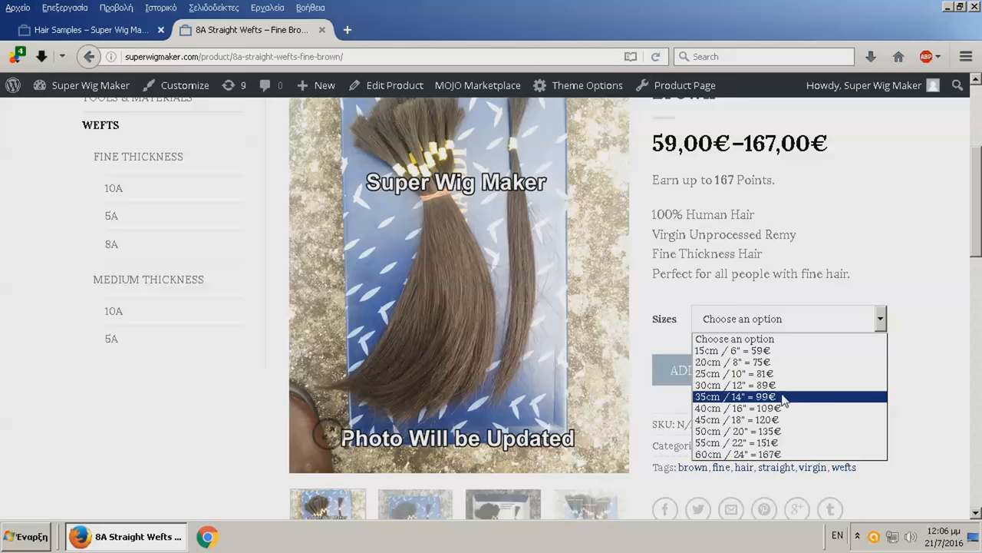
left_click(736, 408)
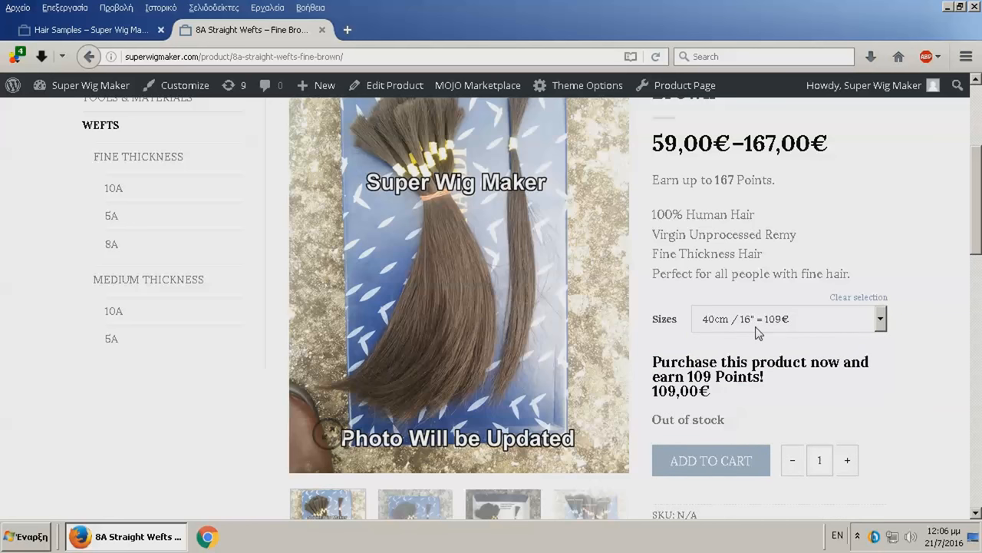
left_click(789, 317)
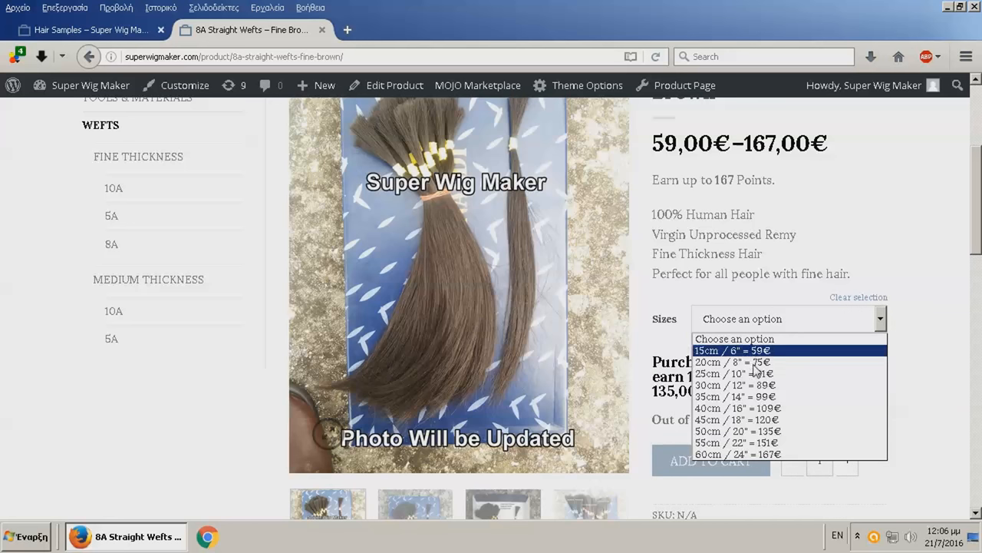
left_click(737, 455)
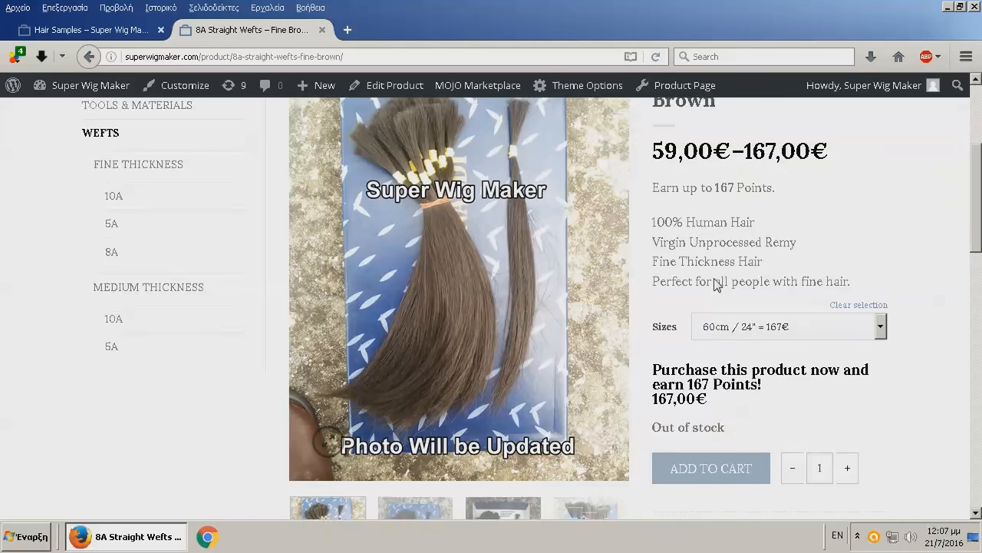
scroll("down", 3)
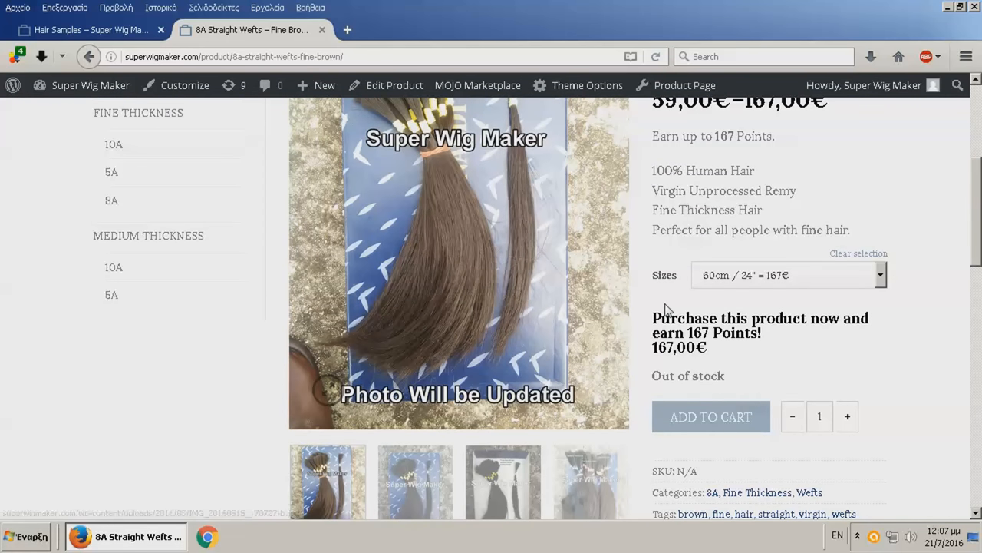
mouse_move(657, 378)
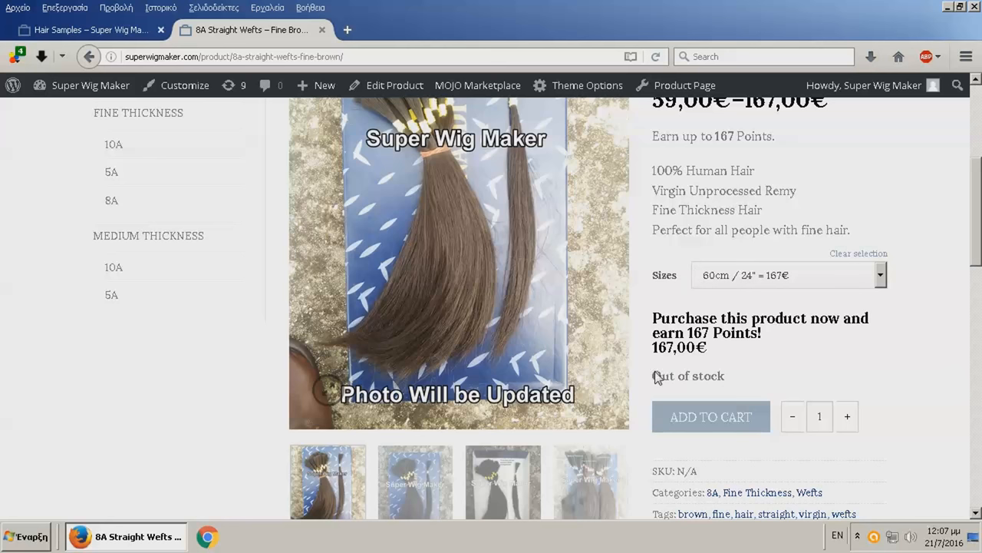
mouse_move(715, 384)
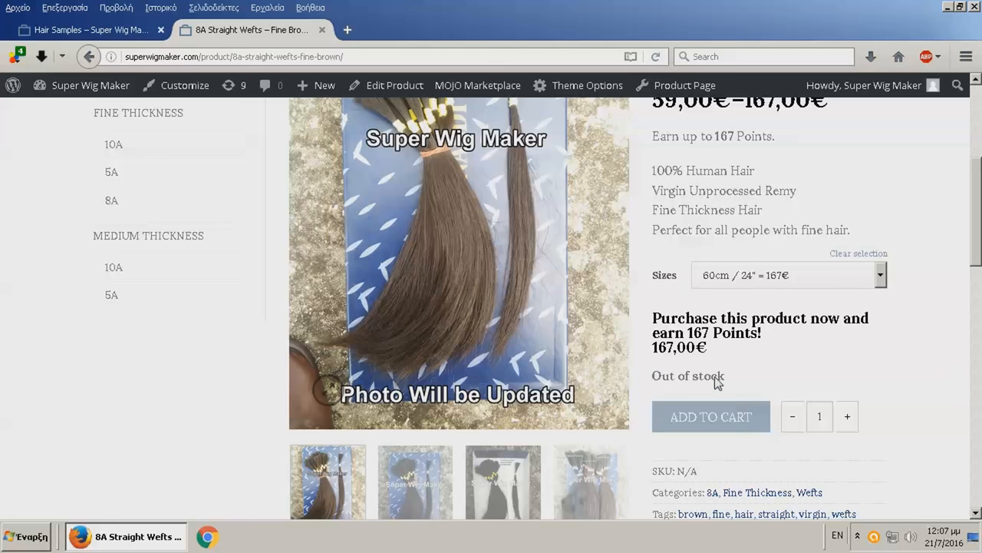
double_click(688, 374)
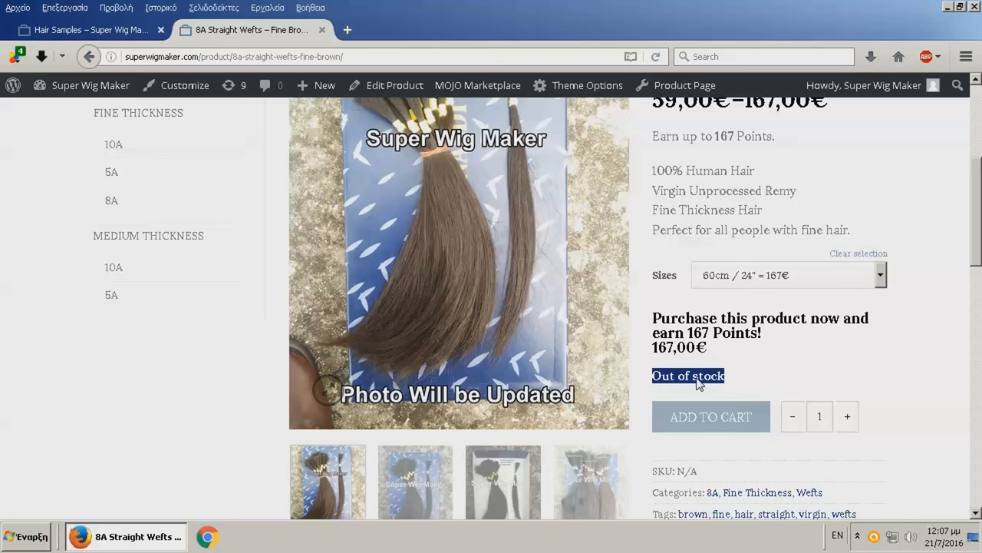
scroll("up", 3)
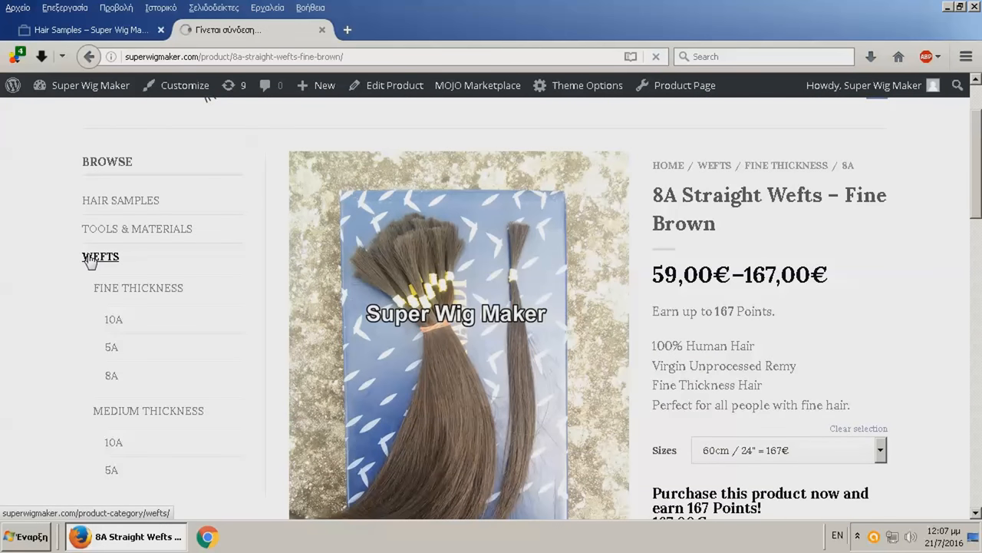
Go via the Wefts and another category listing to the Hair Samples category with its three samples
left_click(101, 256)
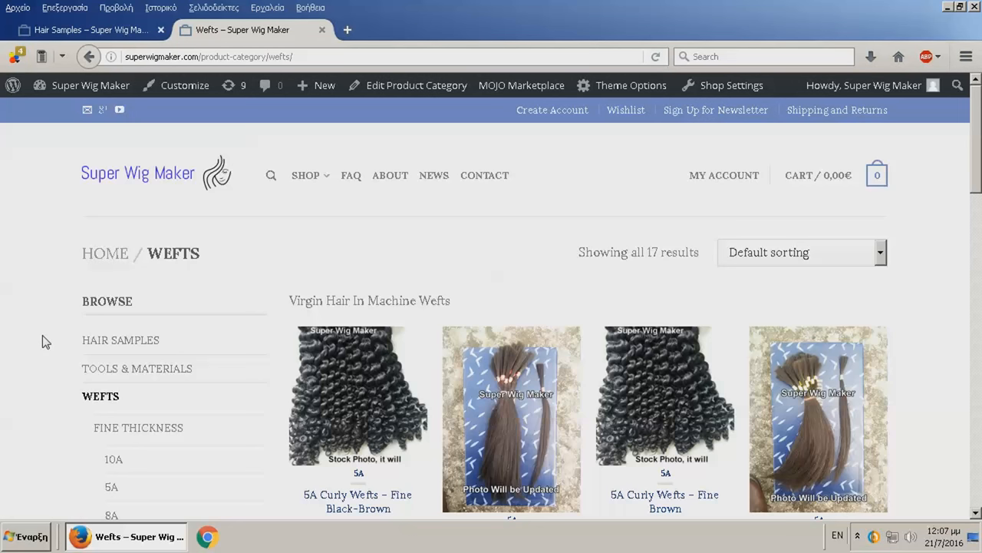
left_click(136, 368)
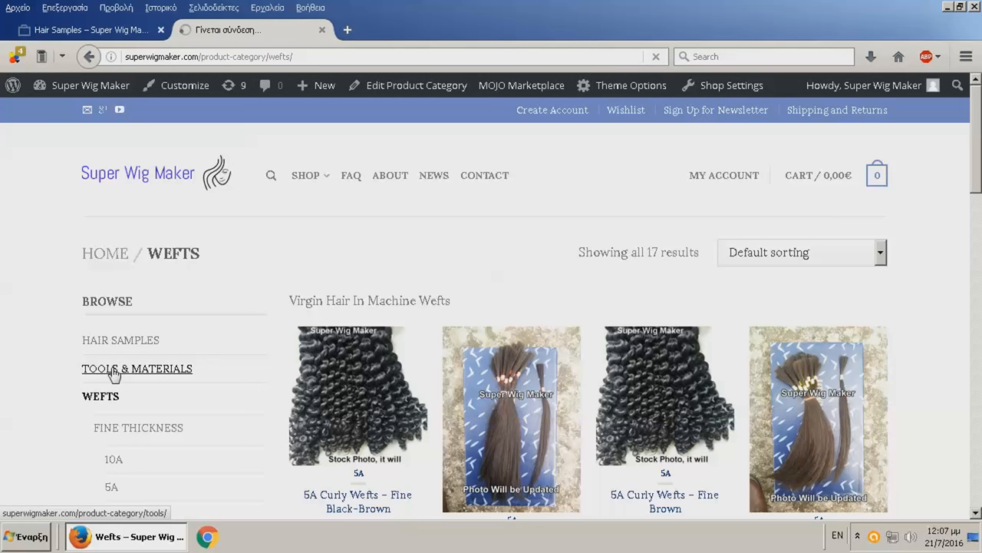
left_click(123, 341)
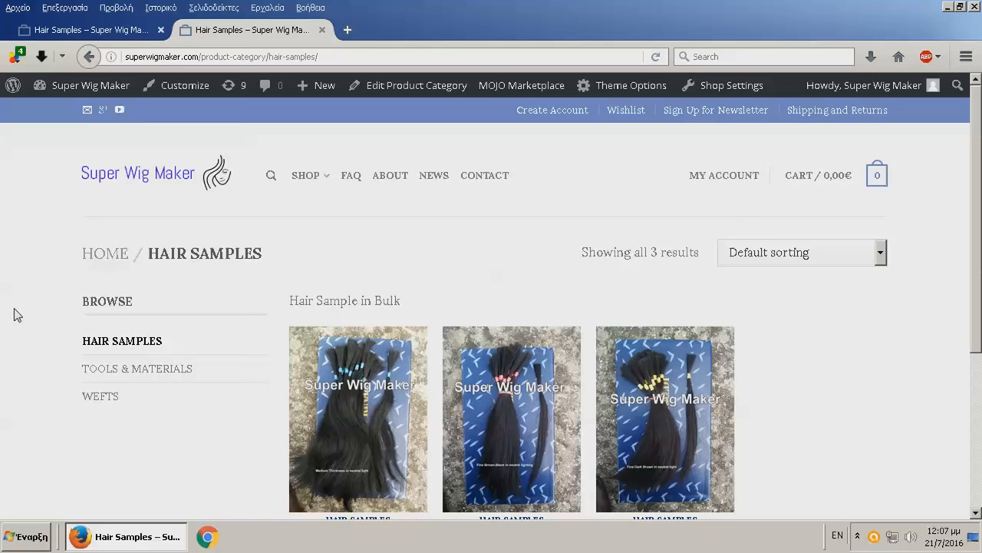
mouse_move(350, 175)
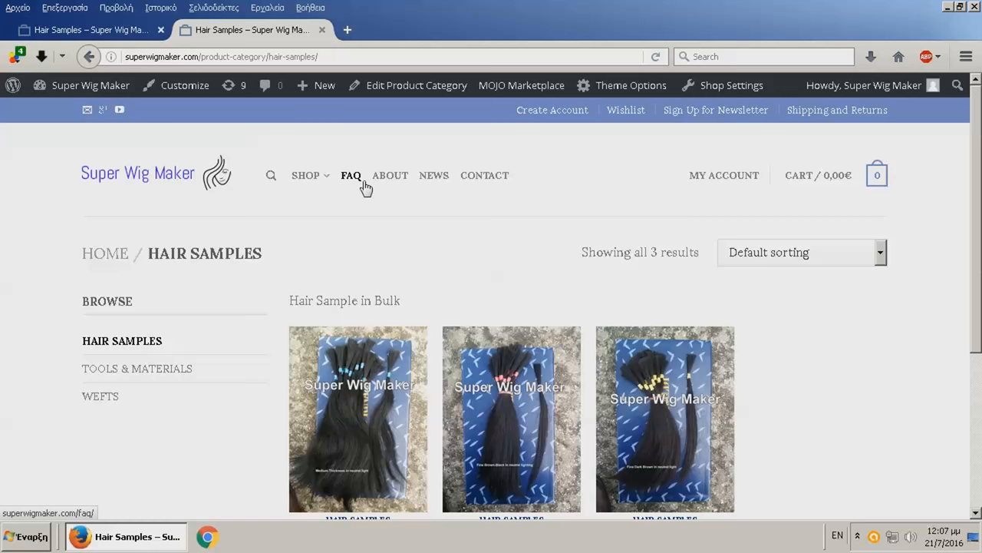
left_click(350, 175)
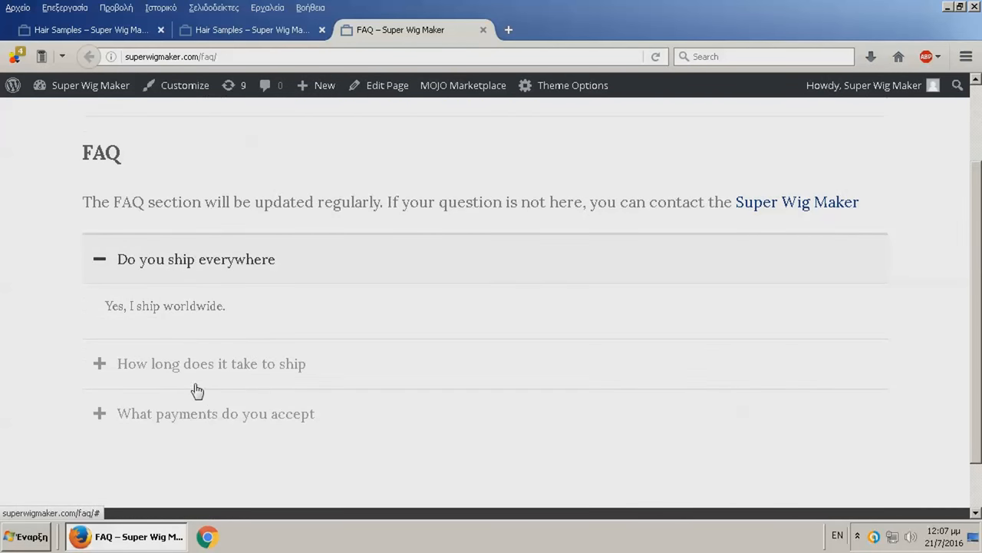
left_click(212, 363)
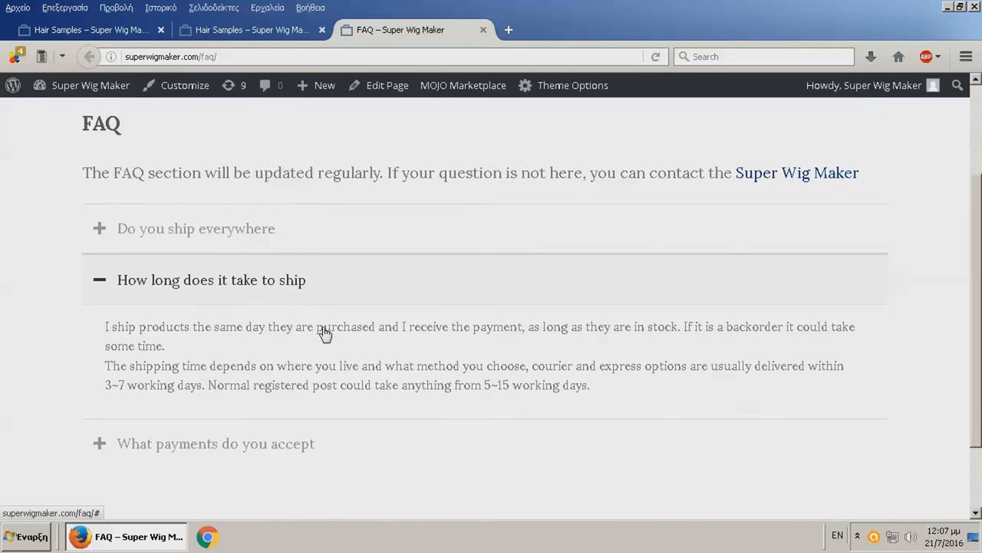
left_click(215, 442)
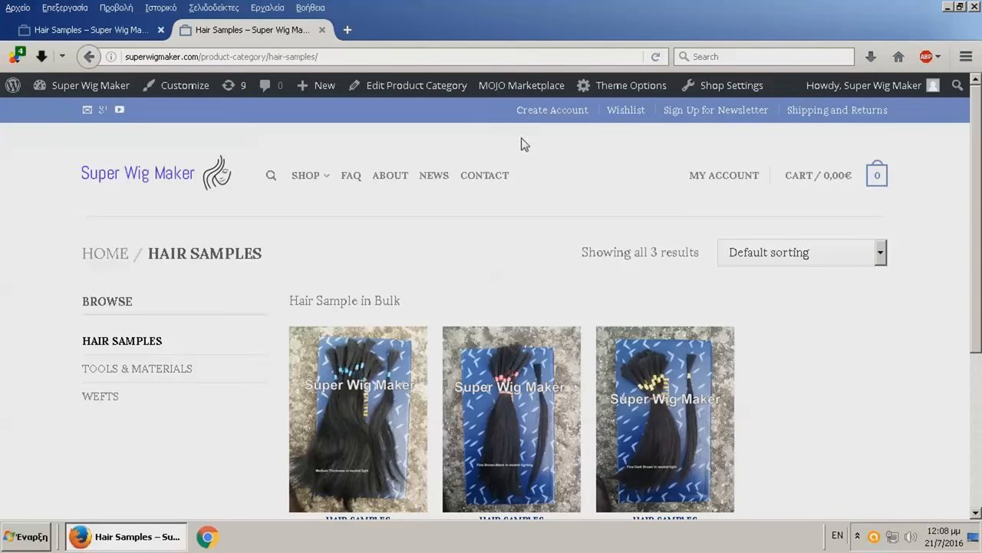
Open the news blog in a new tab and read down the My Story page
left_click(434, 175)
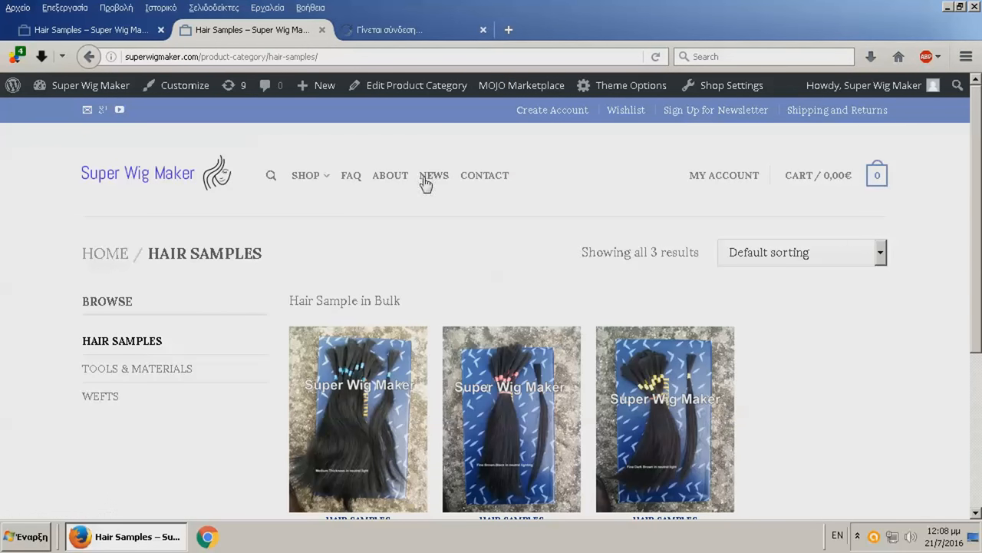
mouse_move(436, 181)
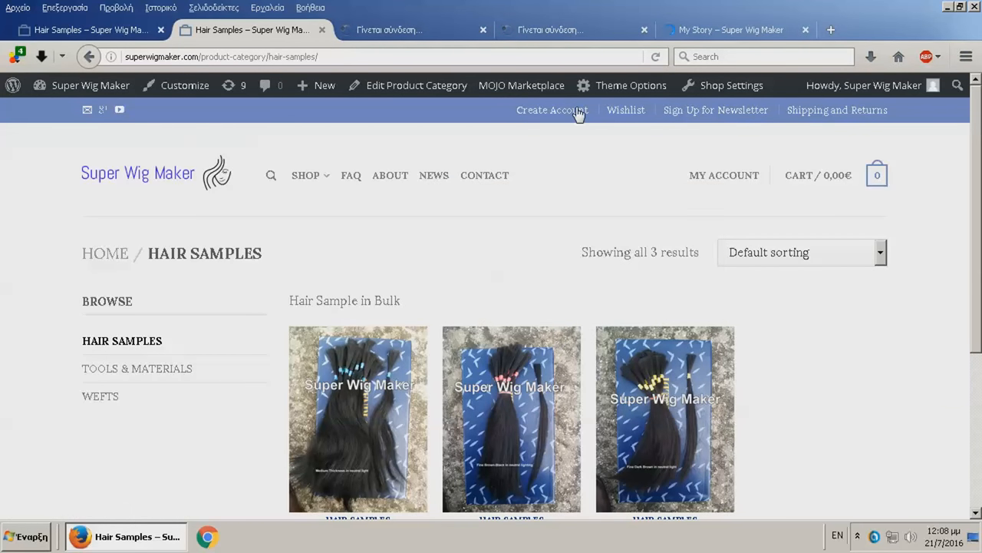
left_click(729, 31)
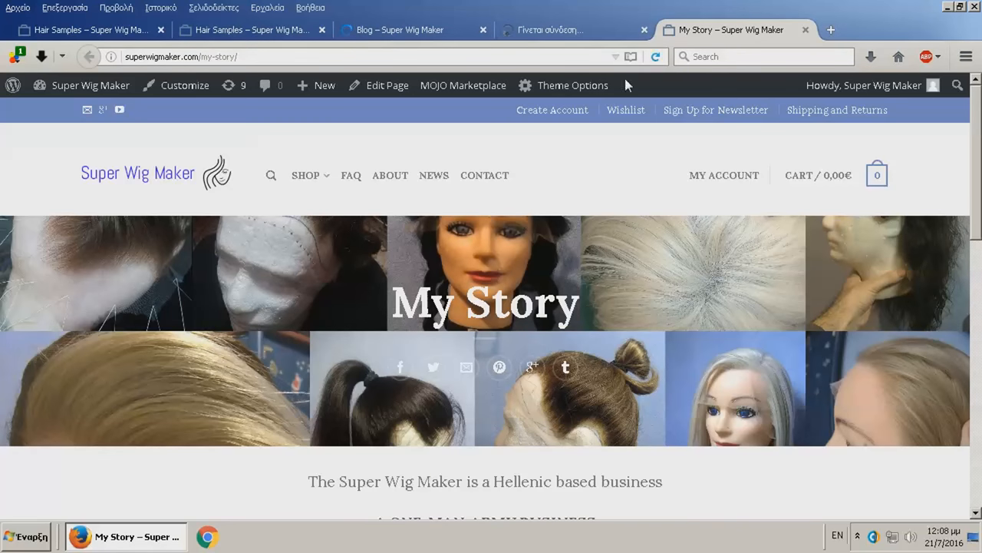
scroll("down", 3)
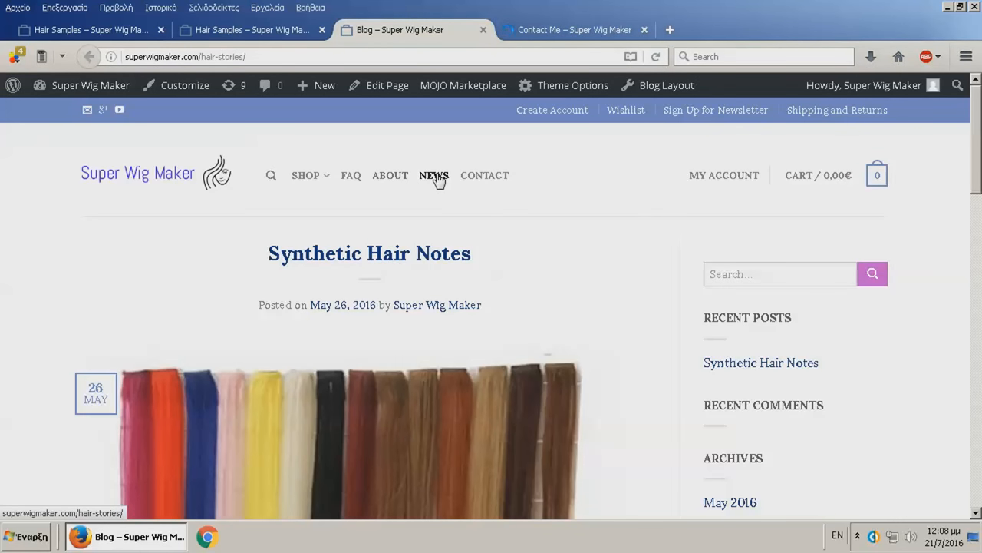
scroll("down", 3)
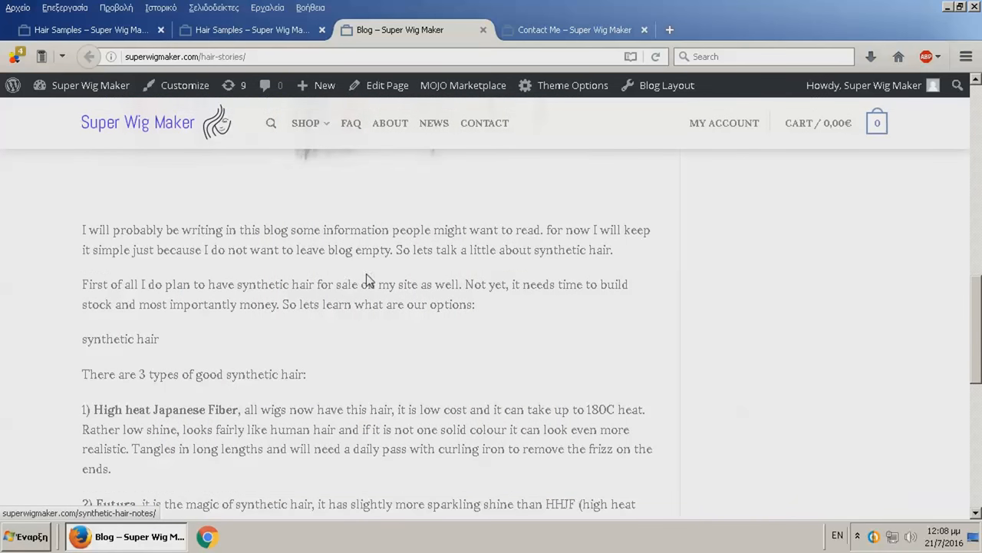
scroll("down", 3)
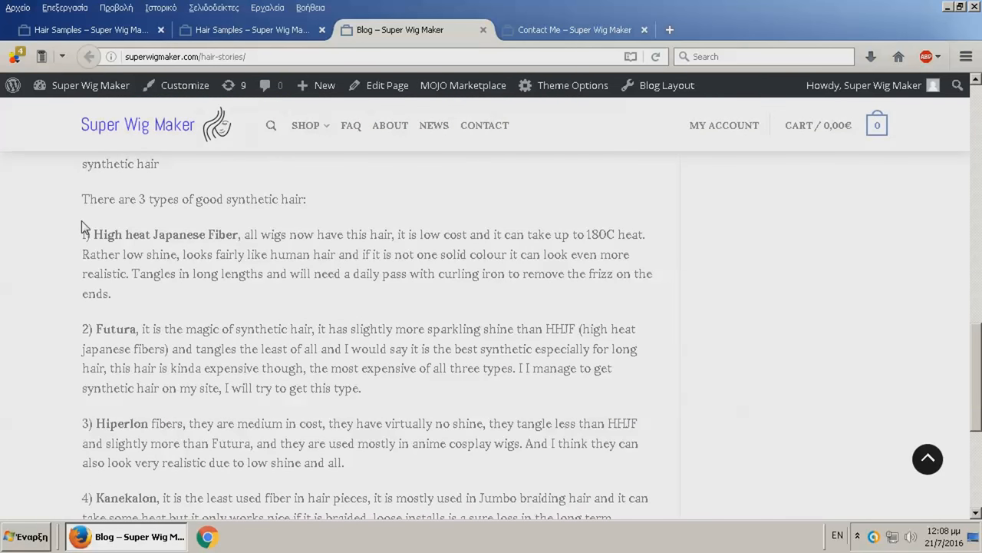
scroll("down", 3)
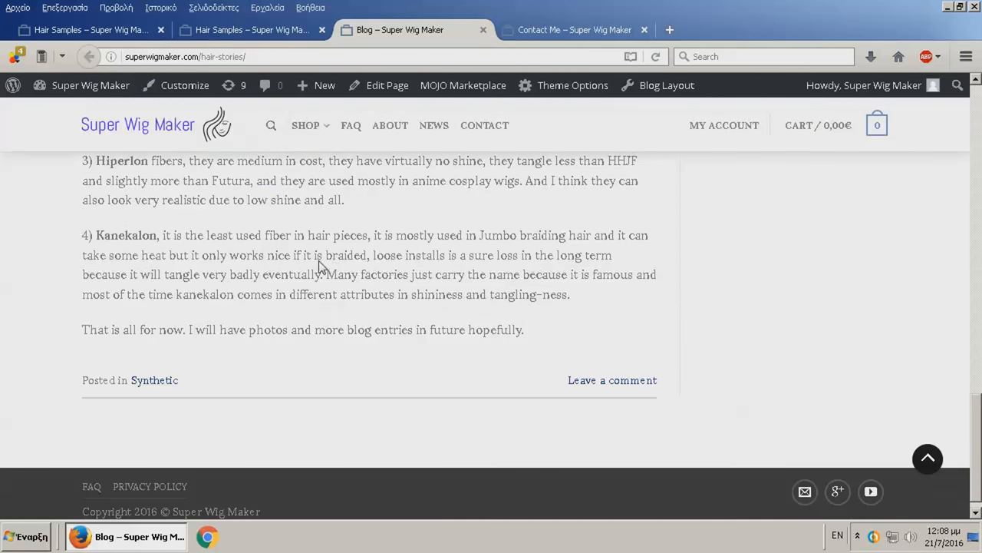
scroll("up", 3)
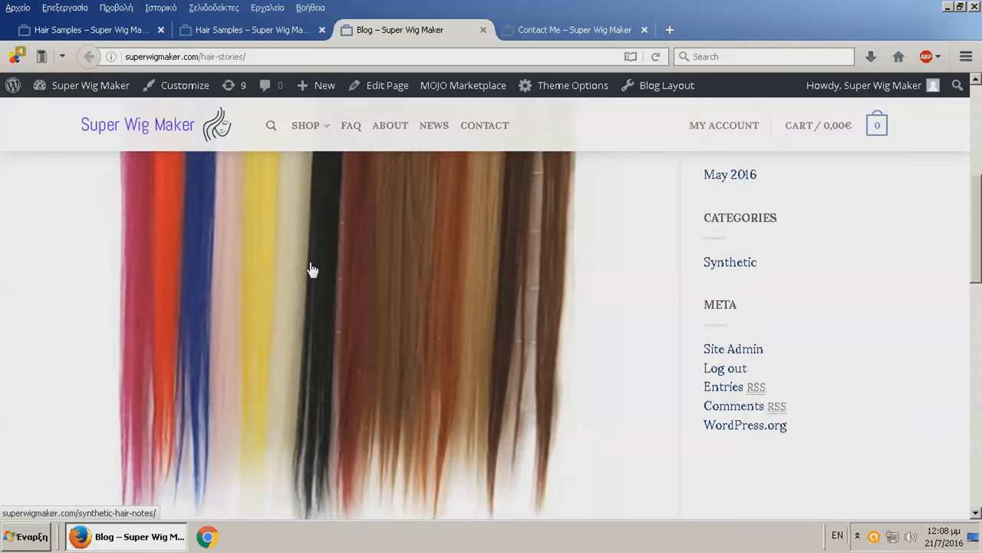
scroll("up", 3)
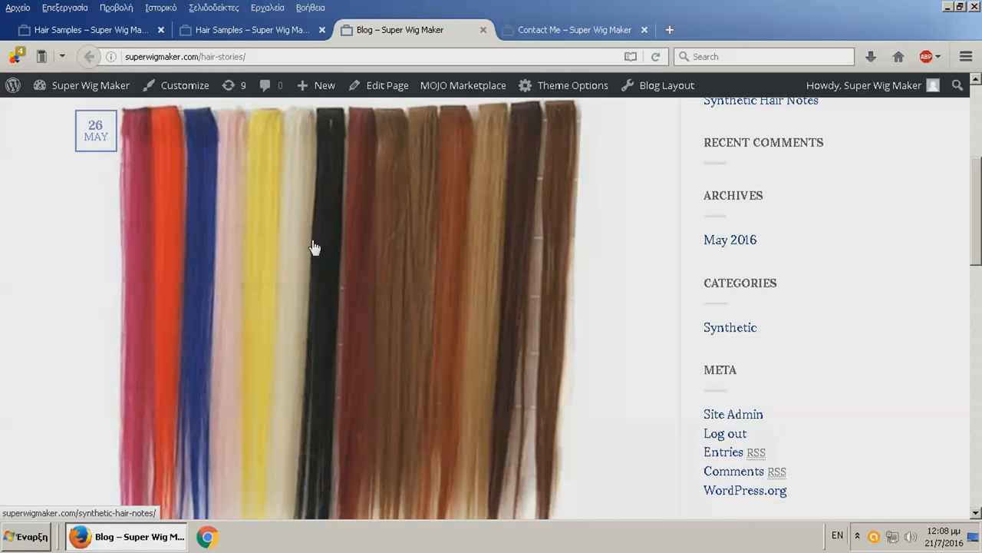
mouse_move(391, 290)
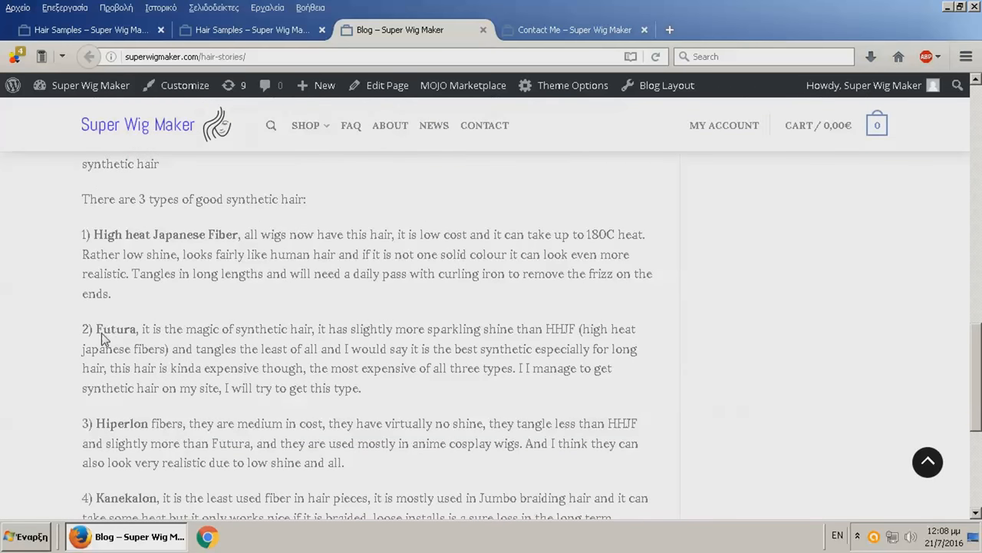
mouse_move(503, 72)
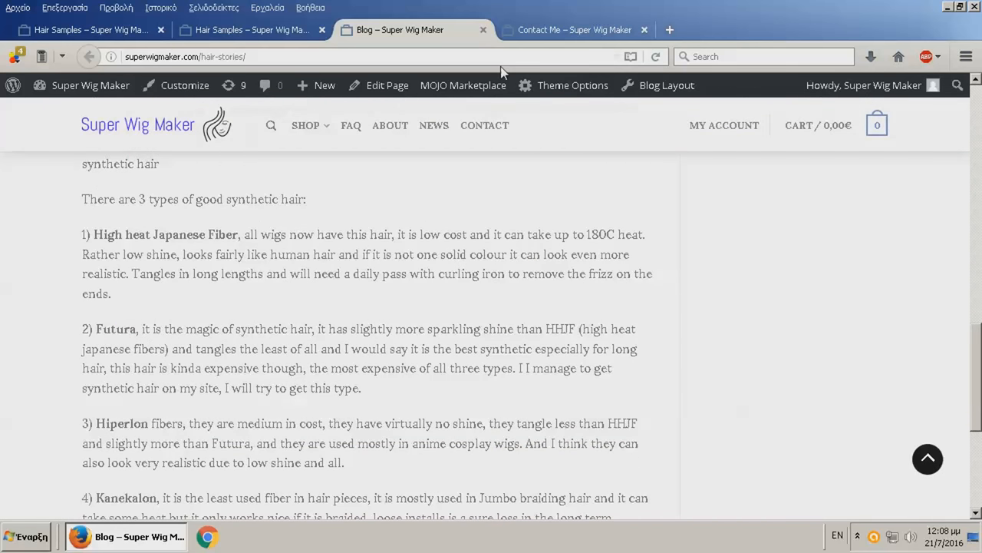
Close the blog and highlight the Contact Me instructions about being specific and message size
left_click(574, 29)
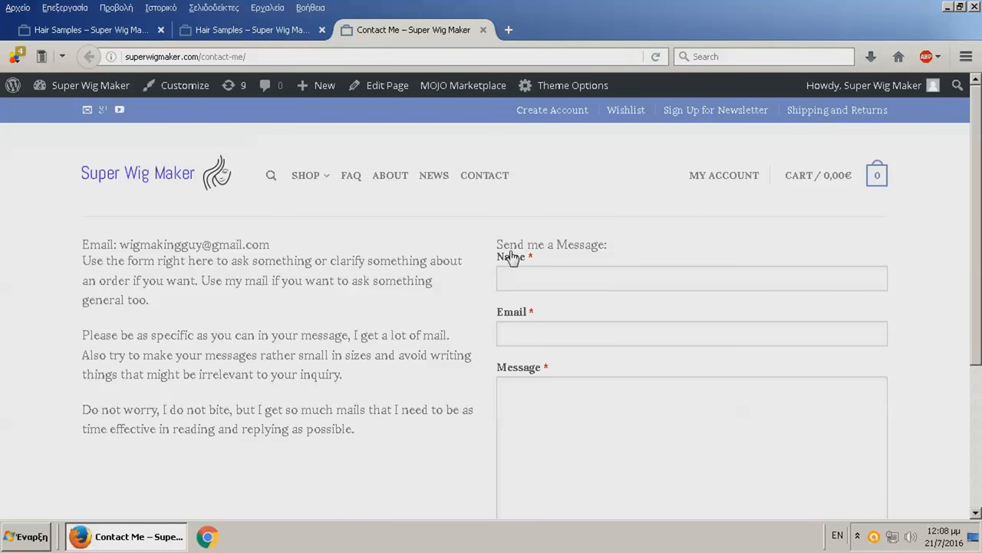
left_click(691, 277)
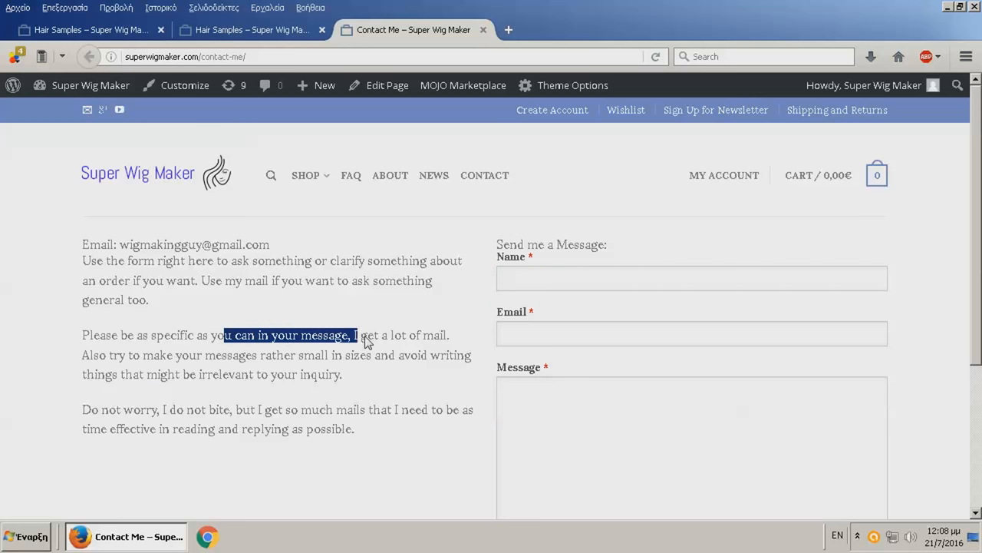
left_click_drag(356, 335, 411, 334)
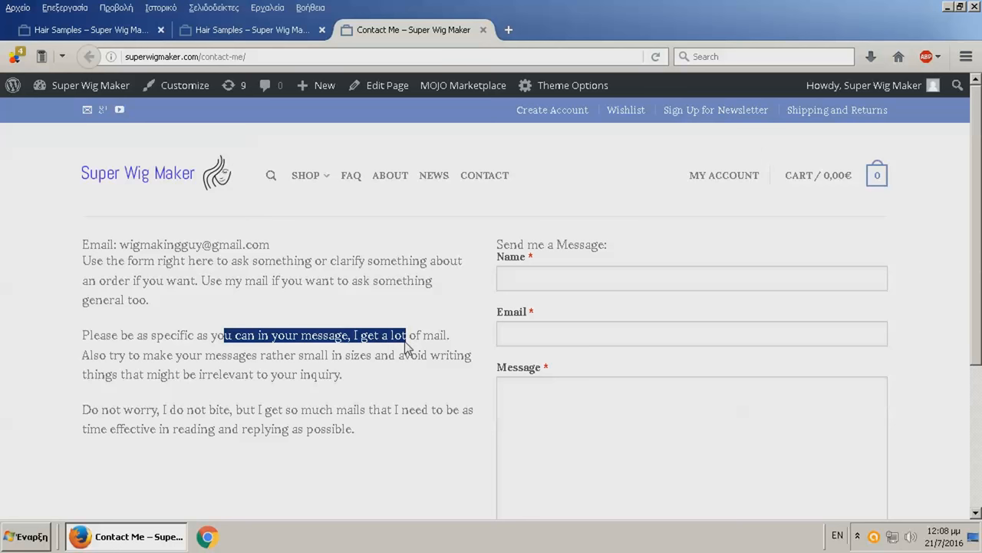
left_click_drag(406, 346, 408, 361)
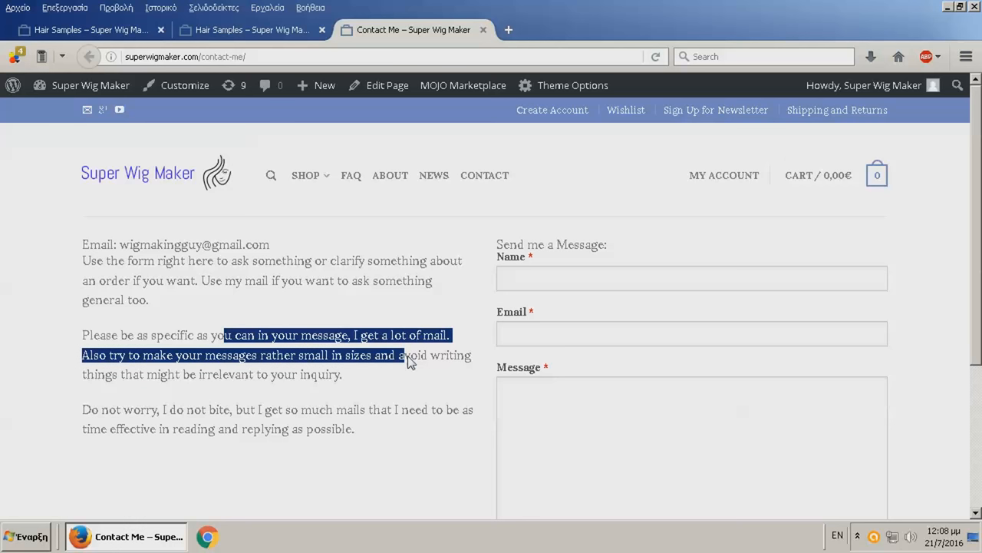
left_click(396, 386)
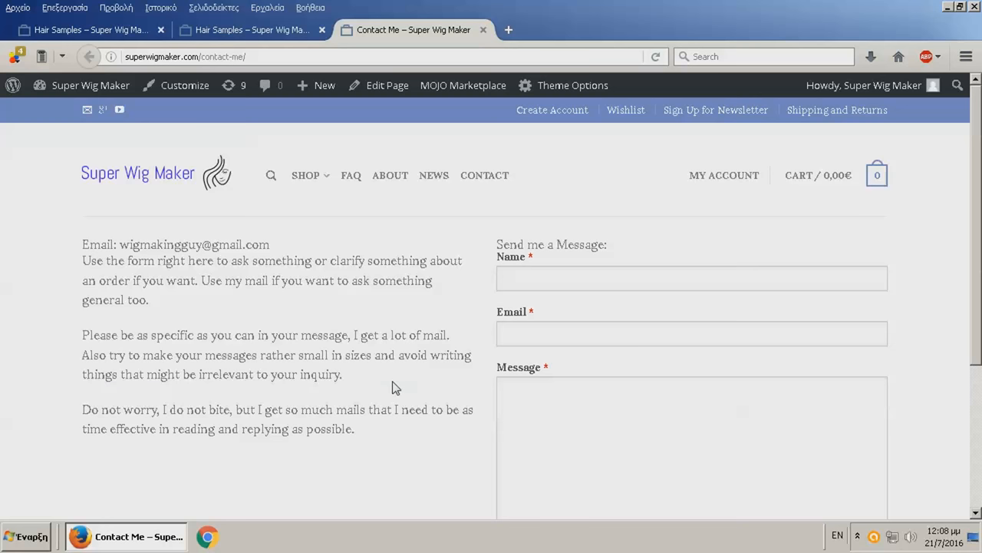
mouse_move(366, 383)
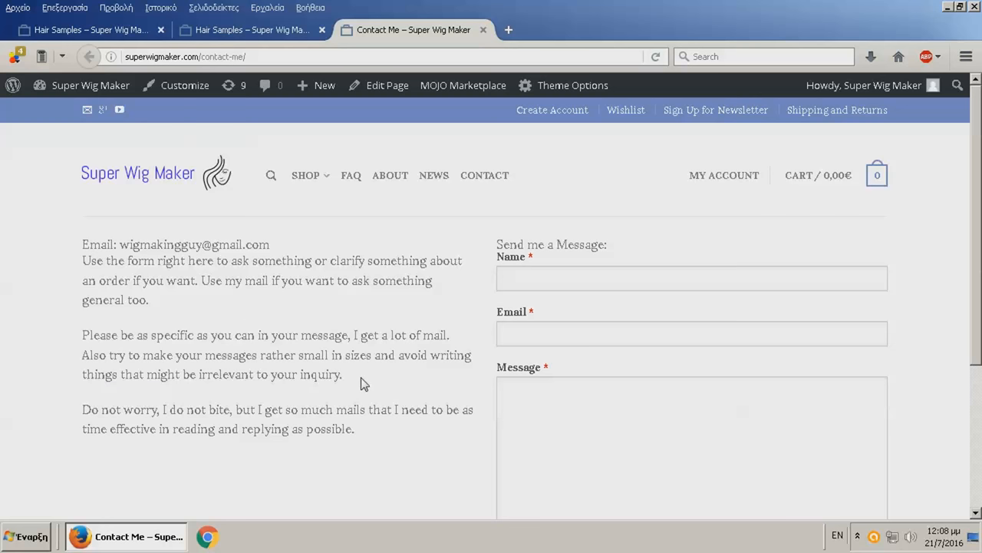
left_click_drag(83, 244, 342, 374)
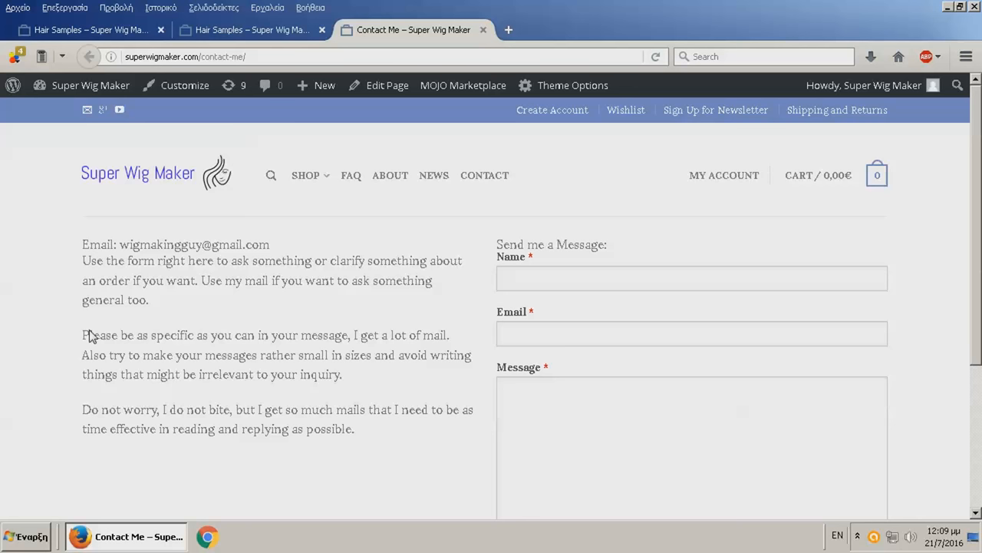
Focus the Name field and review the empty message form down to the Send button
left_click(691, 278)
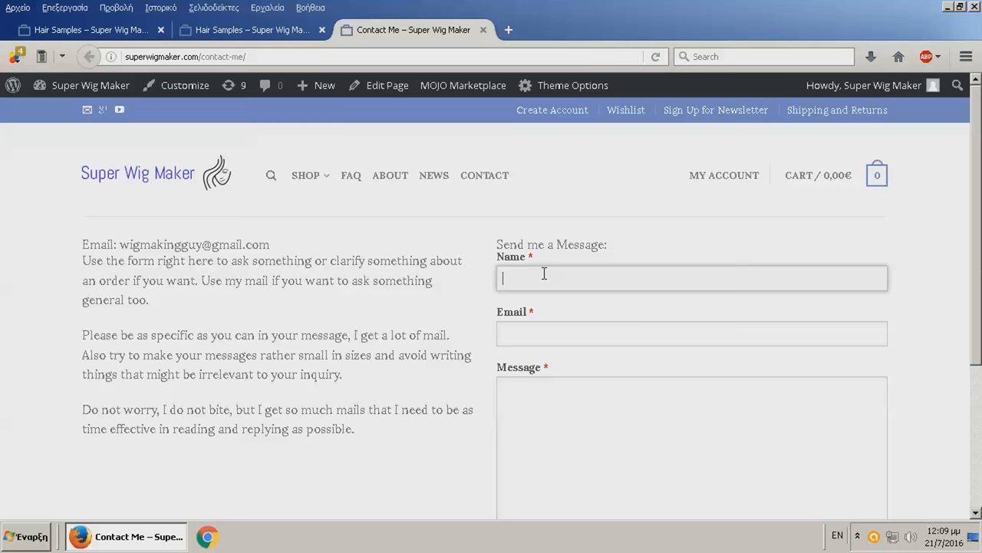
scroll("down", 3)
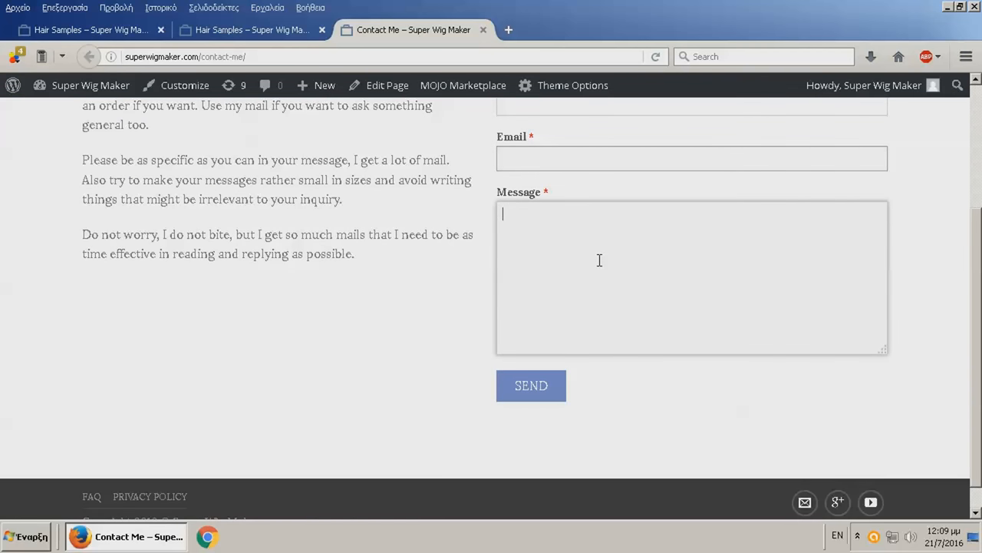
mouse_move(479, 255)
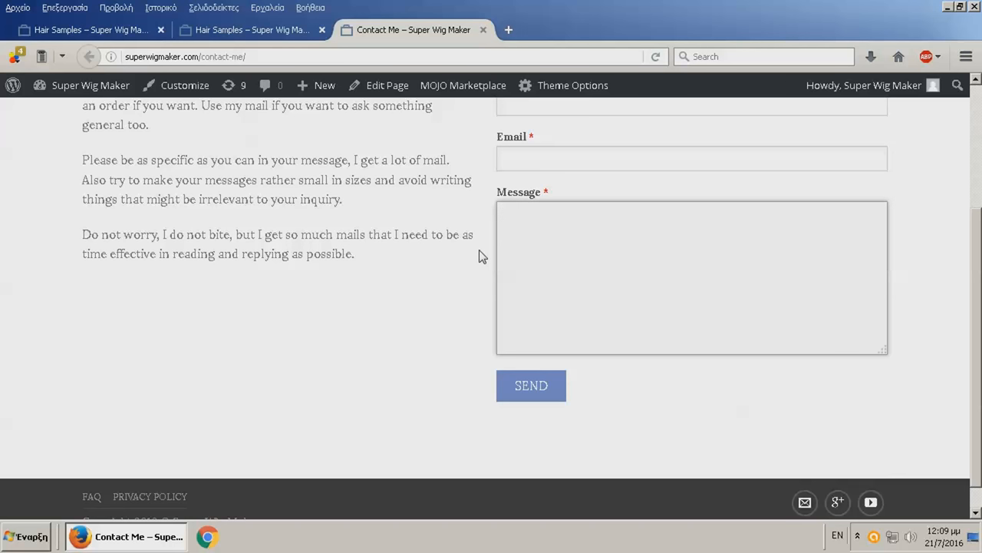
scroll("up", 3)
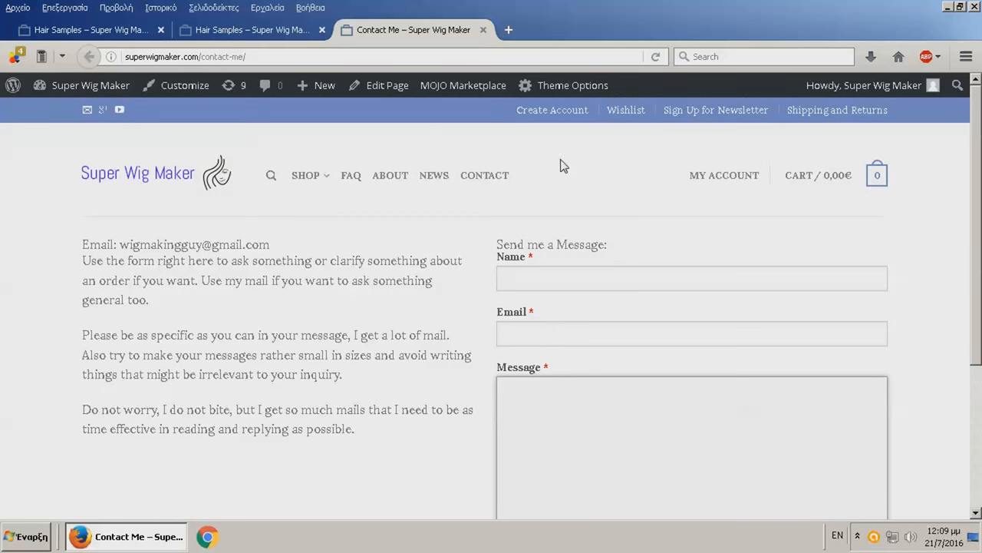
mouse_move(547, 237)
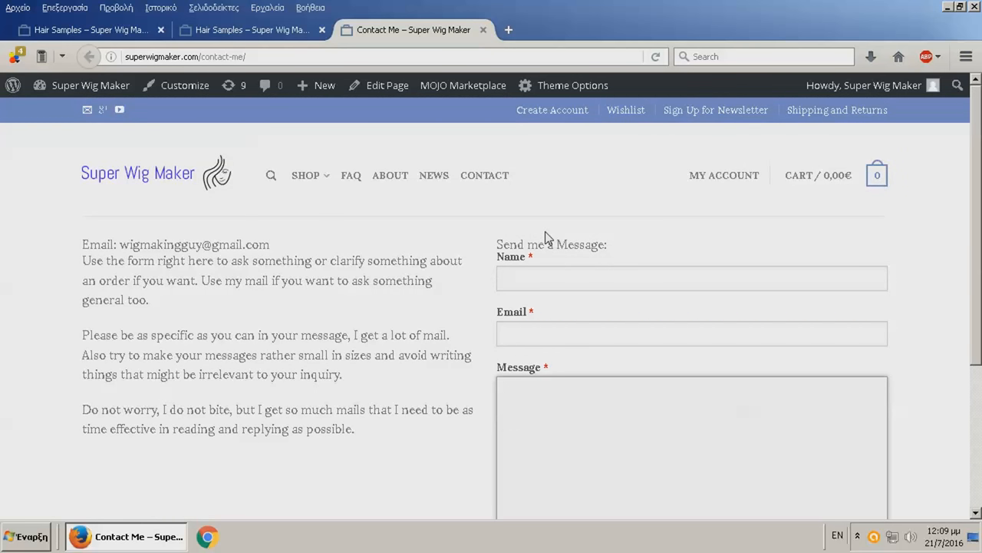